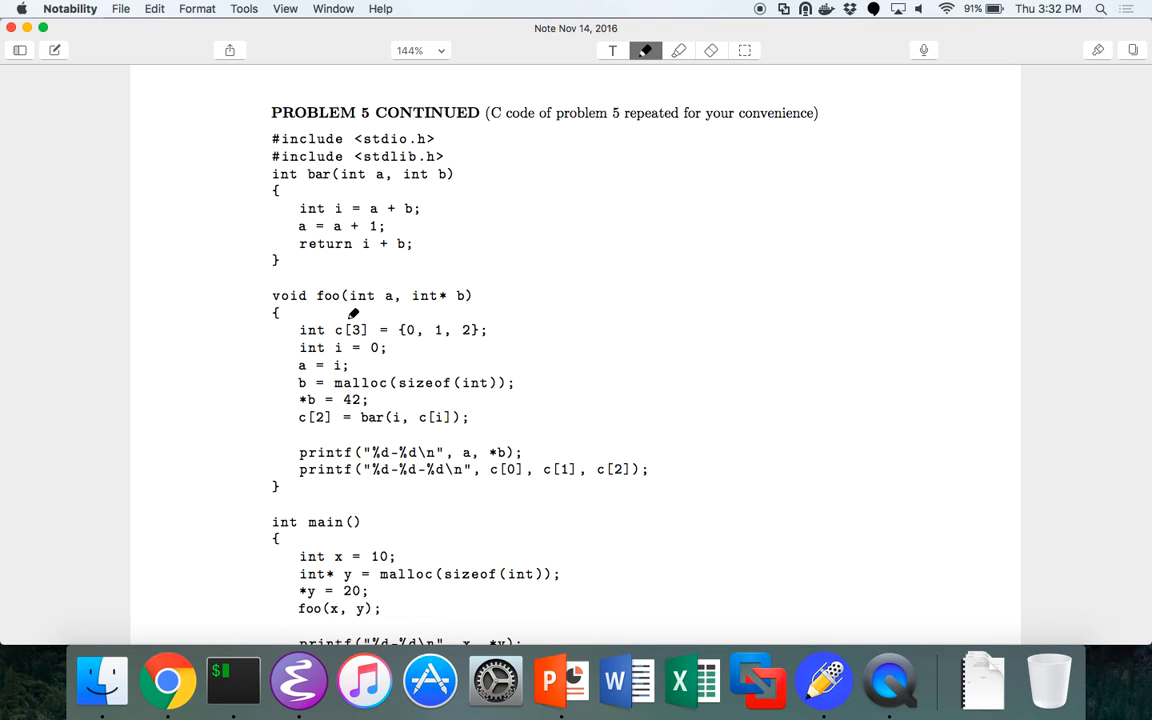
Scroll the Problem 5 PDF back and forth around the pass-by-name question while underlining
scroll("down", 3)
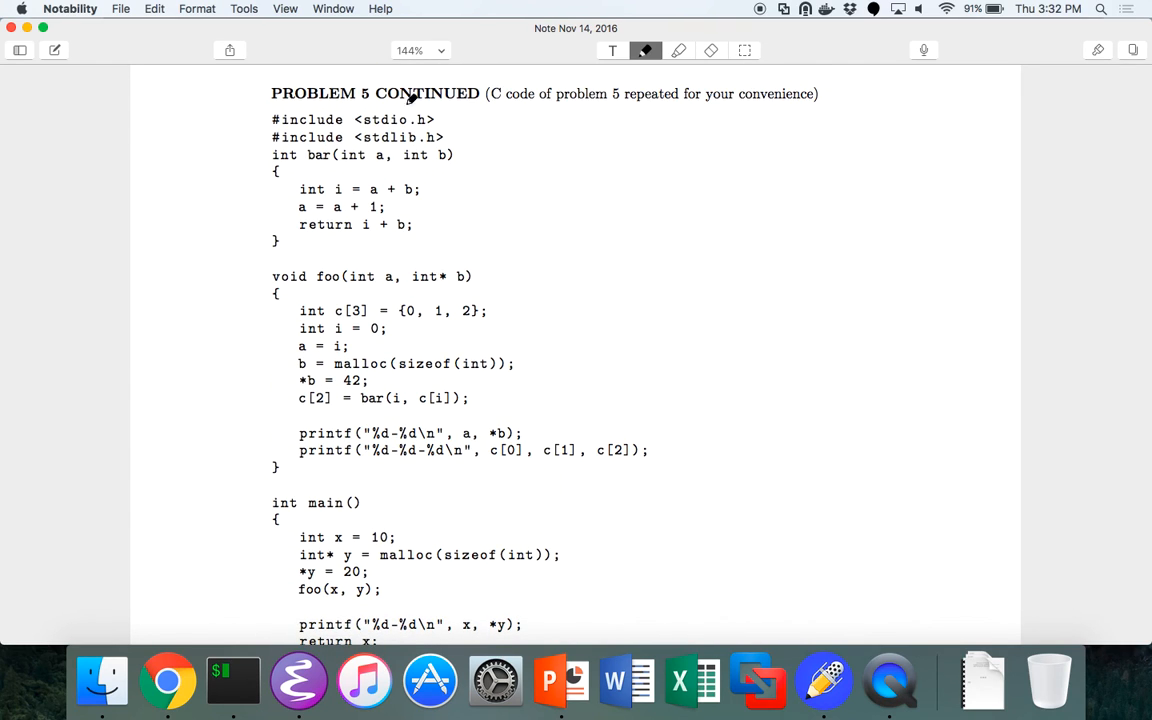
scroll("down", 3)
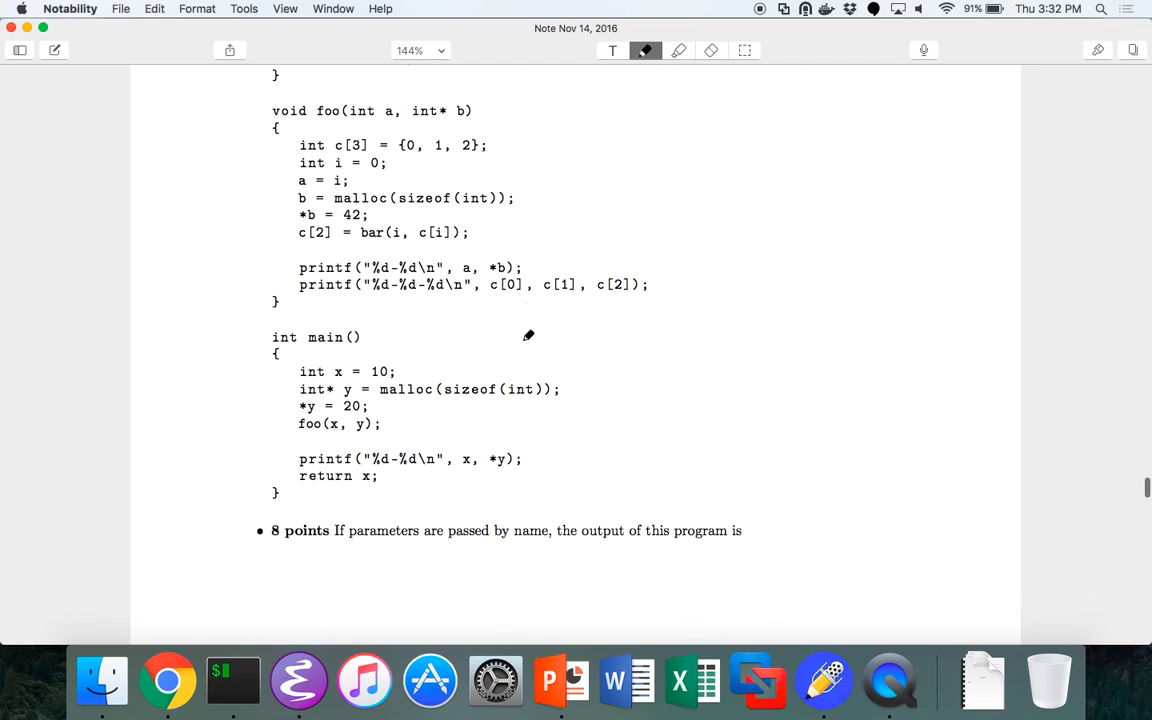
scroll("down", 3)
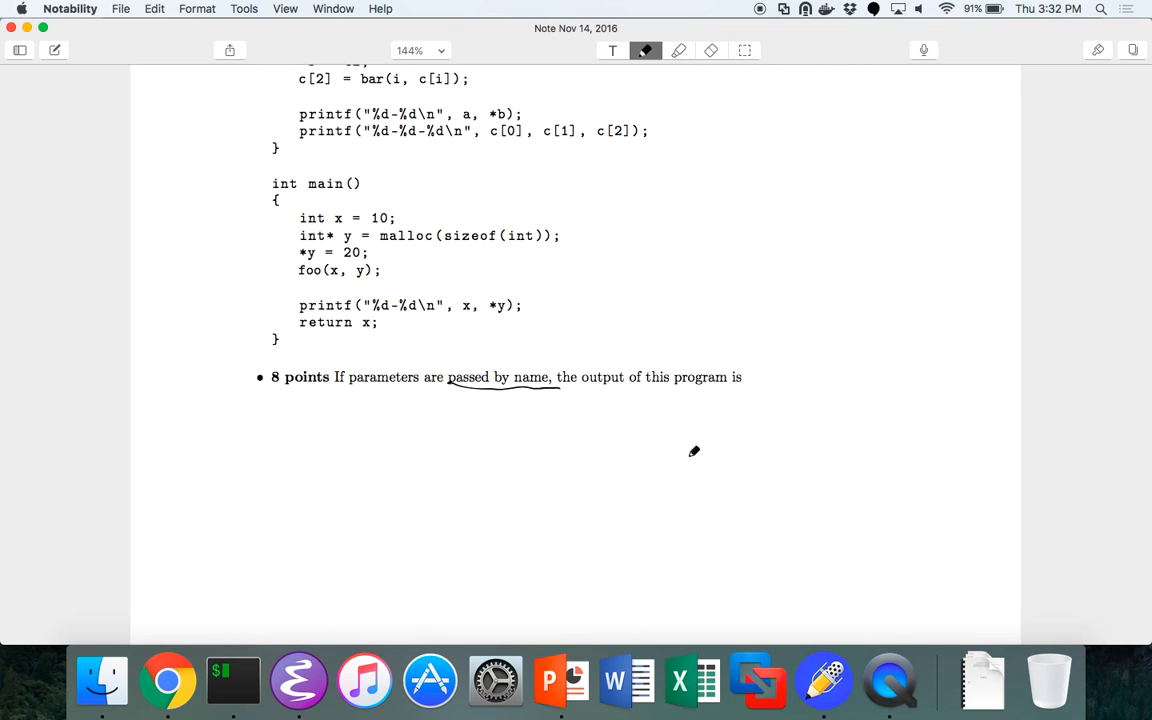
scroll("up", 3)
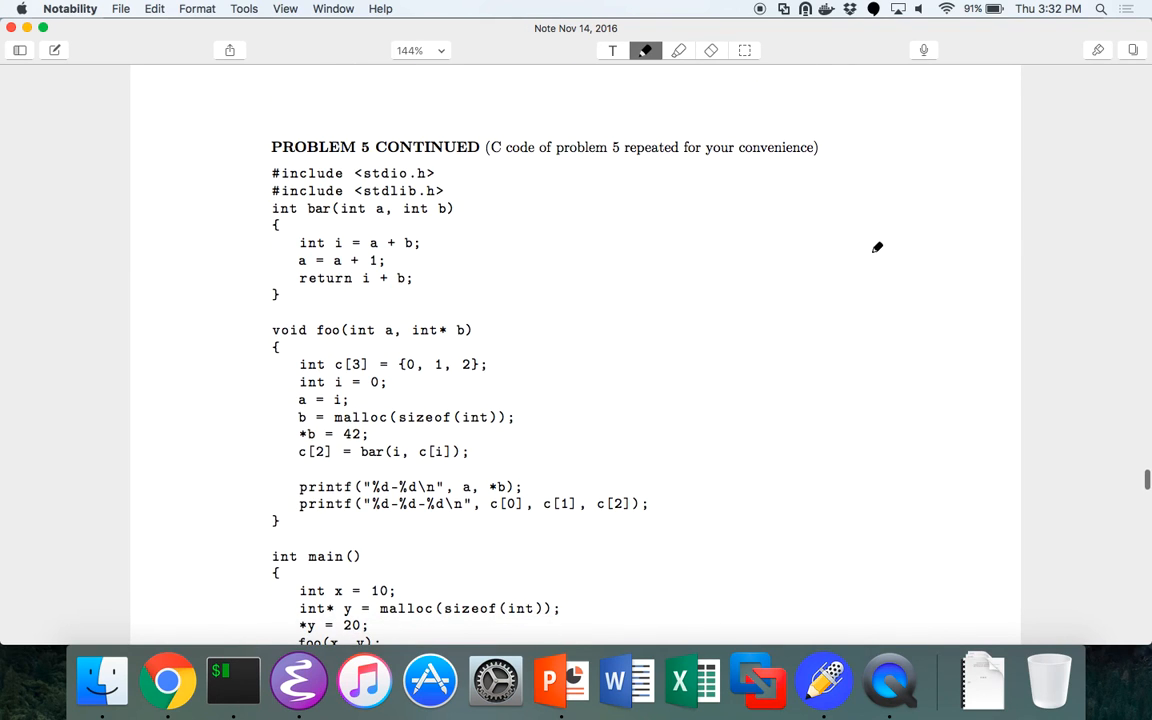
scroll("down", 3)
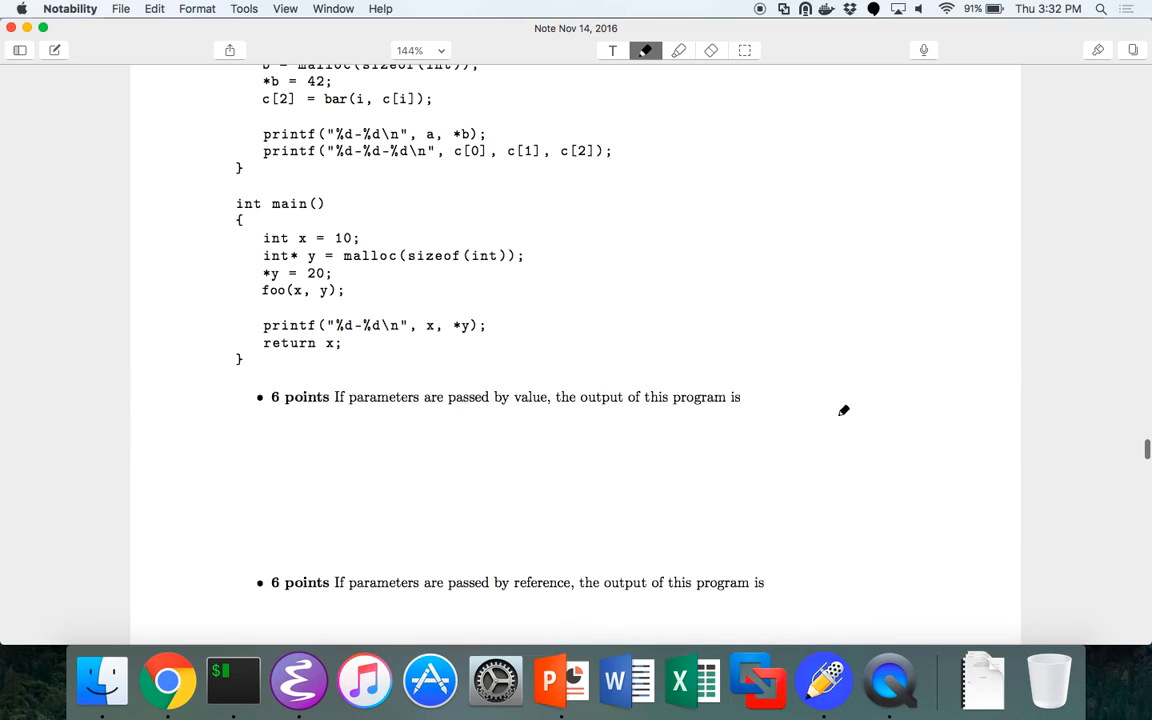
scroll("up", 3)
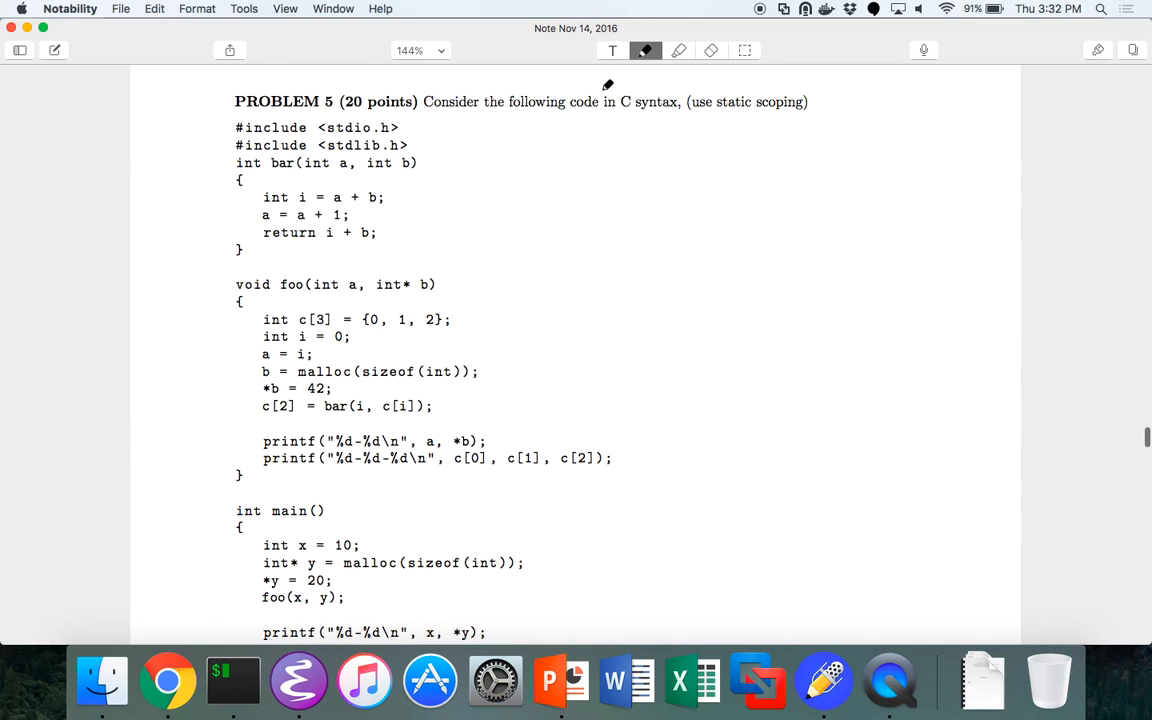
scroll("down", 3)
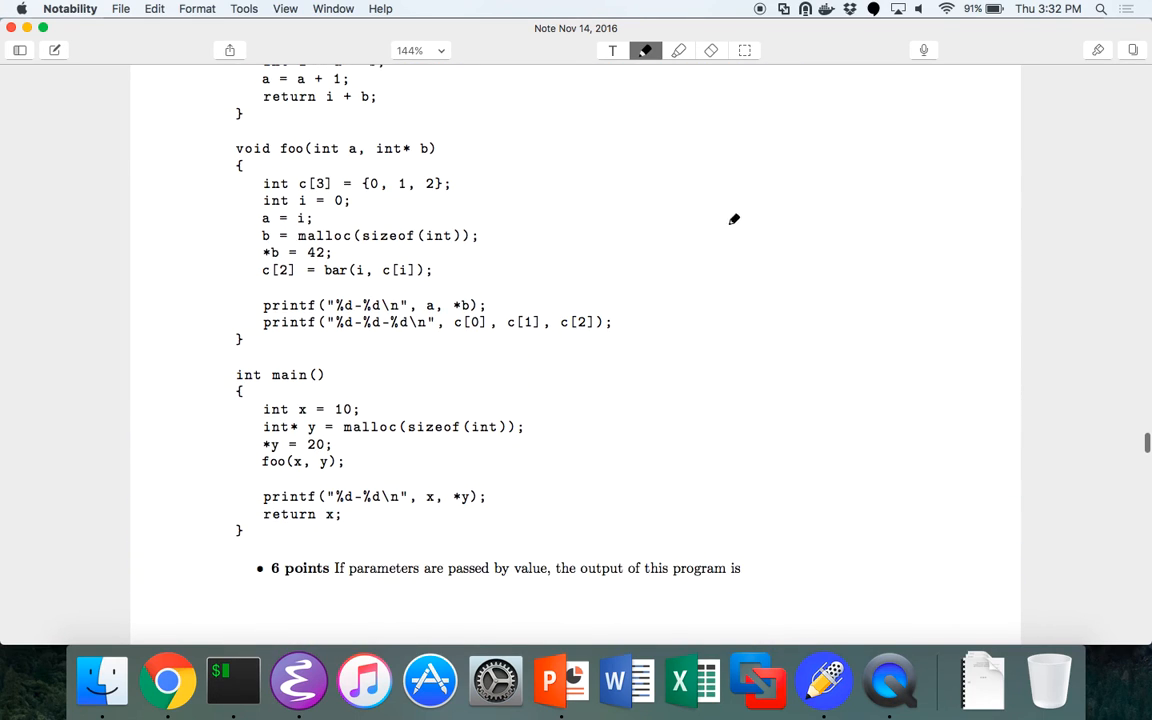
scroll("down", 3)
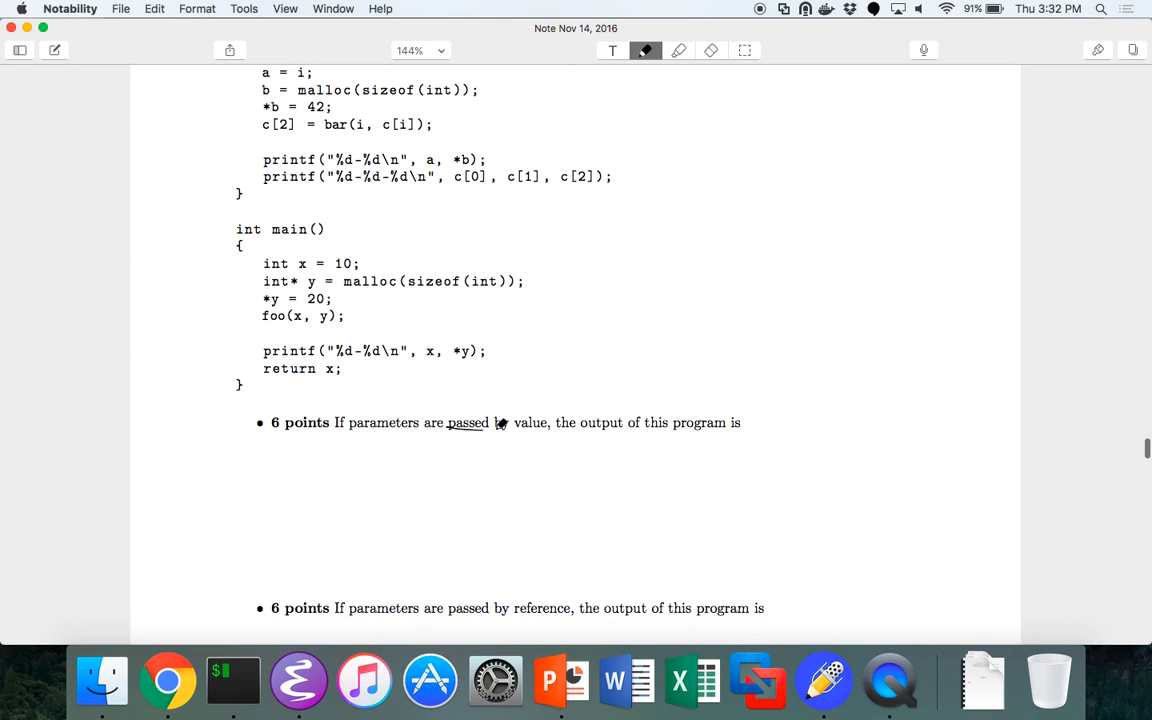
Underline 'passed by reference' and scroll back to Problem 5's code
scroll("down", 3)
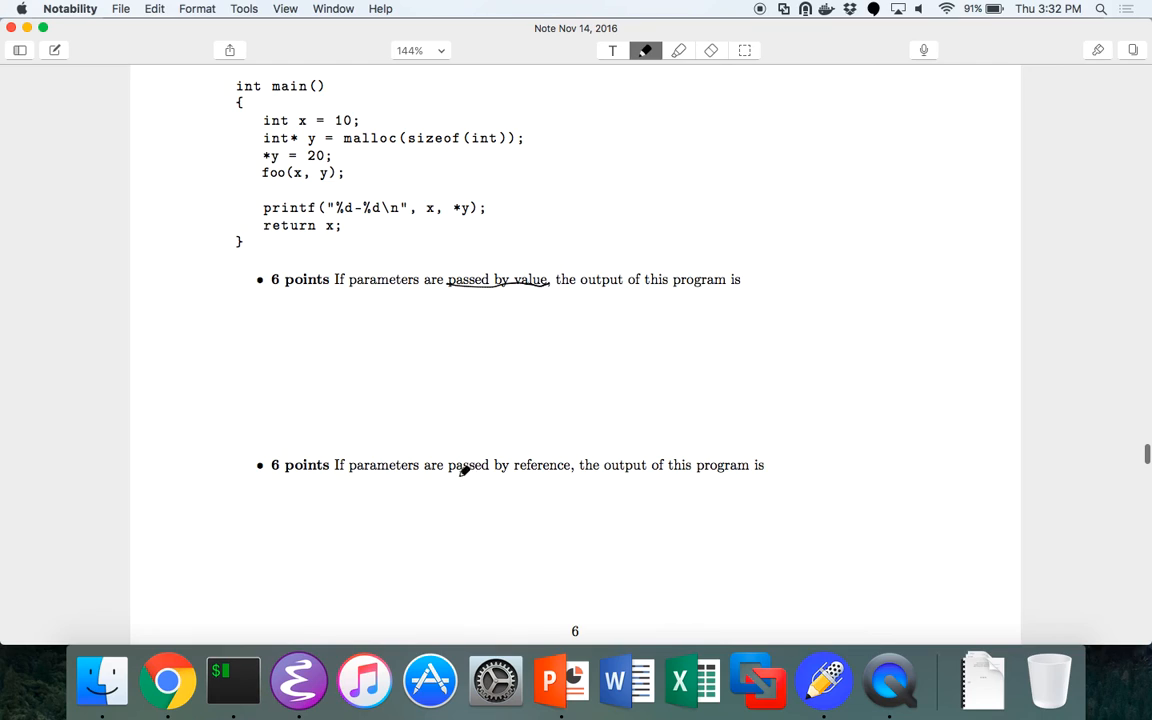
left_click_drag(450, 476, 578, 472)
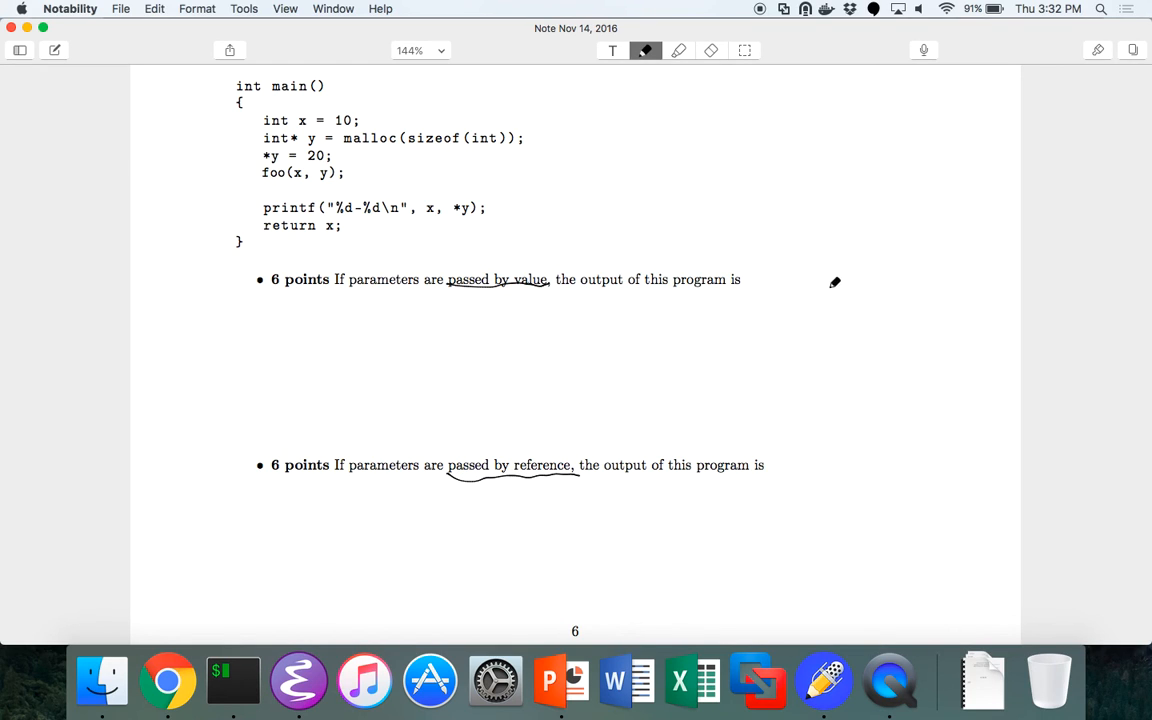
mouse_move(790, 176)
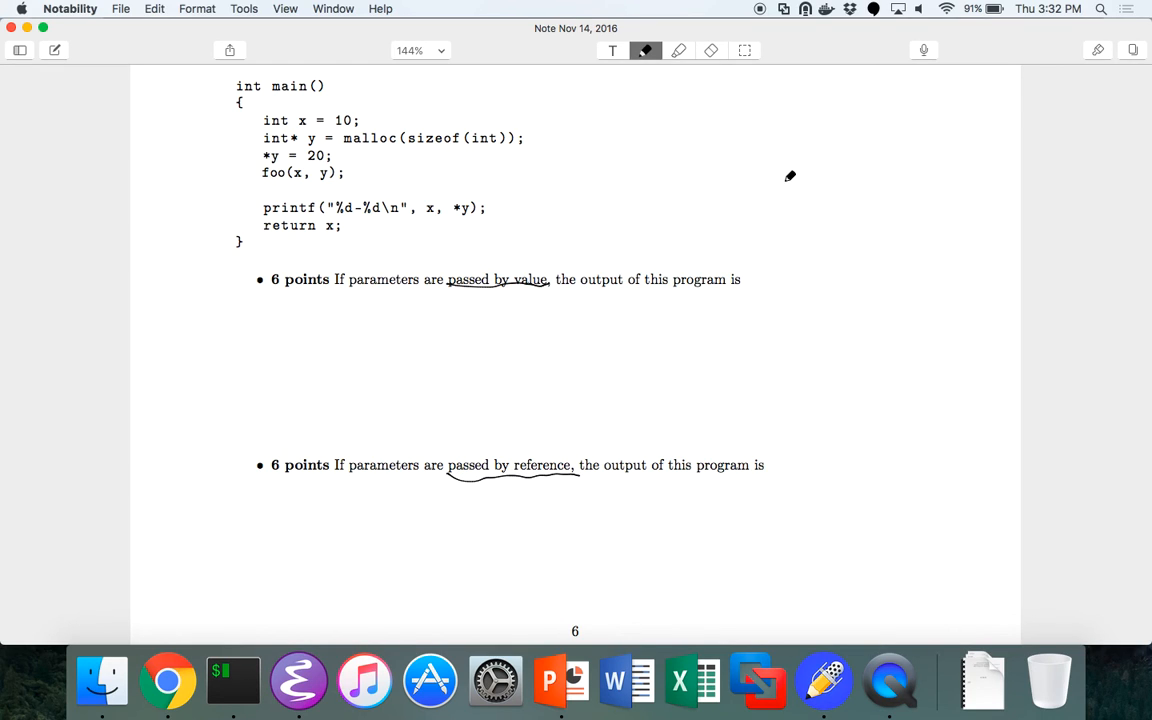
mouse_move(772, 210)
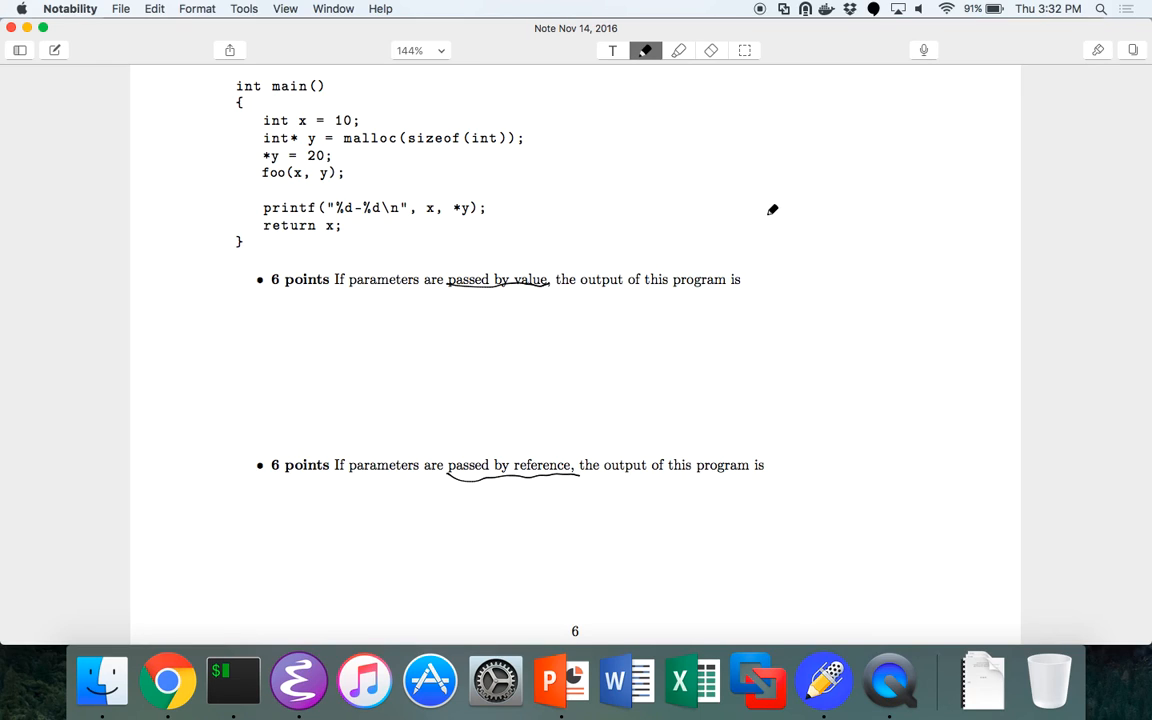
mouse_move(772, 348)
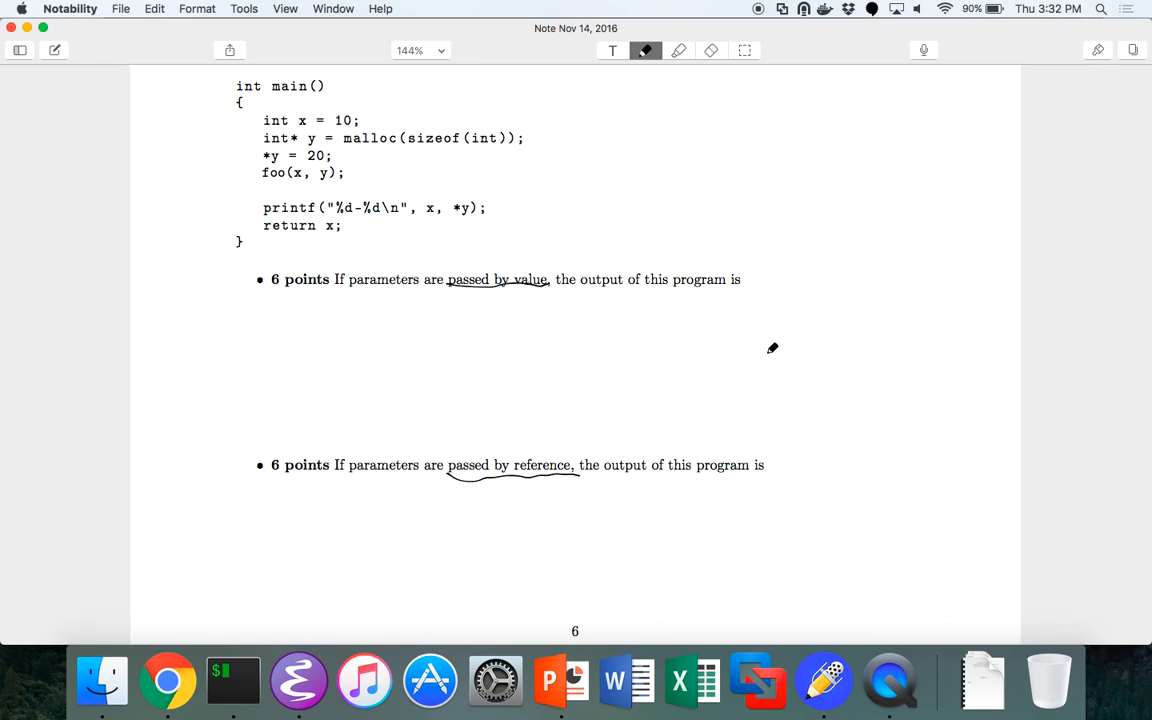
scroll("down", 3)
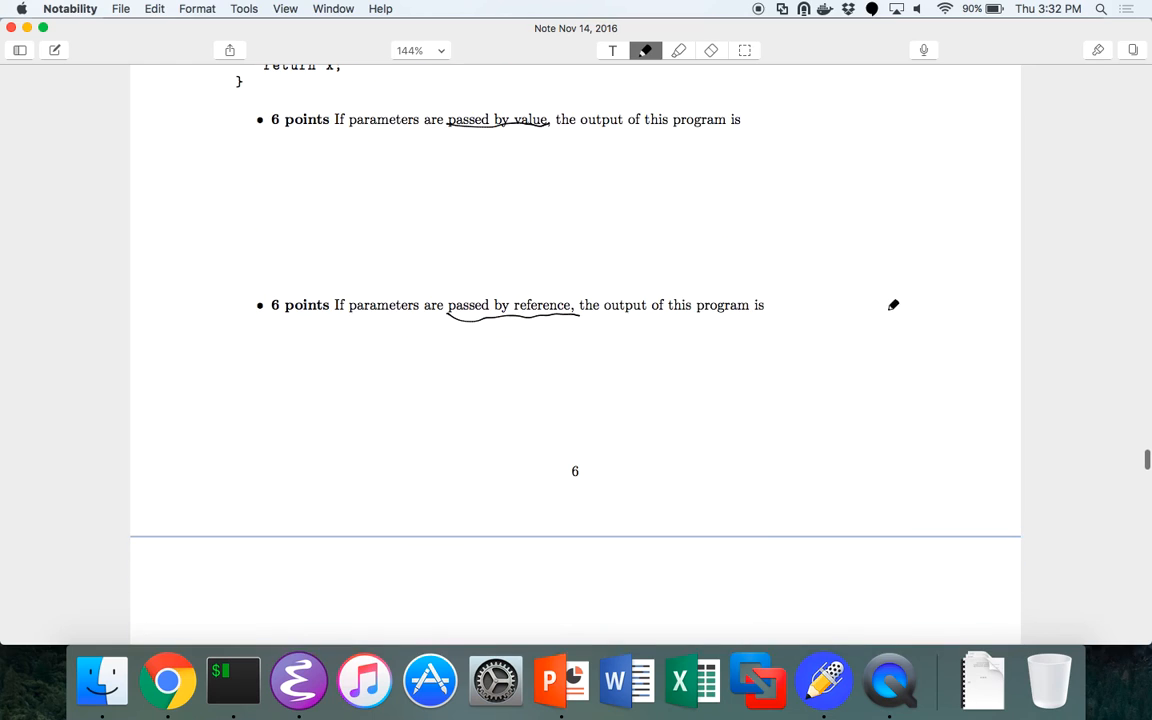
scroll("up", 3)
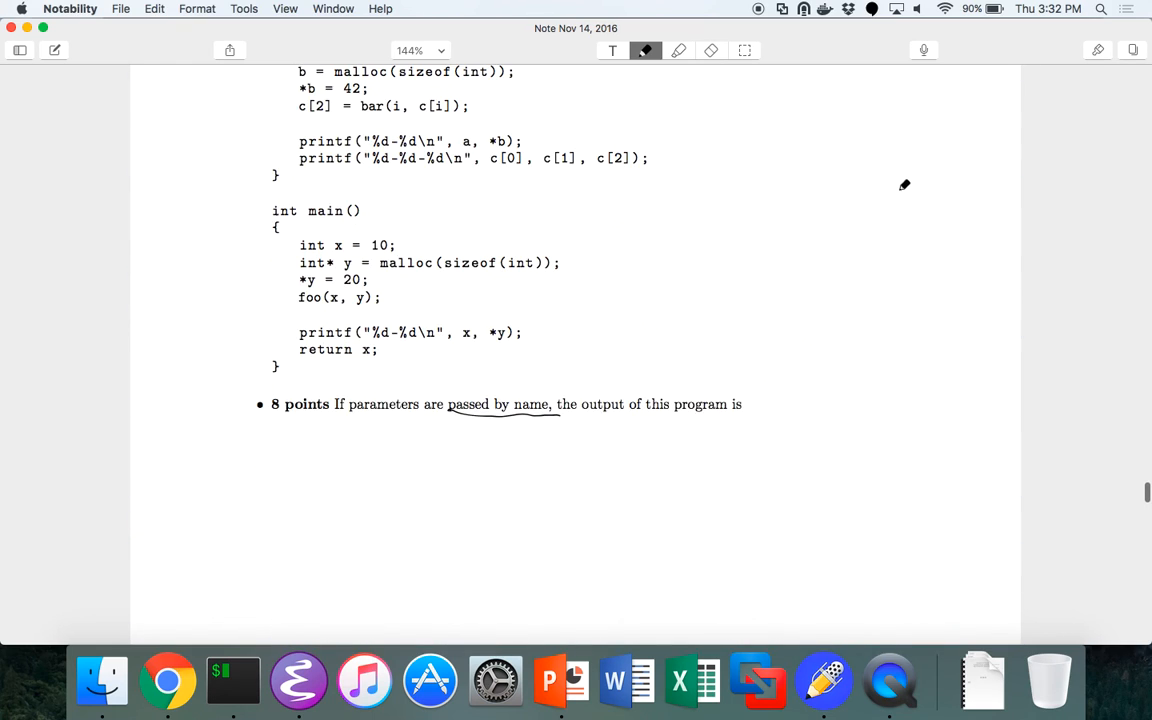
scroll("down", 3)
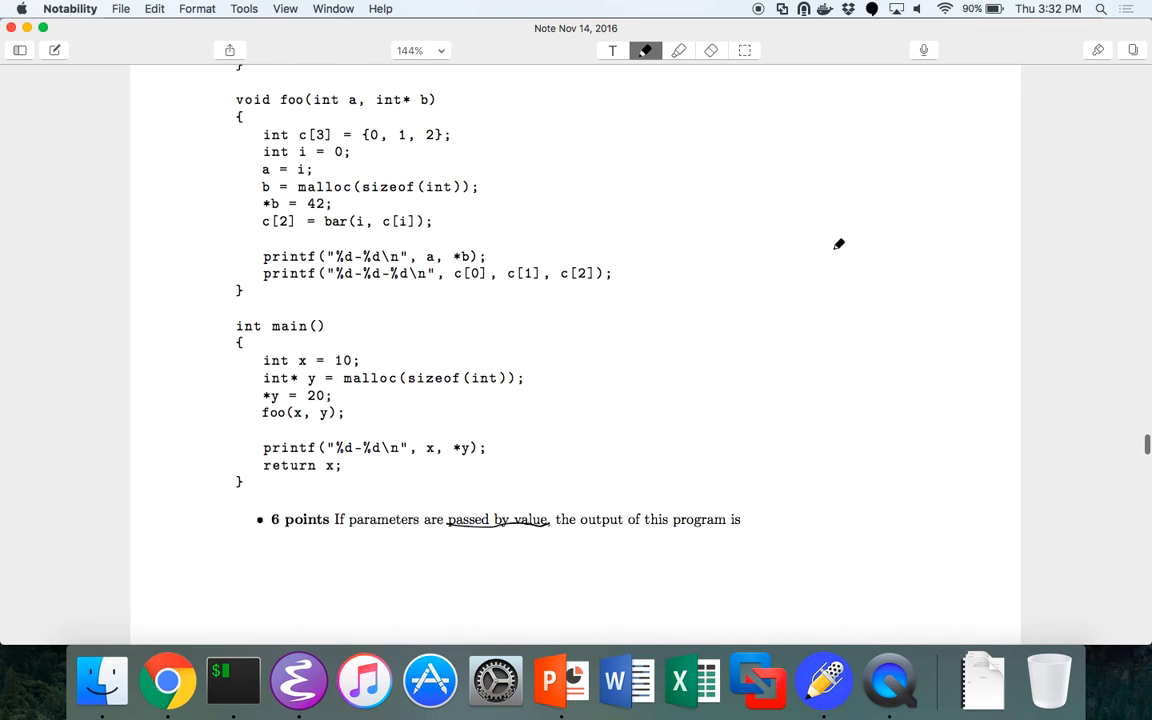
scroll("up", 3)
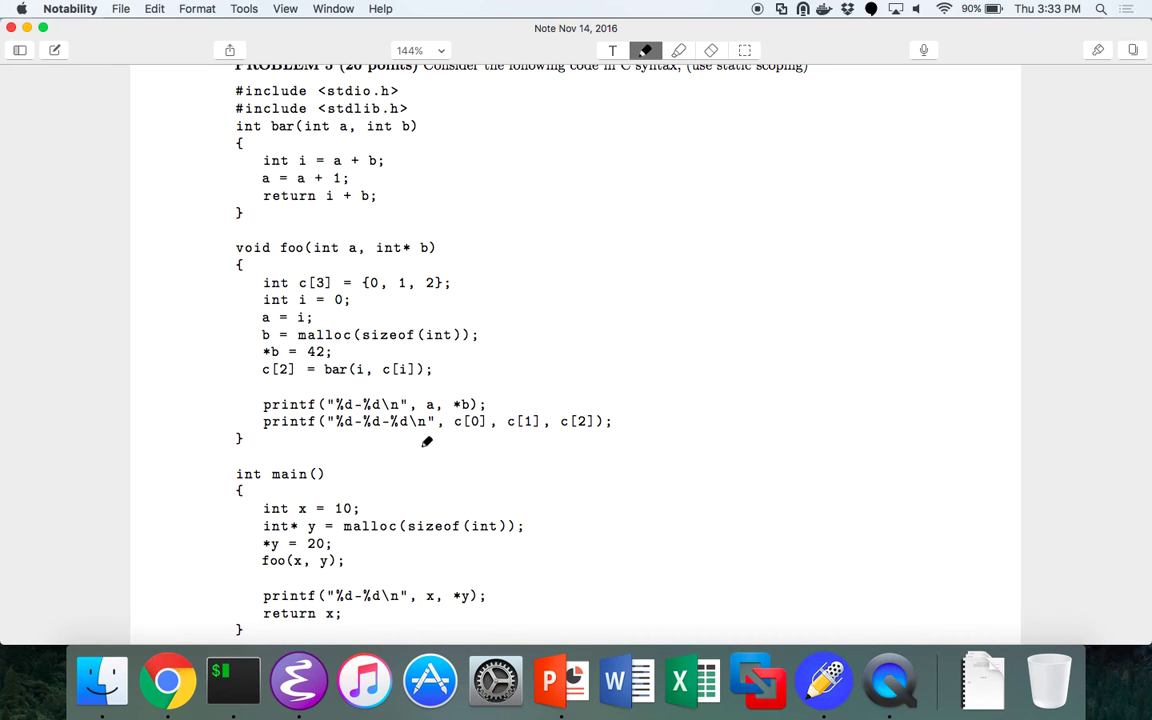
mouse_move(364, 390)
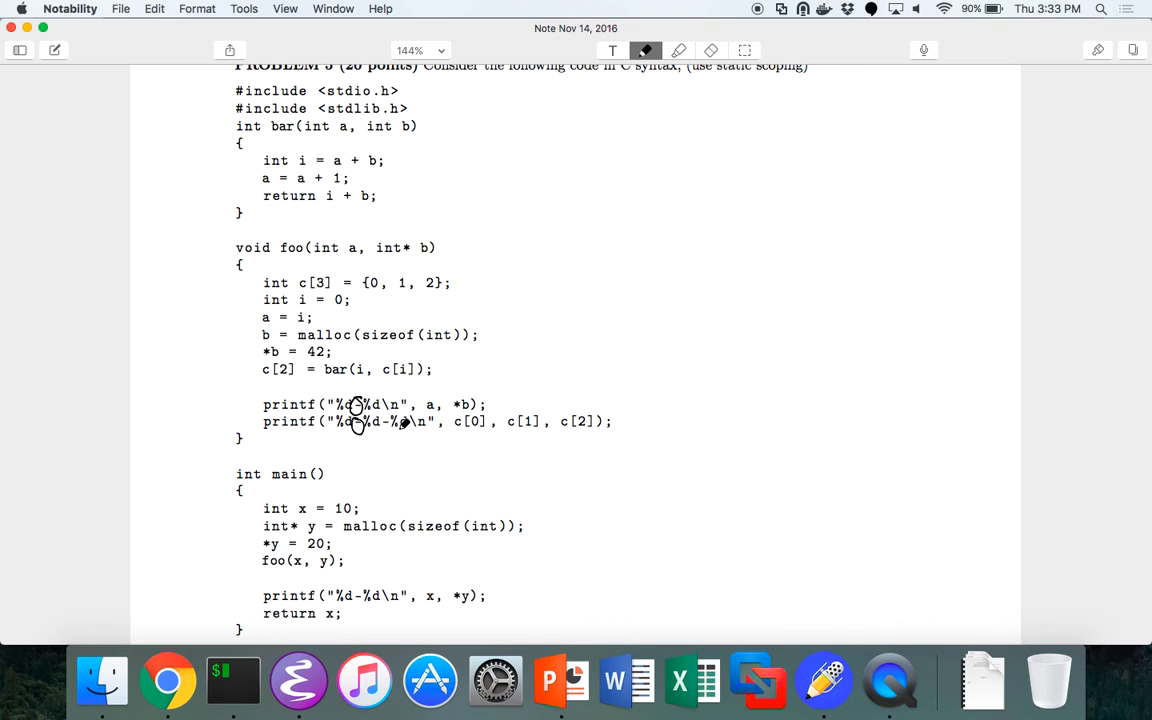
scroll("down", 3)
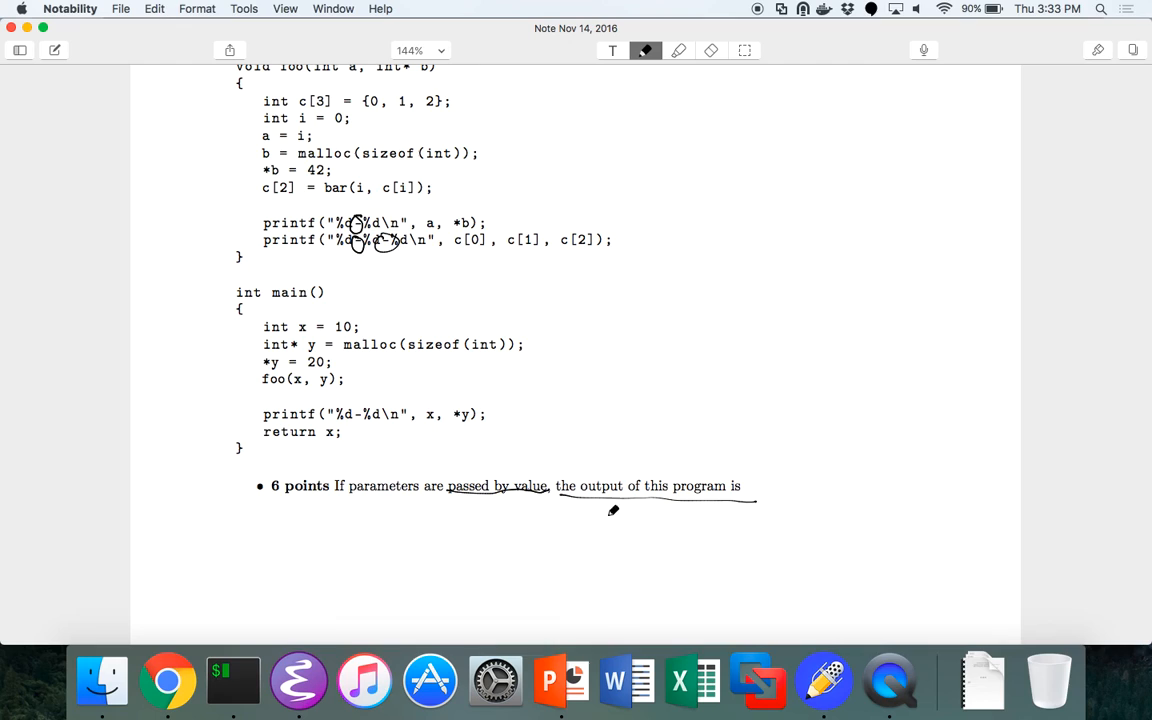
mouse_move(428, 680)
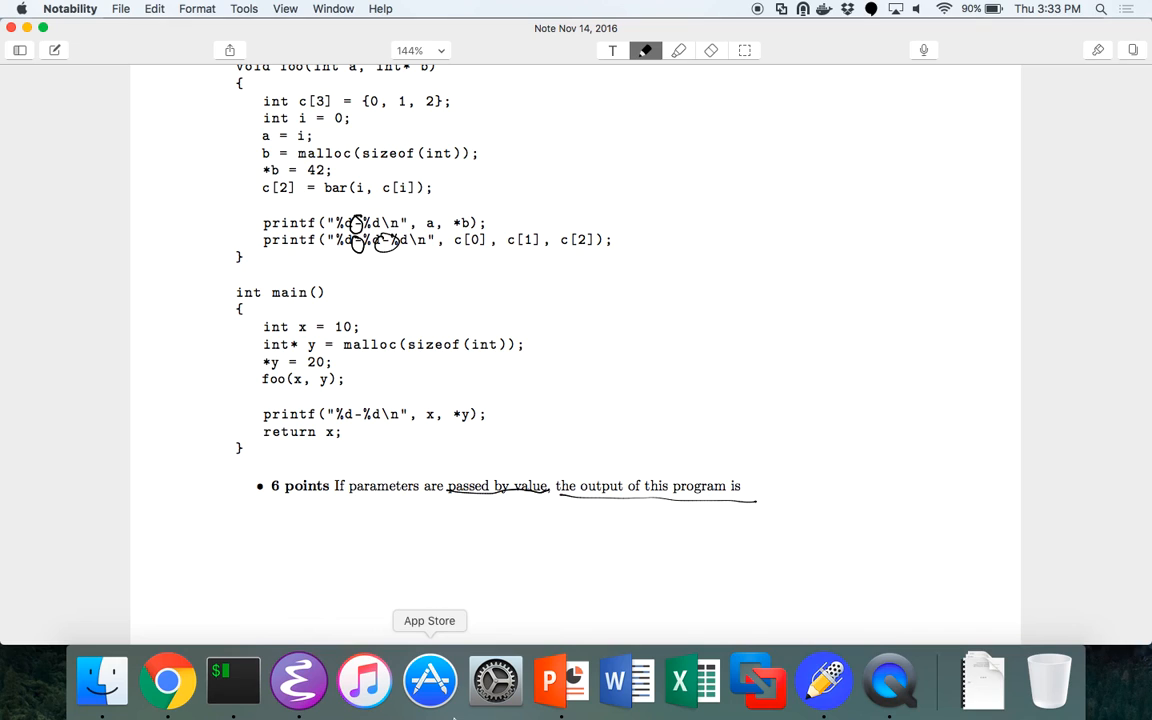
mouse_move(704, 404)
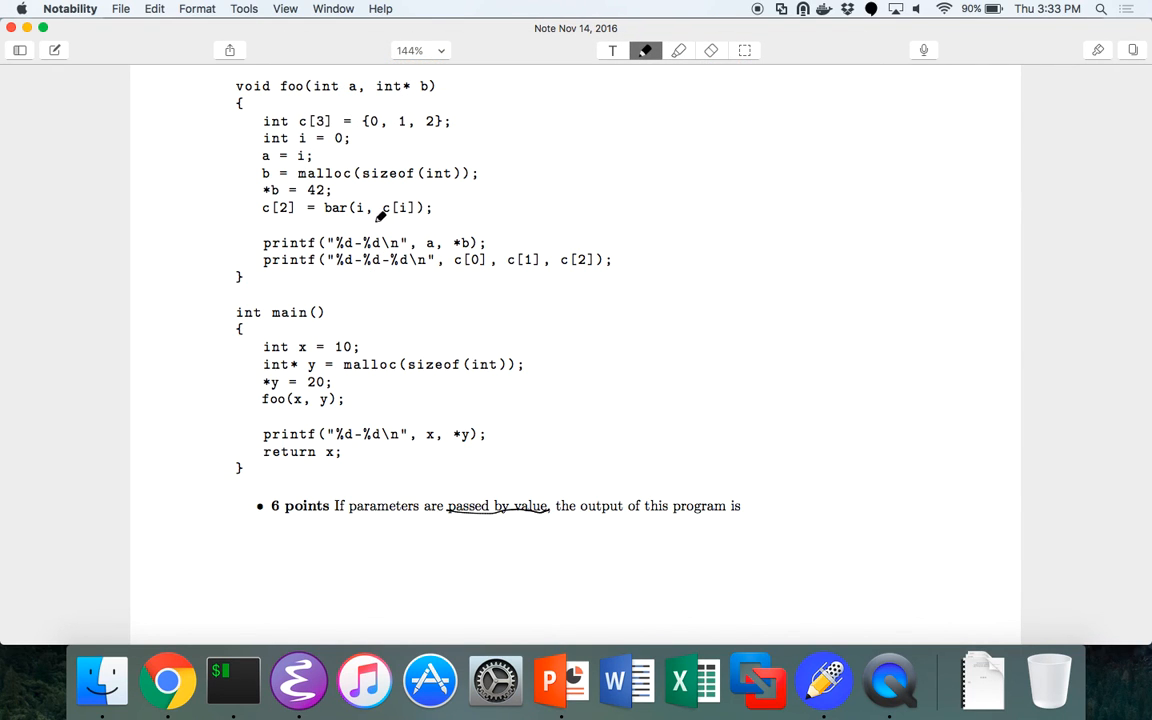
mouse_move(378, 246)
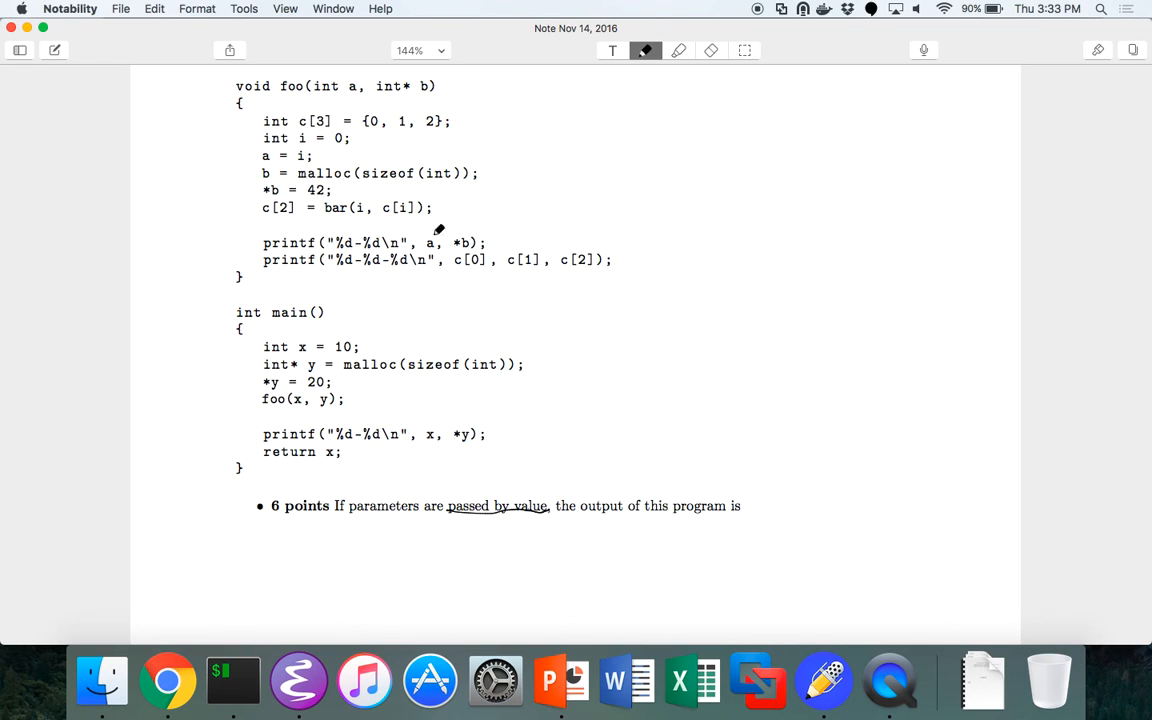
mouse_move(464, 224)
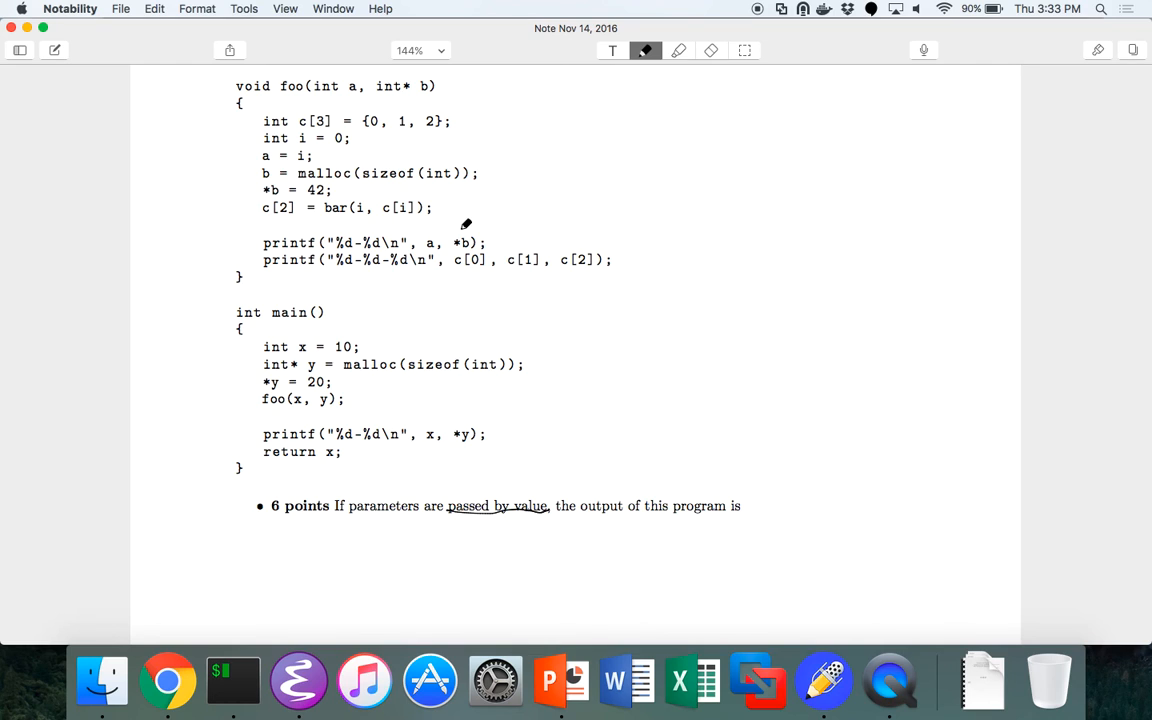
Scroll the PDF until int main() of the repeated code is visible
scroll("down", 3)
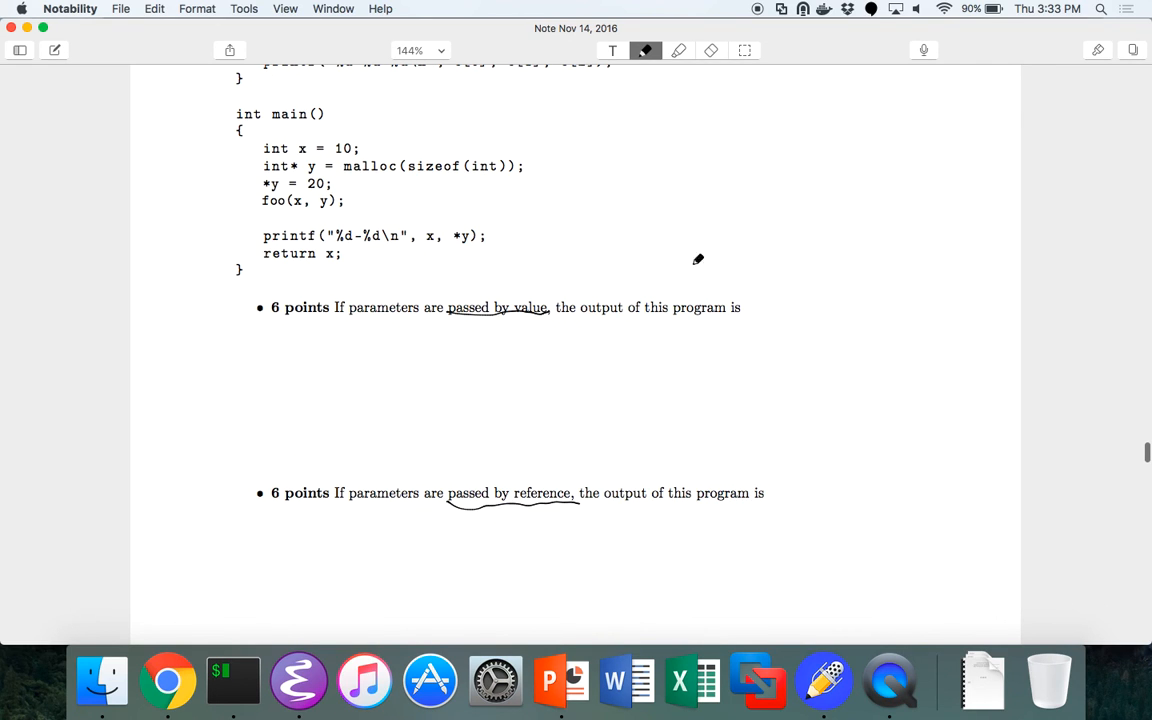
scroll("up", 3)
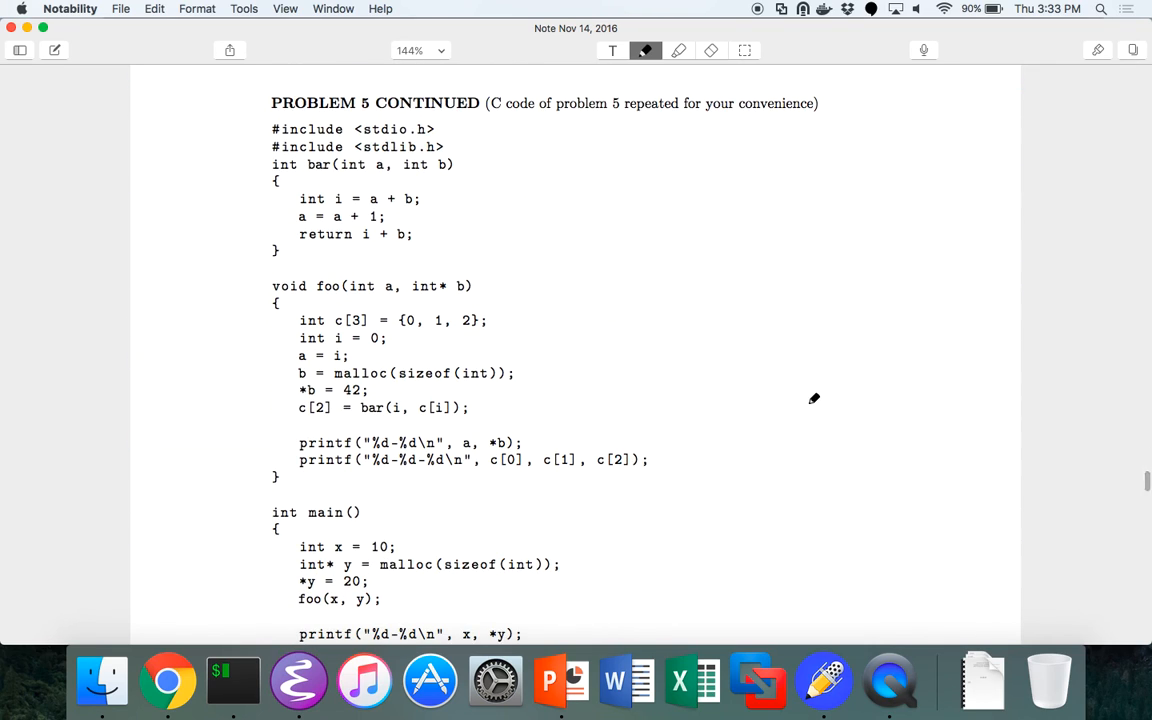
mouse_move(792, 234)
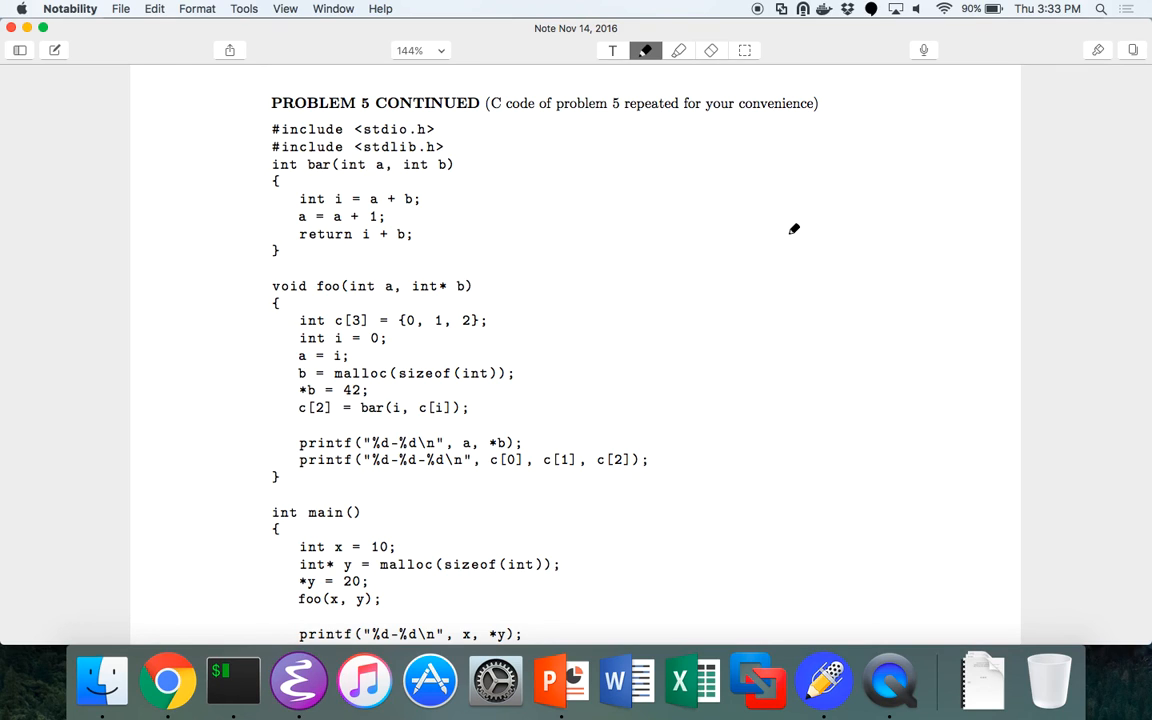
scroll("down", 3)
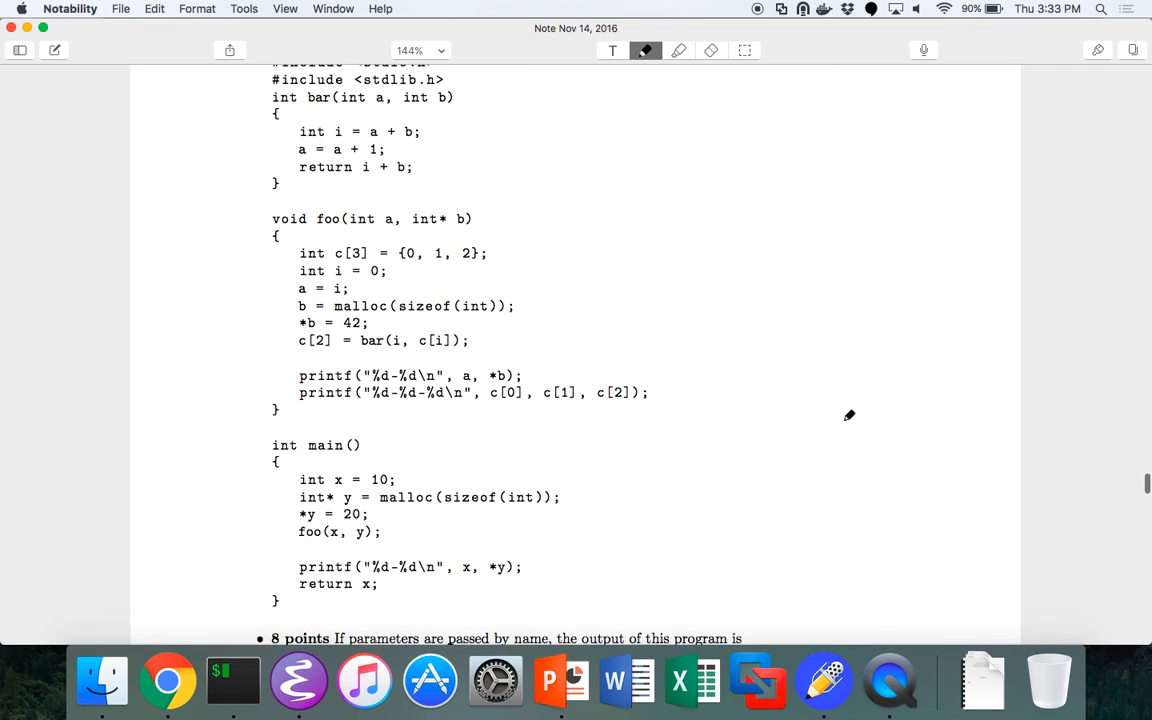
mouse_move(840, 408)
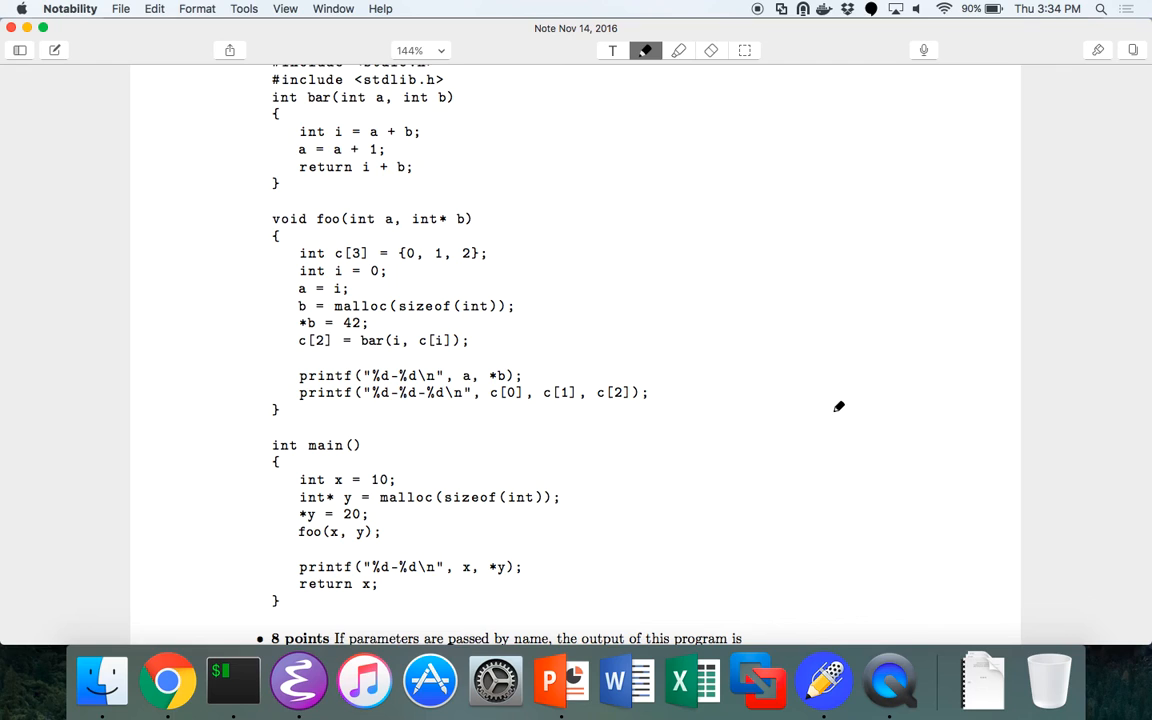
Draw an arrow at the int x = 10 line and erase the stray 'passed by name' underline
left_click_drag(840, 404, 290, 478)
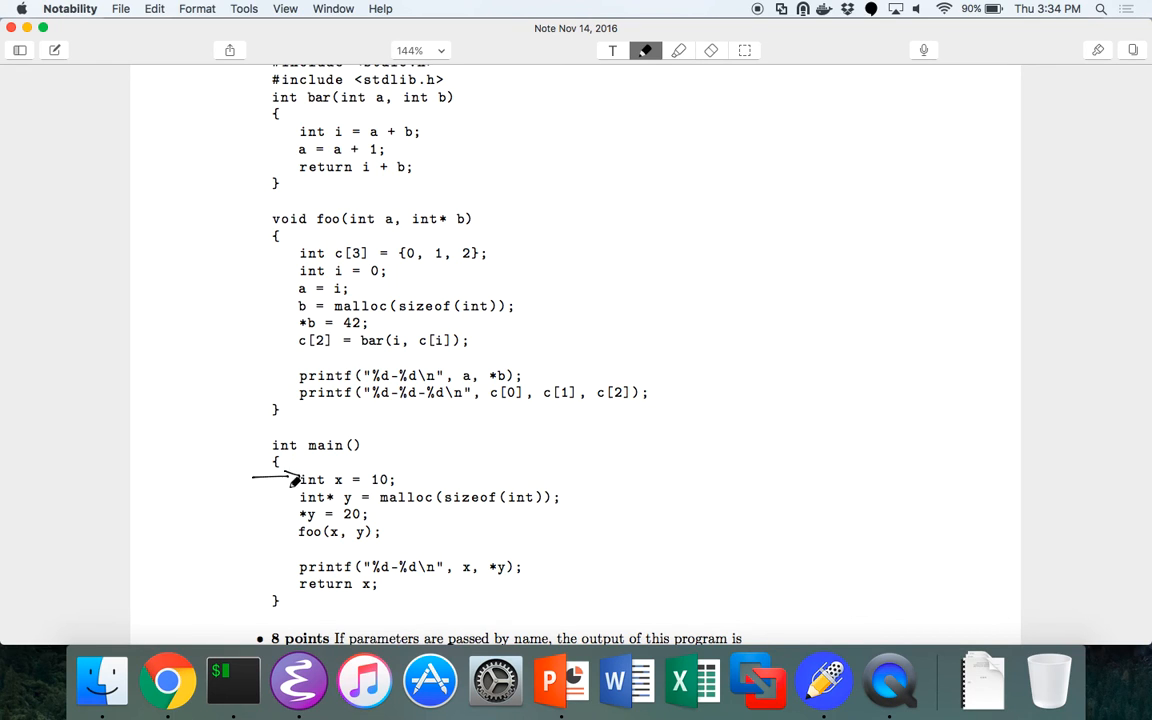
scroll("down", 3)
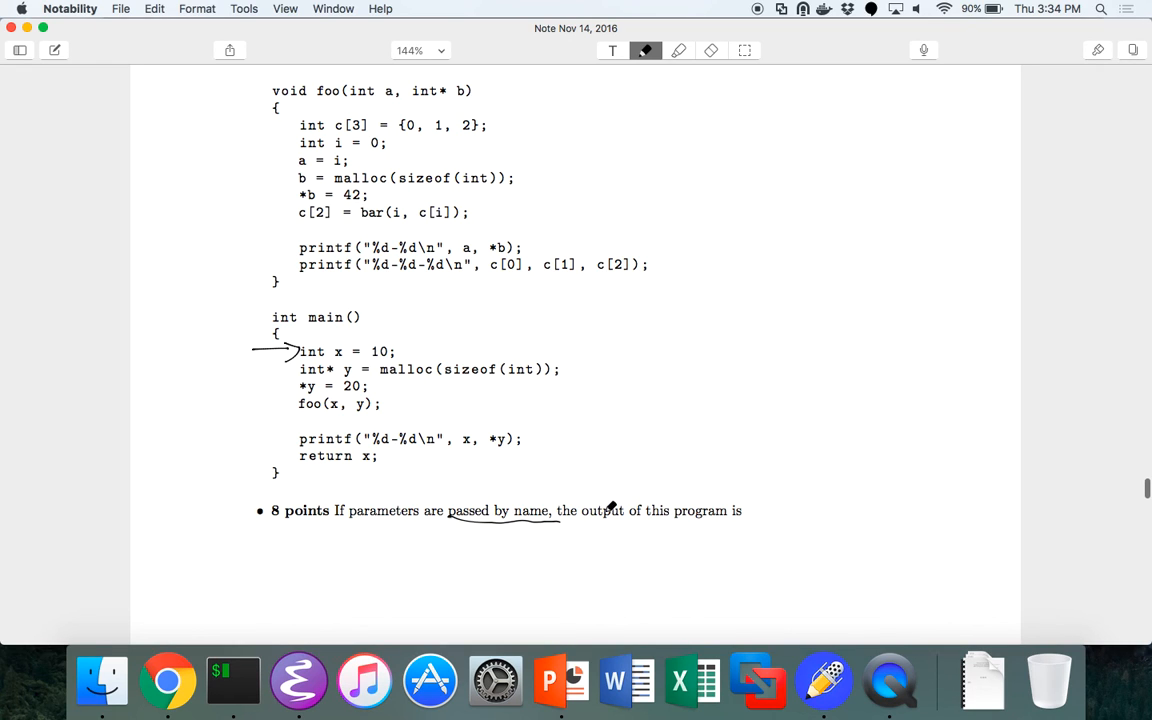
left_click(712, 50)
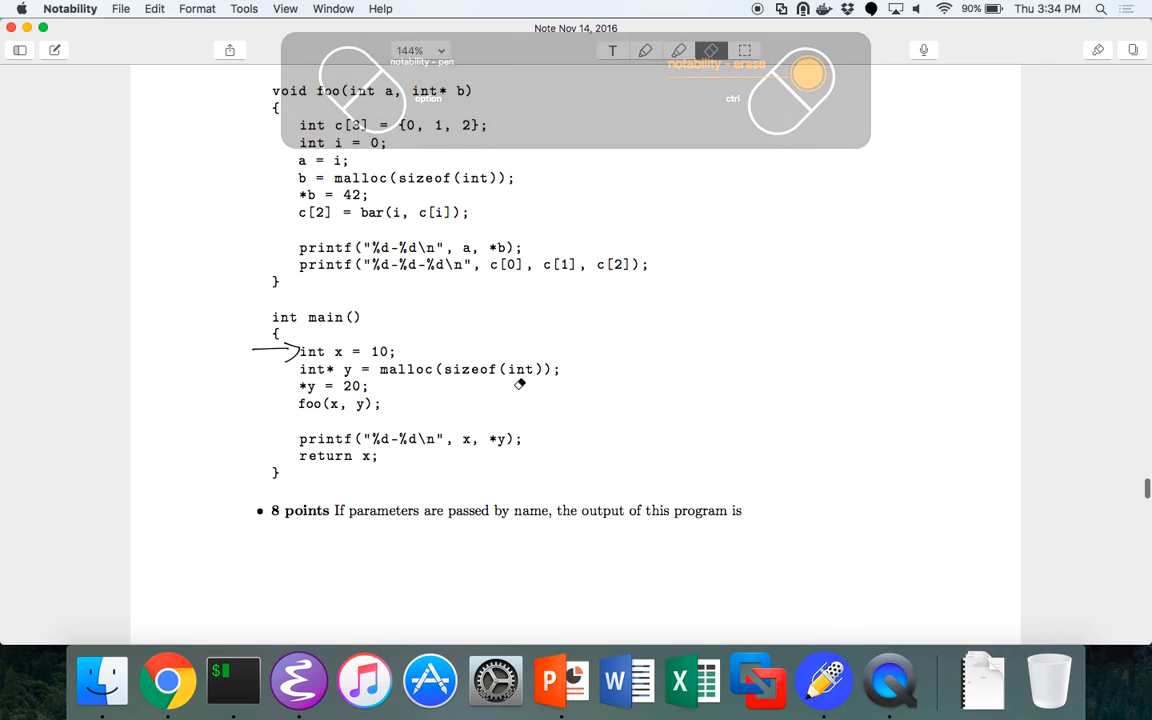
left_click(644, 50)
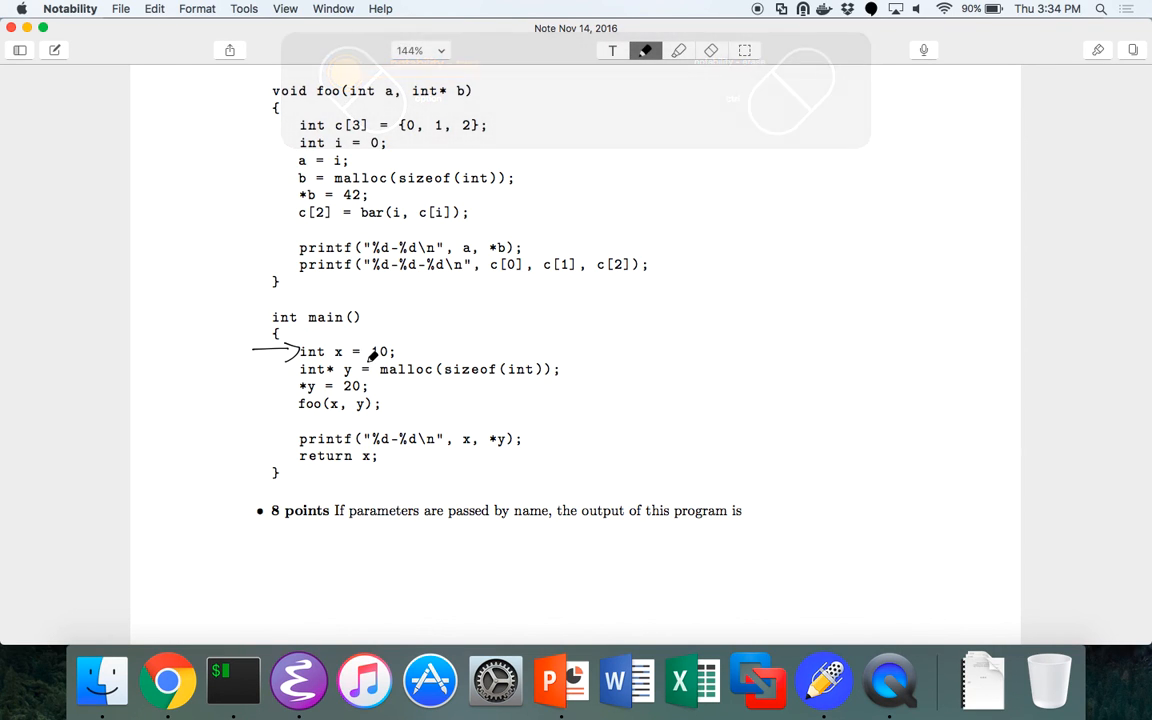
Handwrite 'x = 10' beside main's first line
left_click_drag(400, 340, 422, 360)
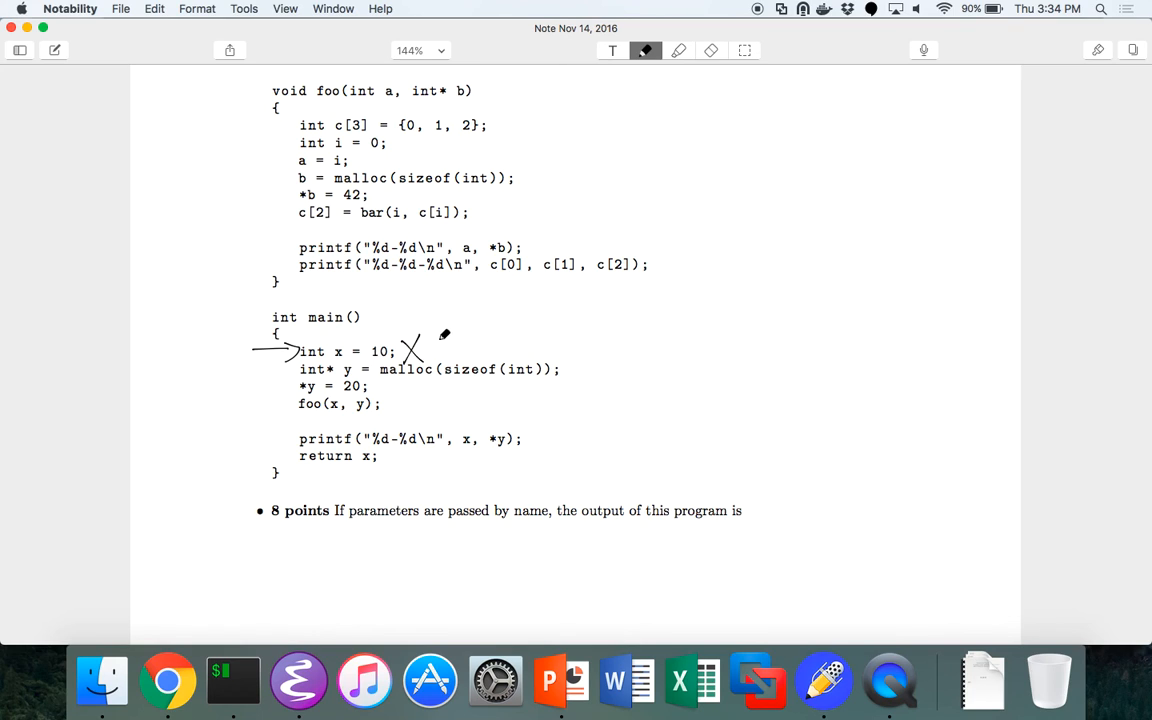
left_click_drag(436, 348, 490, 348)
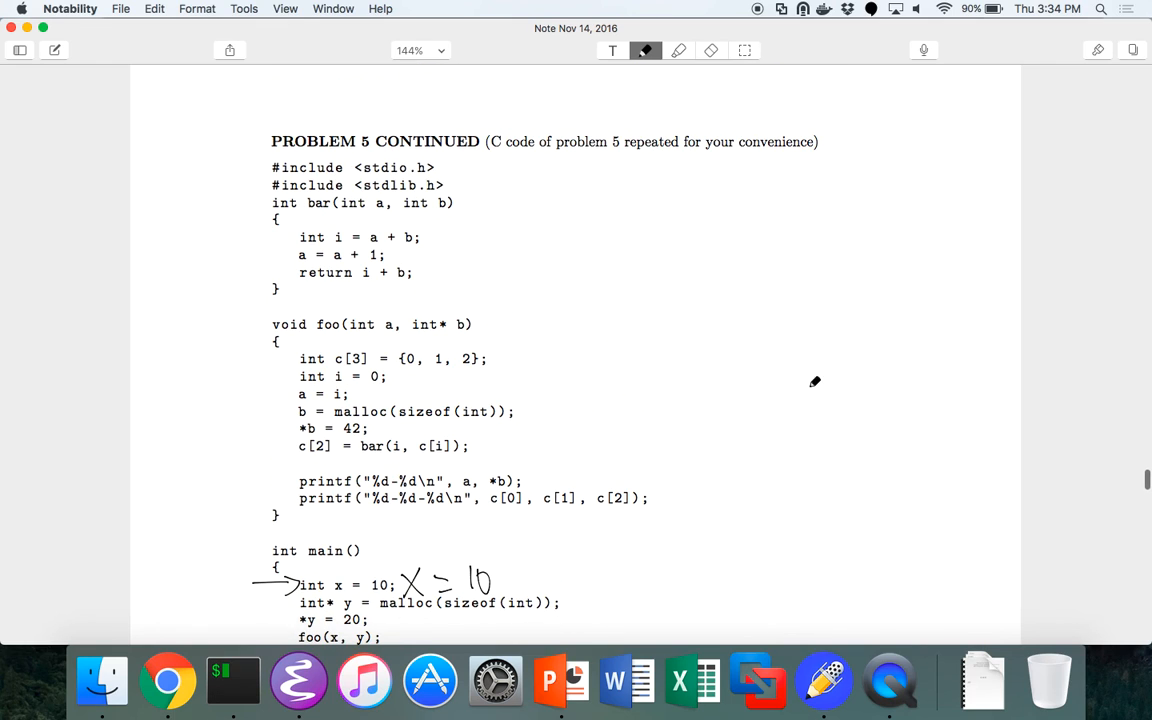
scroll("down", 3)
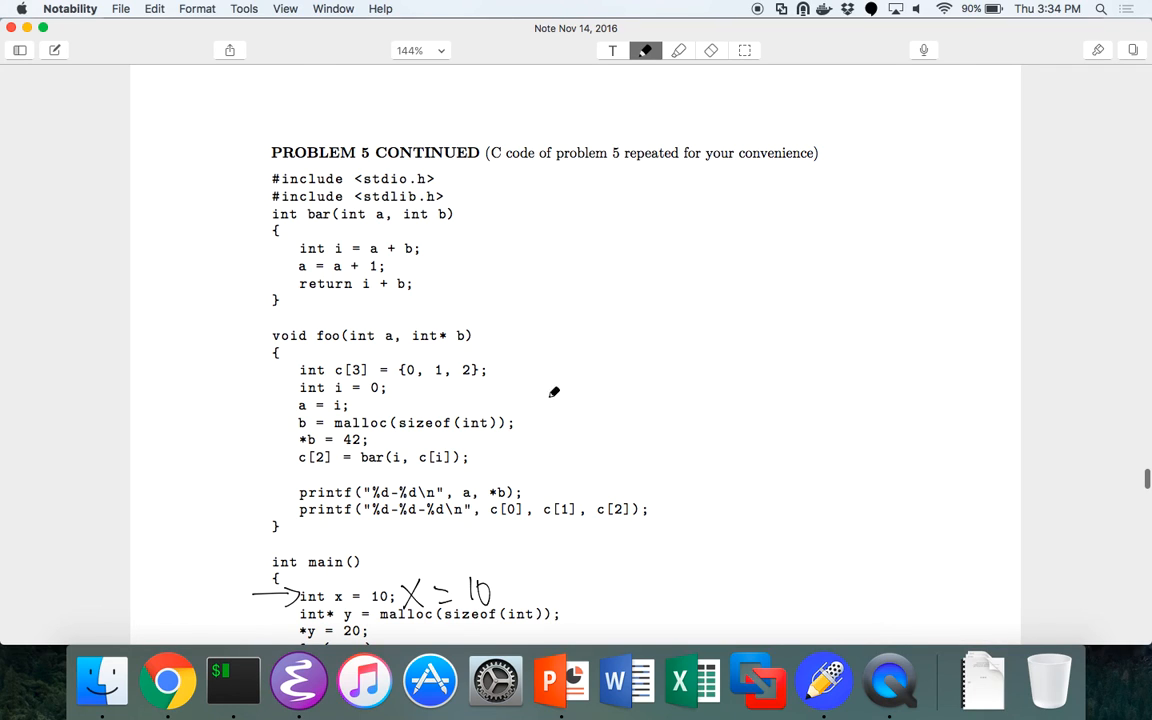
scroll("down", 3)
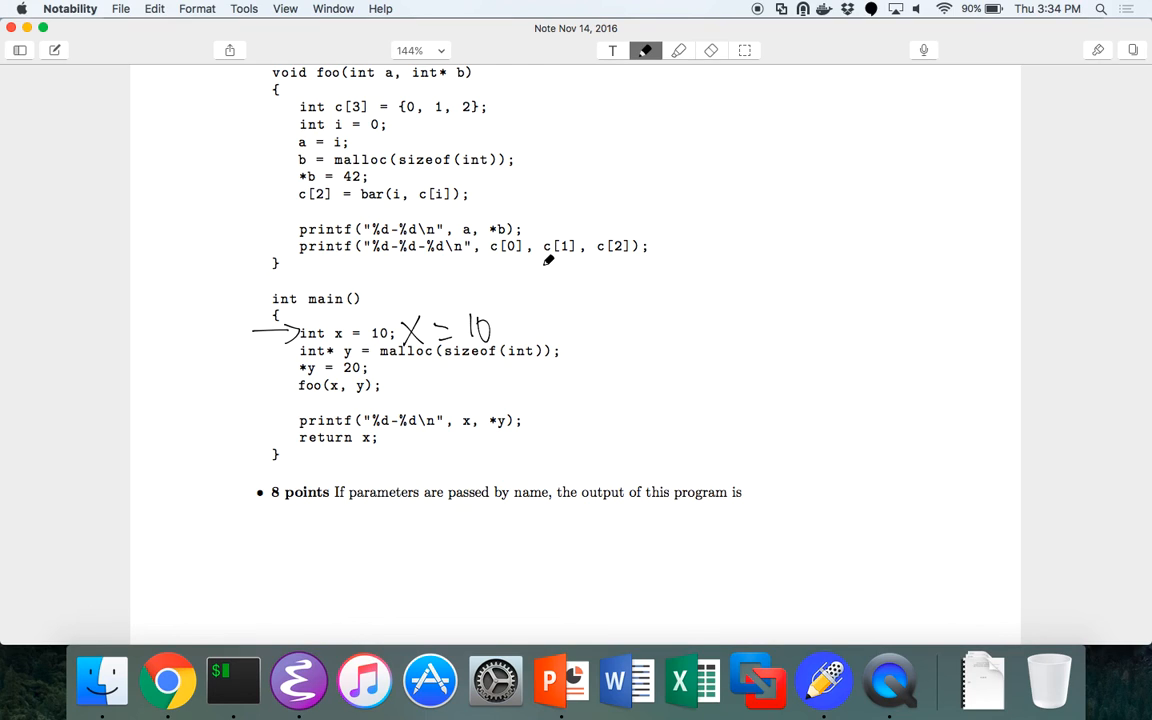
mouse_move(550, 336)
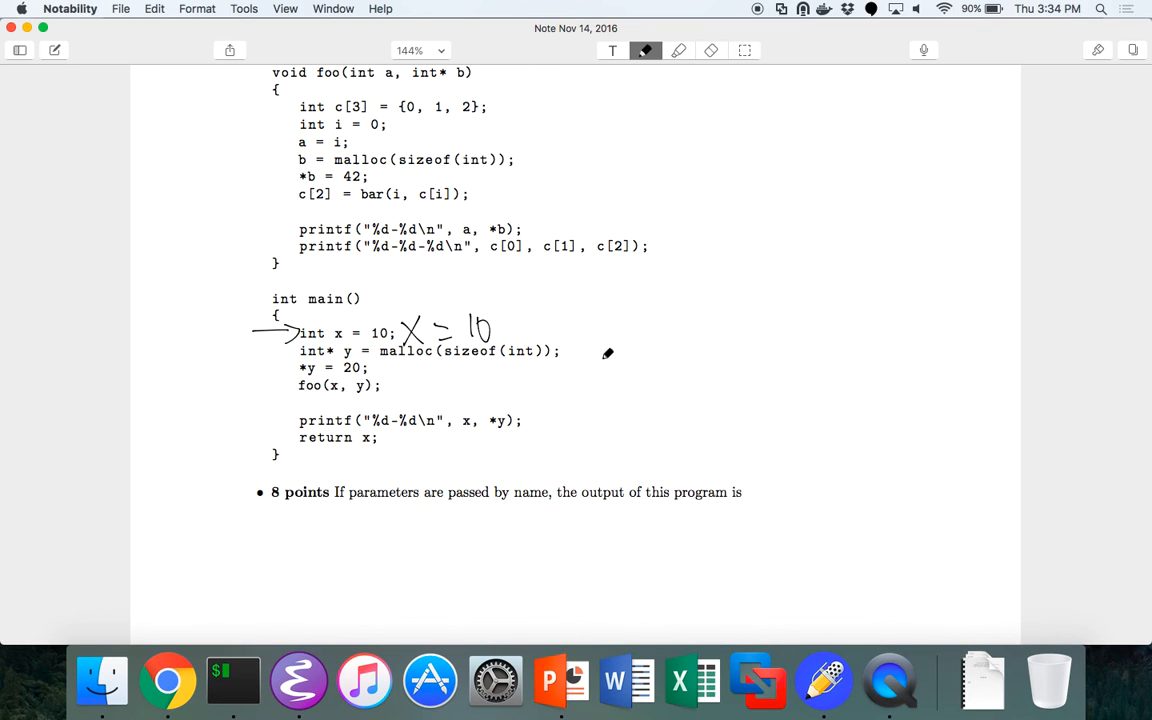
Erase the x = 10 note, then draw y's labelled memory box and a separate box on the right
left_click(712, 50)
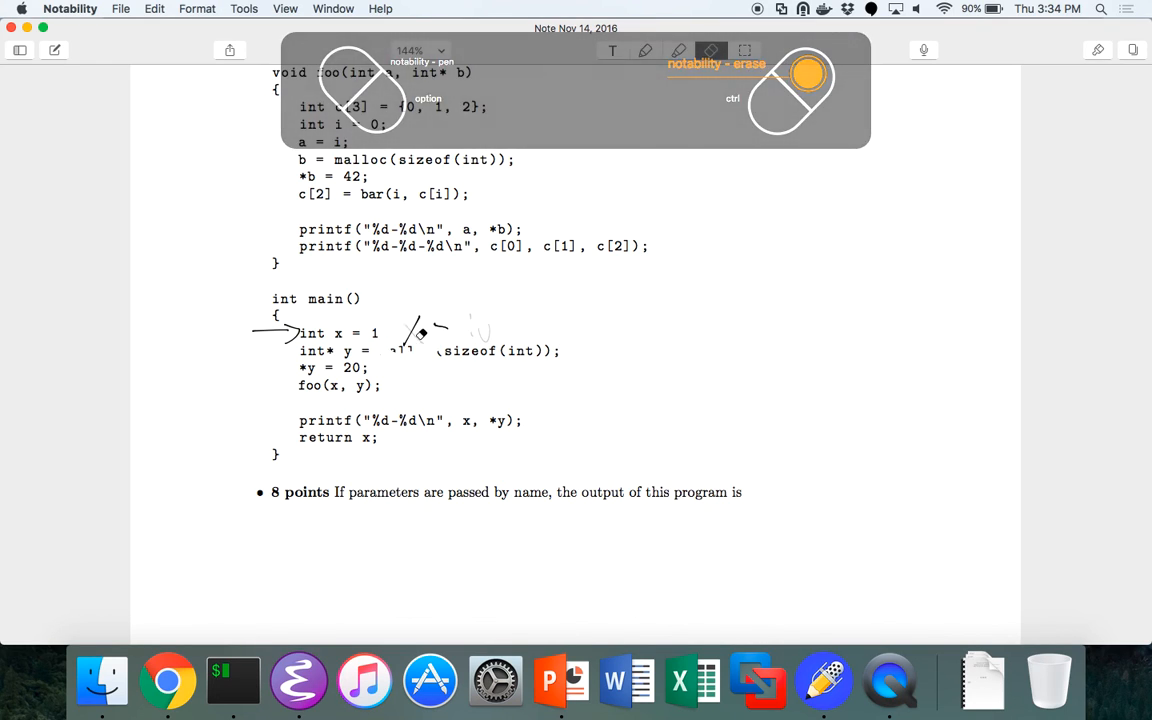
left_click(646, 52)
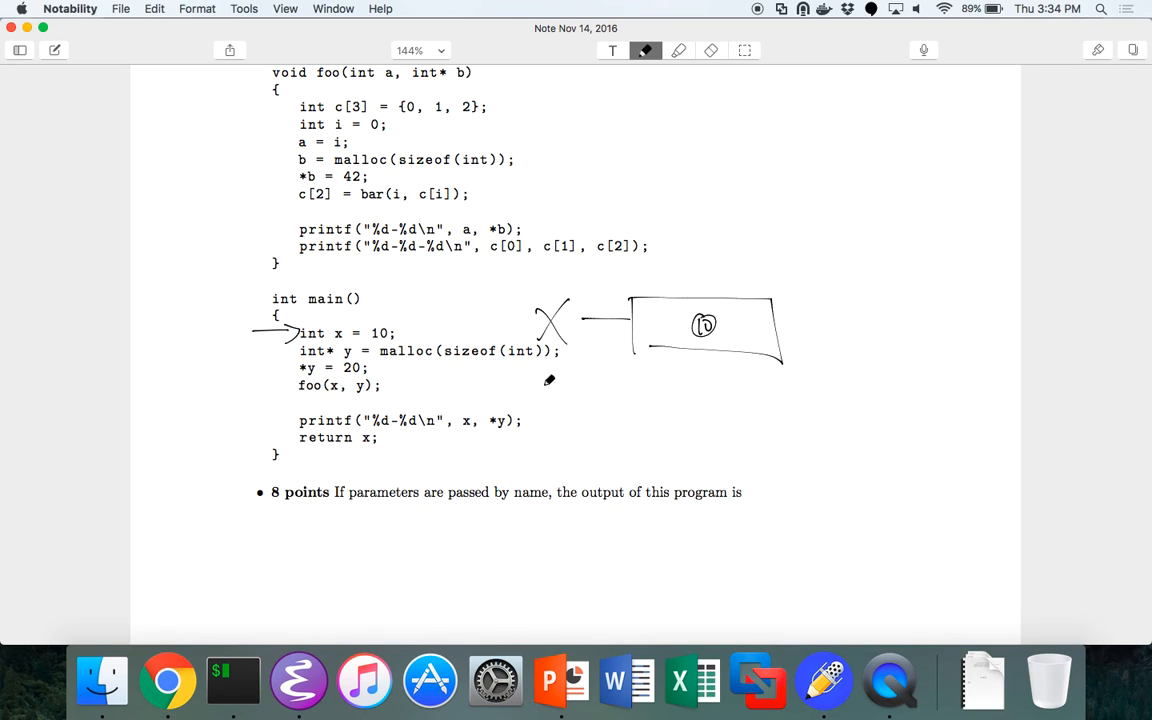
left_click_drag(544, 384, 620, 400)
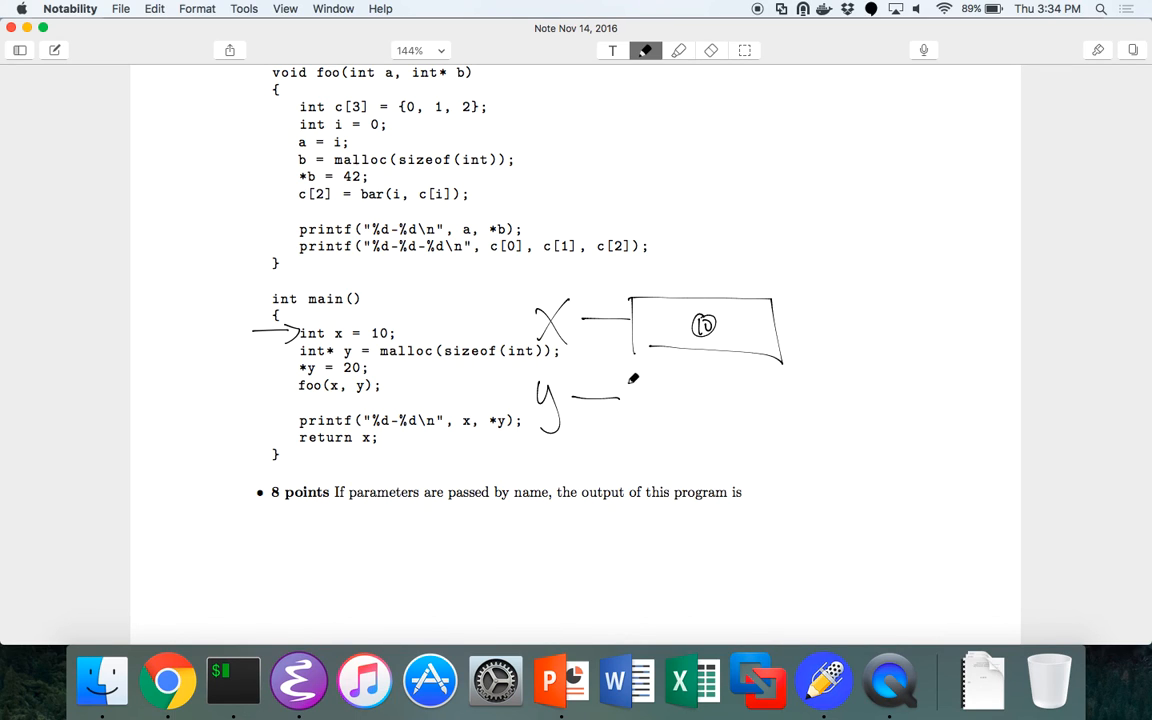
left_click_drag(630, 378, 796, 430)
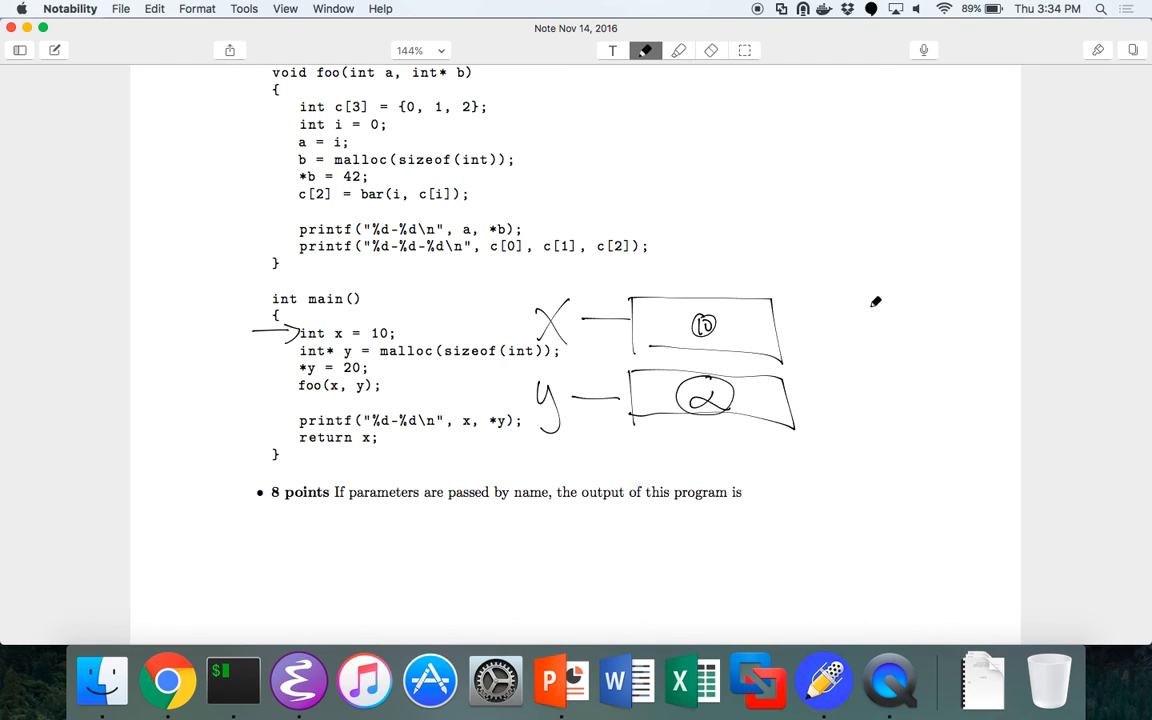
left_click_drag(868, 308, 1004, 344)
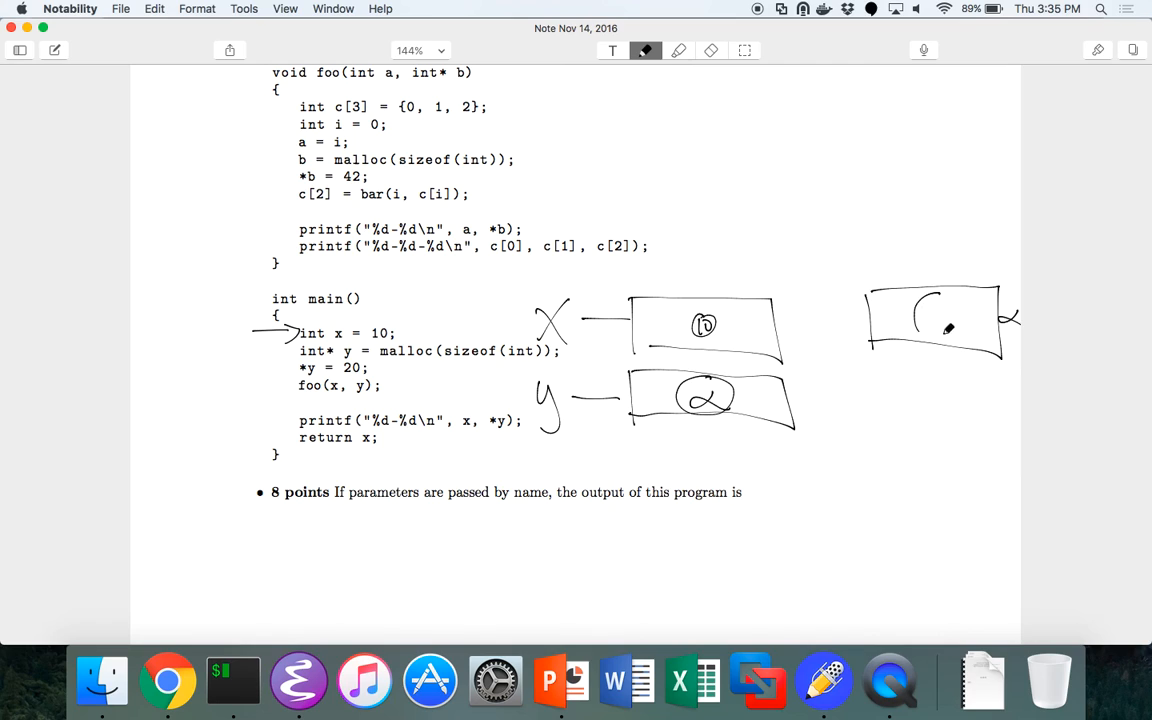
Draw a circle in the right-hand box and write 20 inside it
left_click_drag(920, 320, 950, 320)
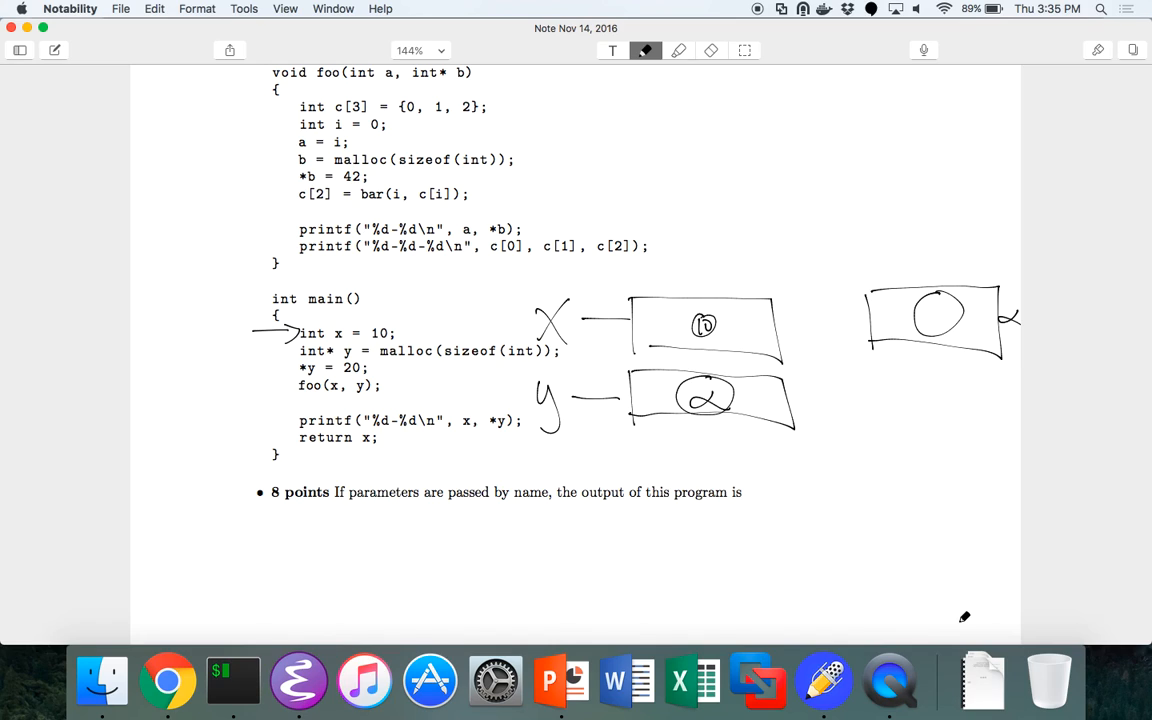
mouse_move(934, 304)
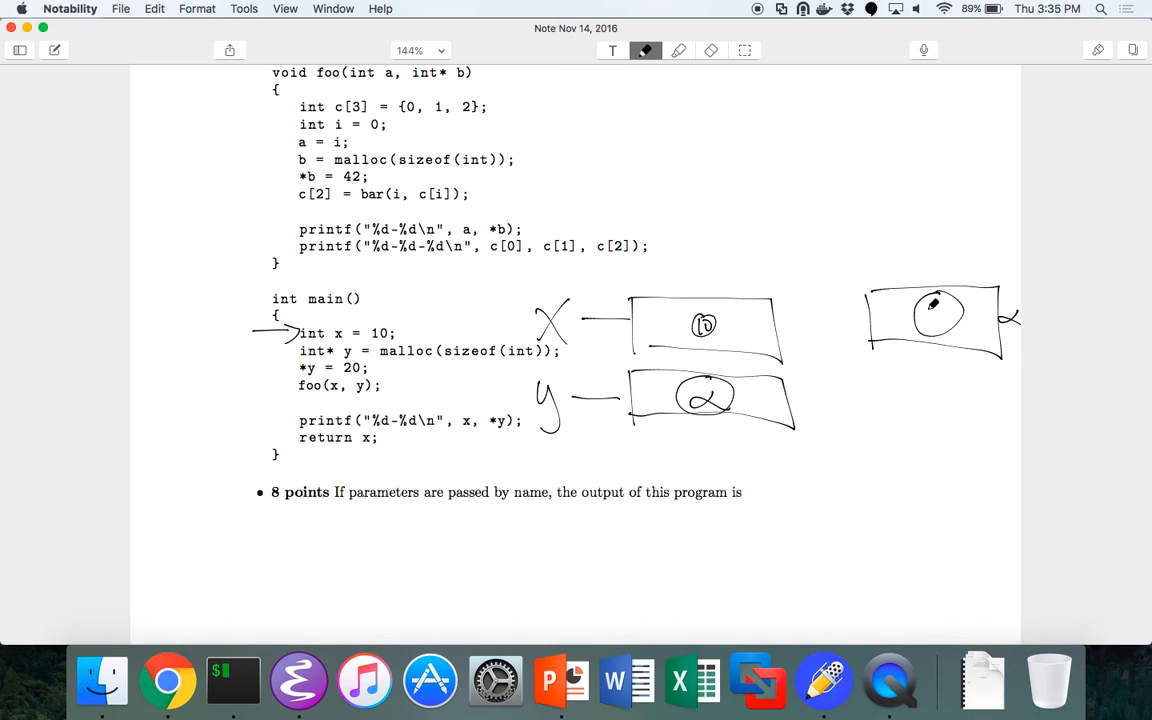
left_click_drag(920, 310, 950, 324)
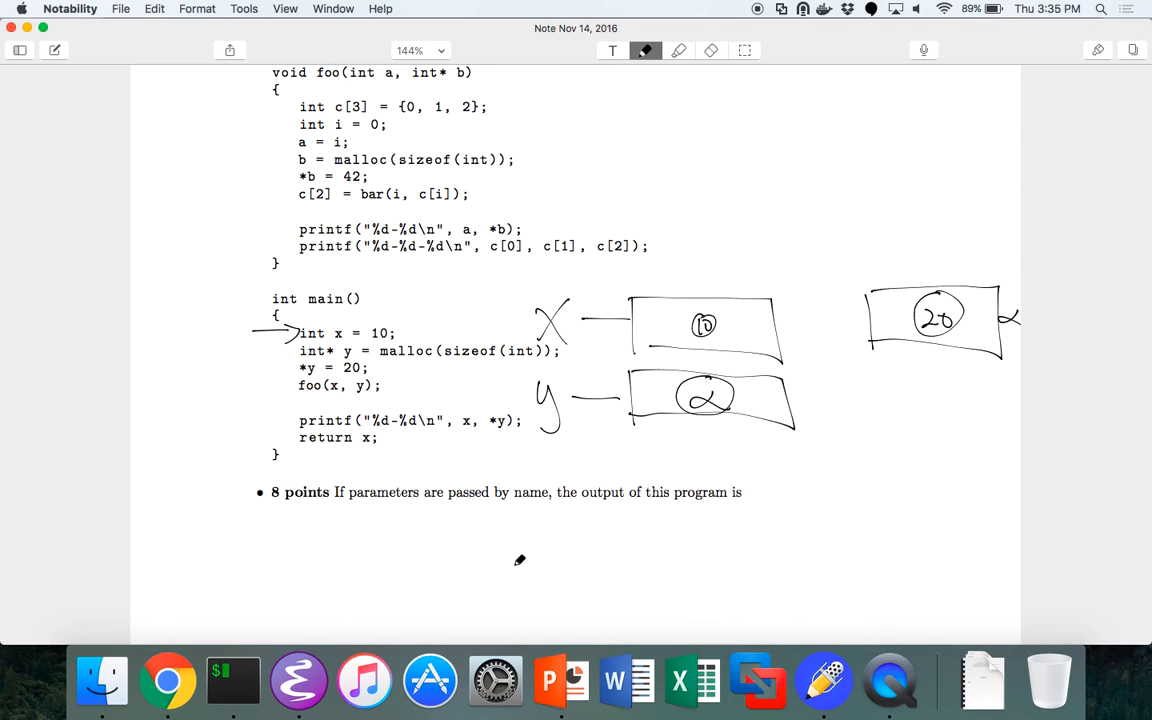
mouse_move(348, 404)
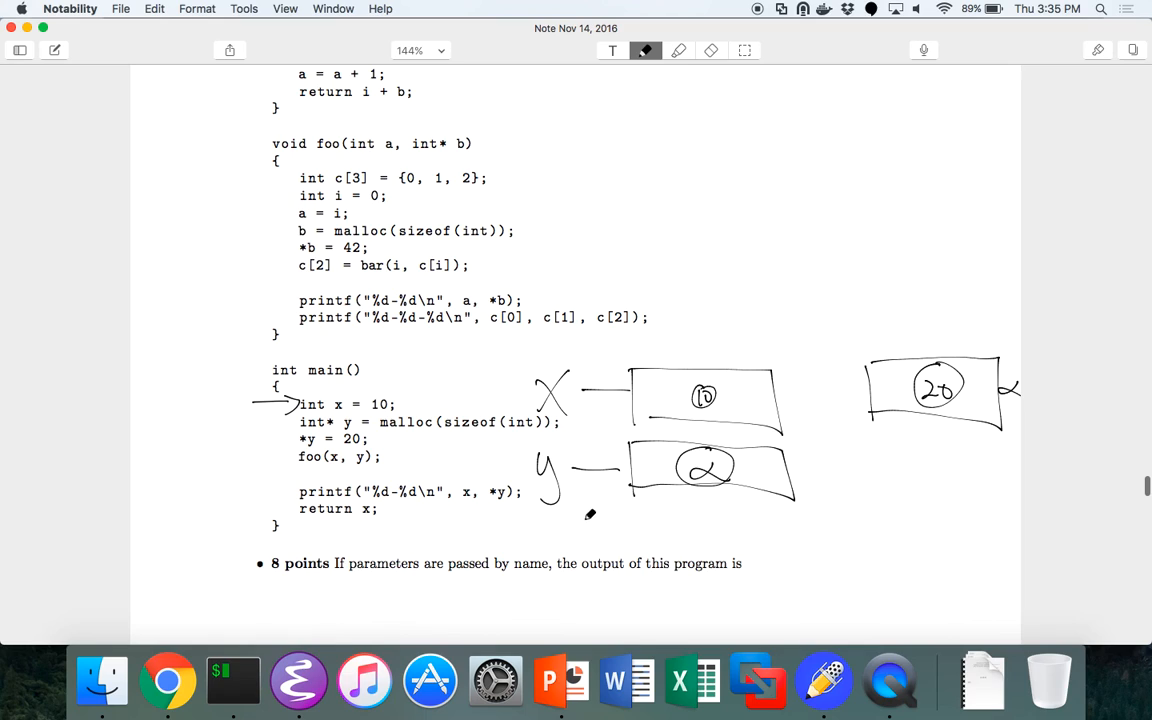
mouse_move(572, 504)
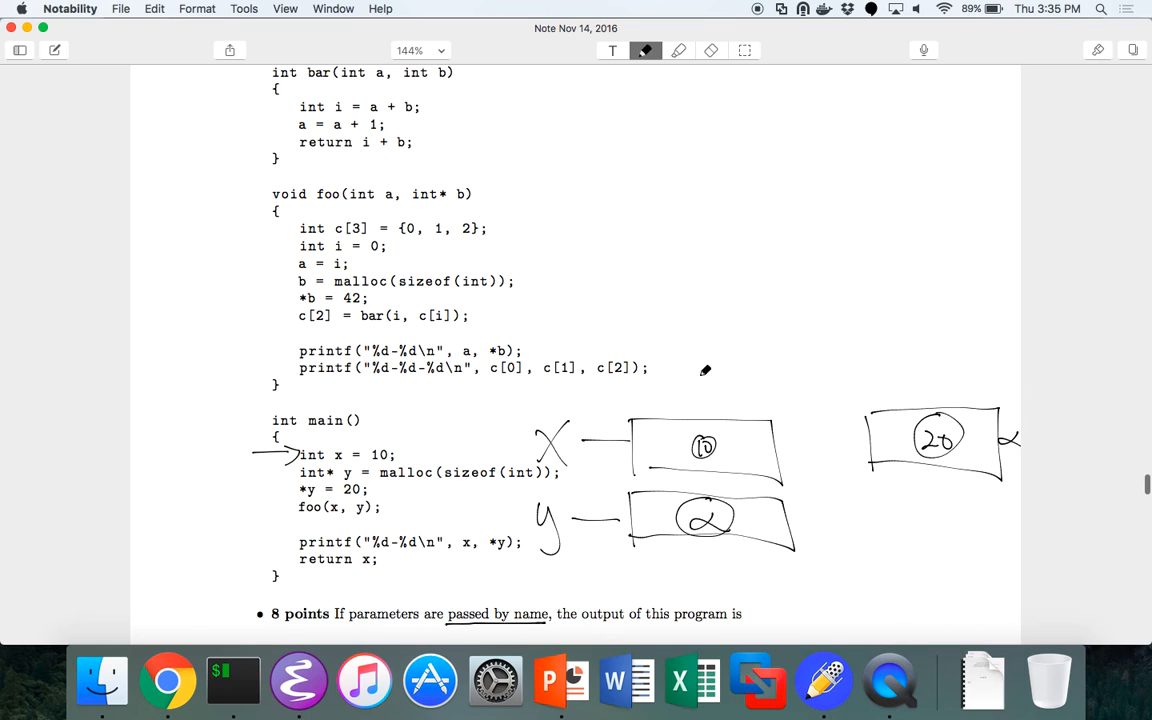
Scroll up to foo's code and handwrite 'a' beside the foo function header
left_click(712, 50)
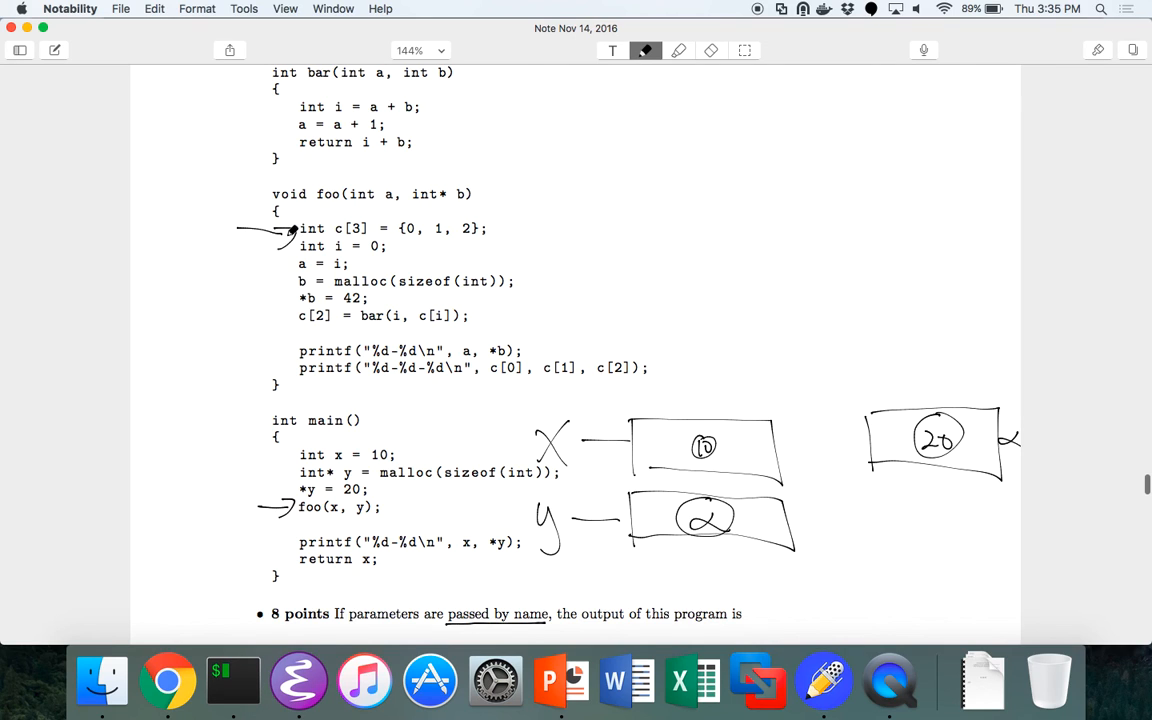
scroll("up", 3)
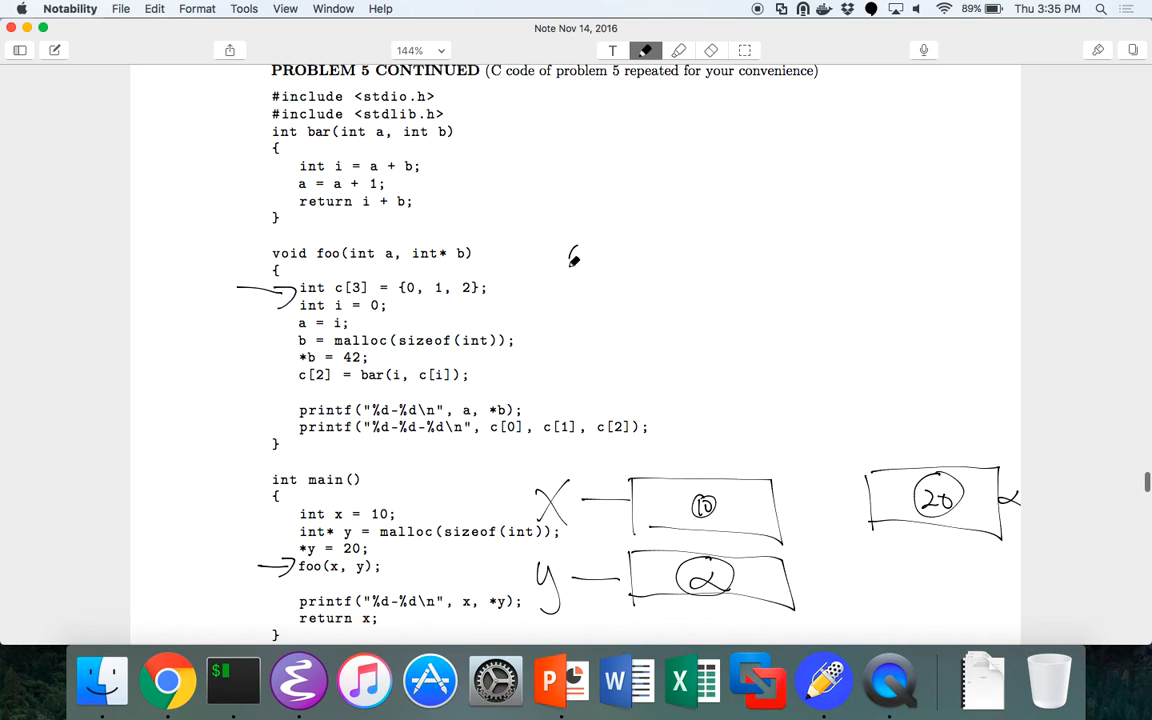
left_click_drag(570, 270, 600, 256)
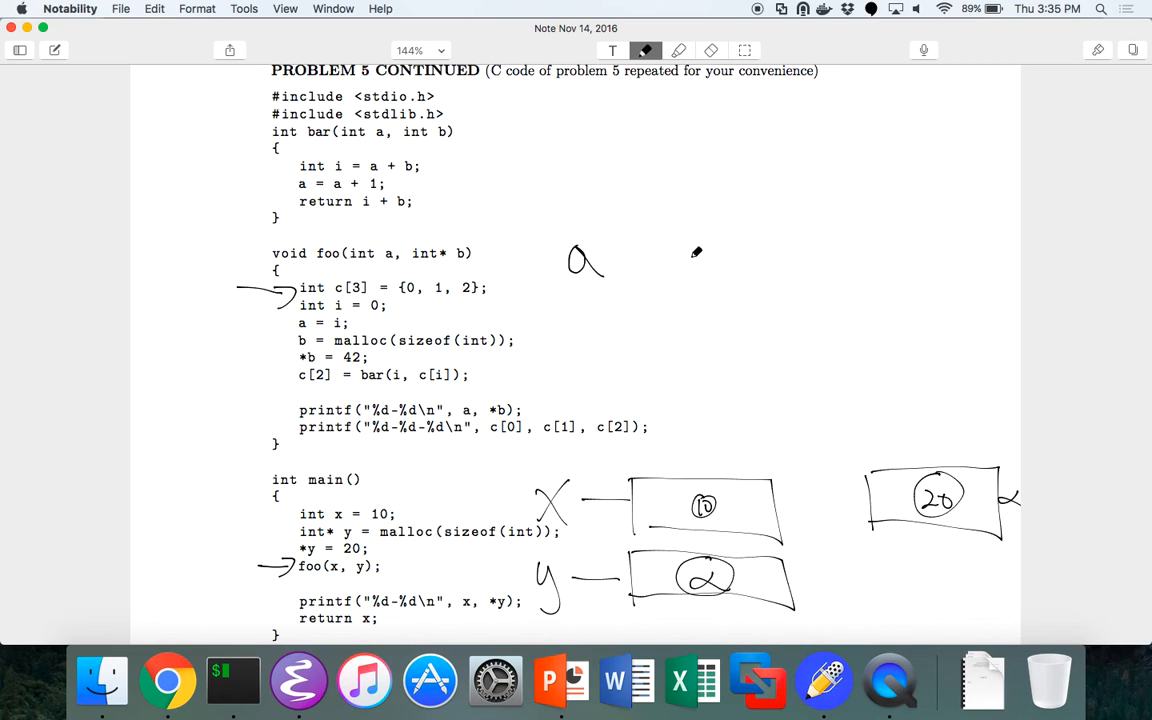
mouse_move(600, 346)
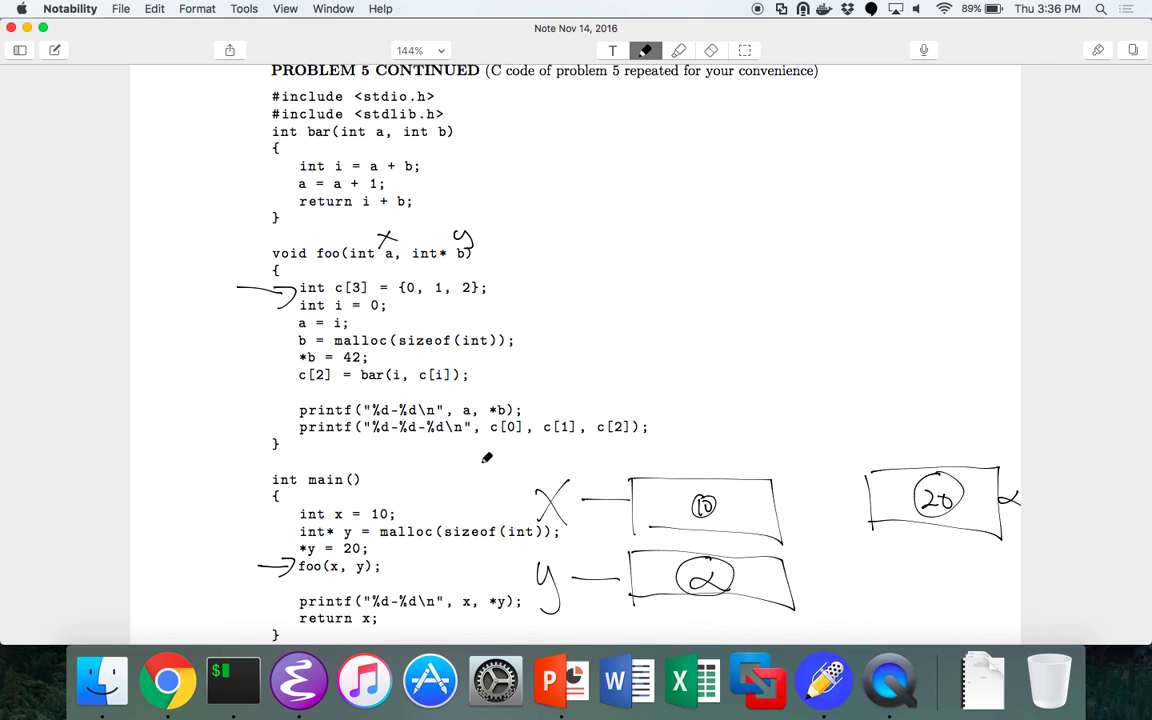
mouse_move(540, 344)
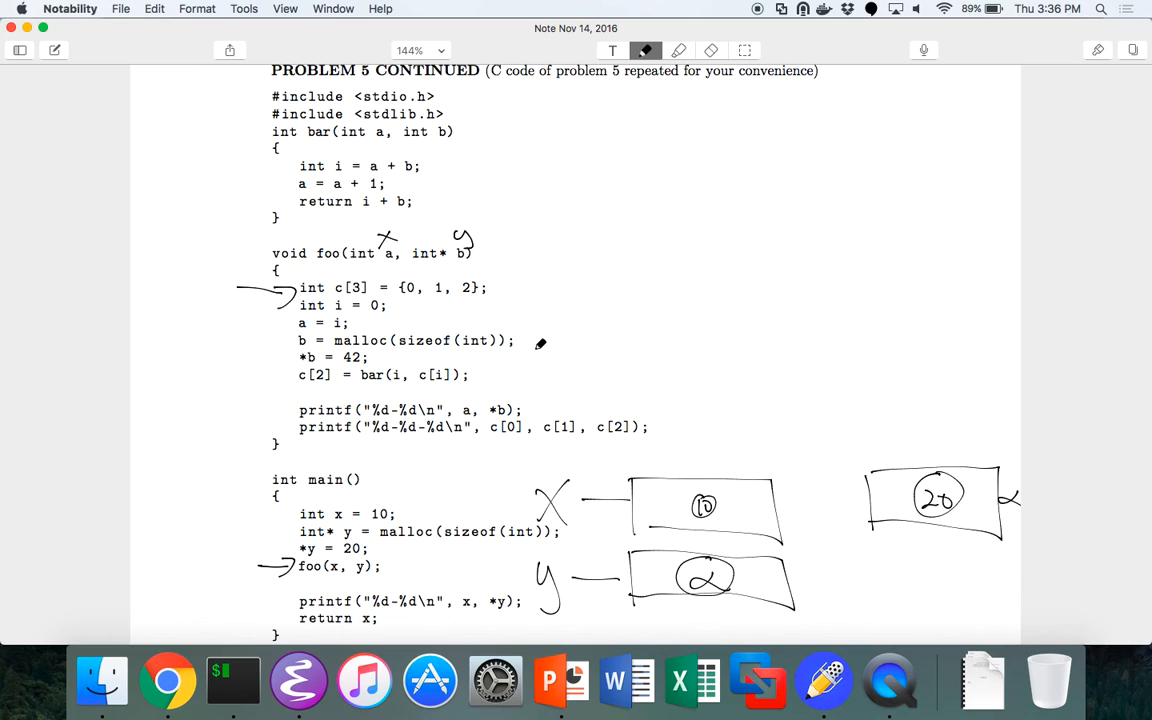
mouse_move(496, 316)
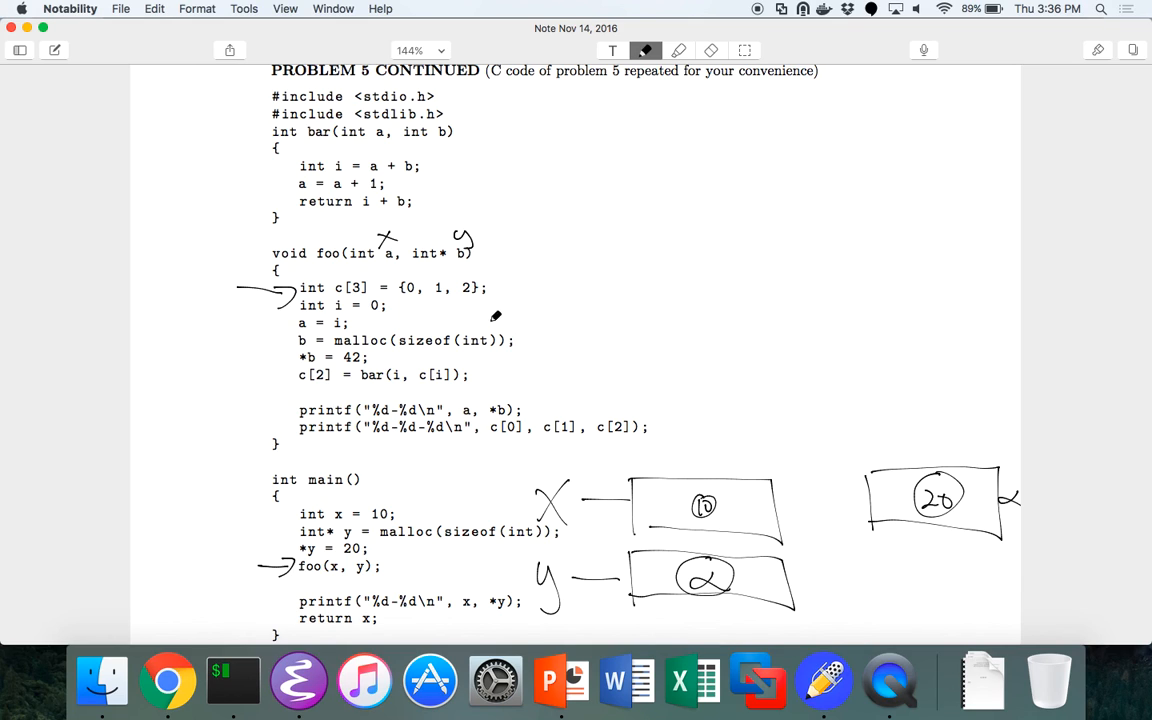
mouse_move(476, 266)
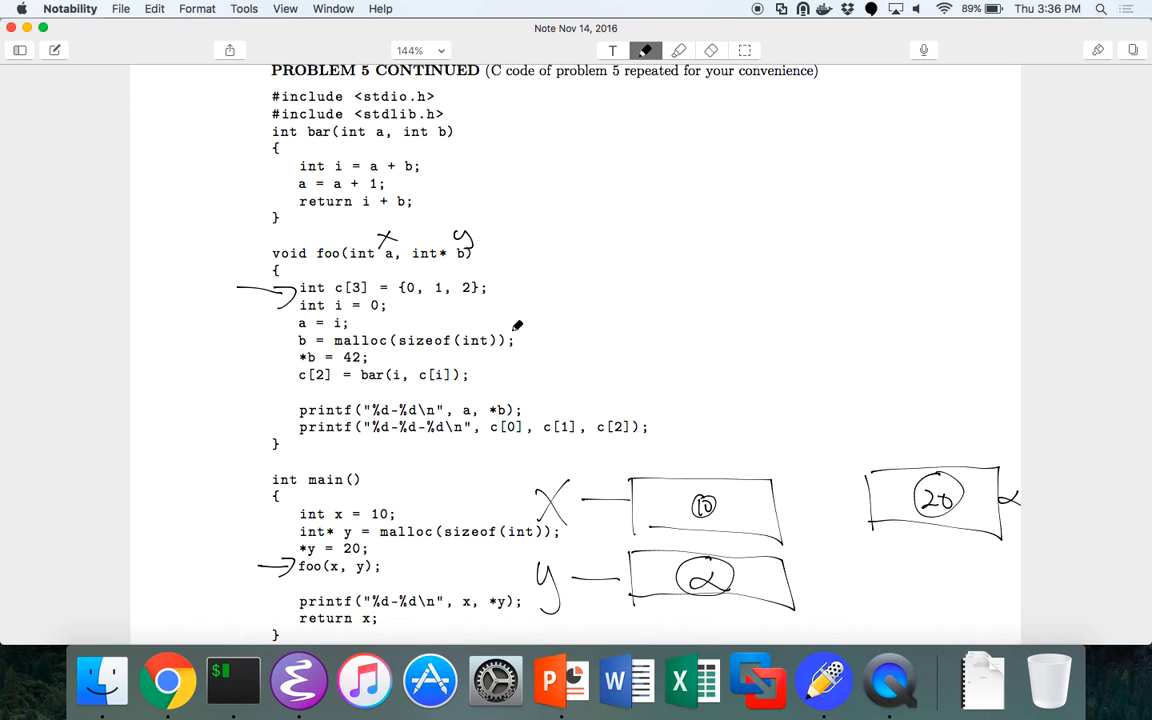
mouse_move(508, 210)
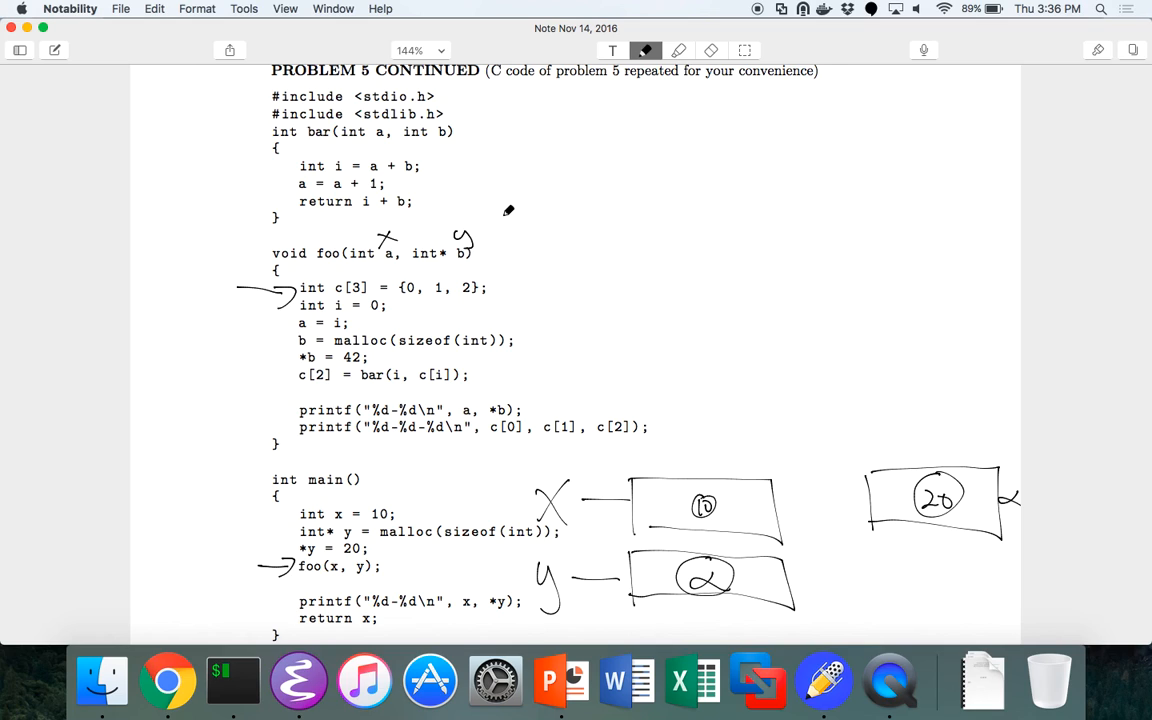
mouse_move(372, 280)
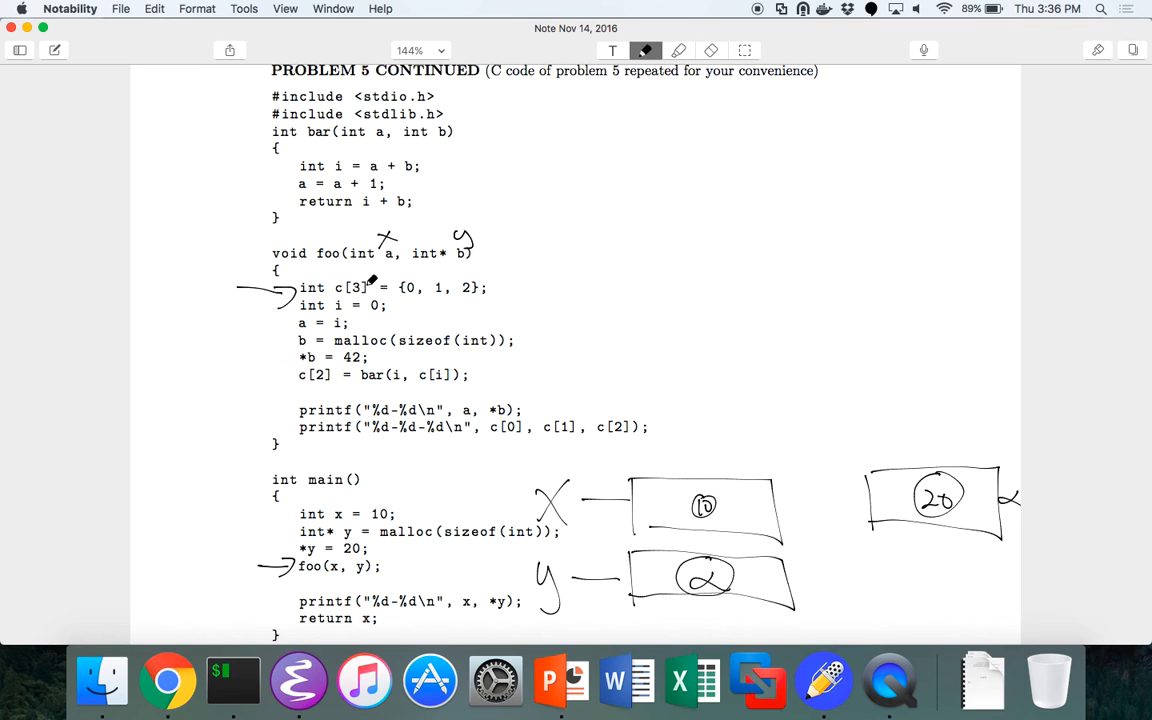
mouse_move(540, 278)
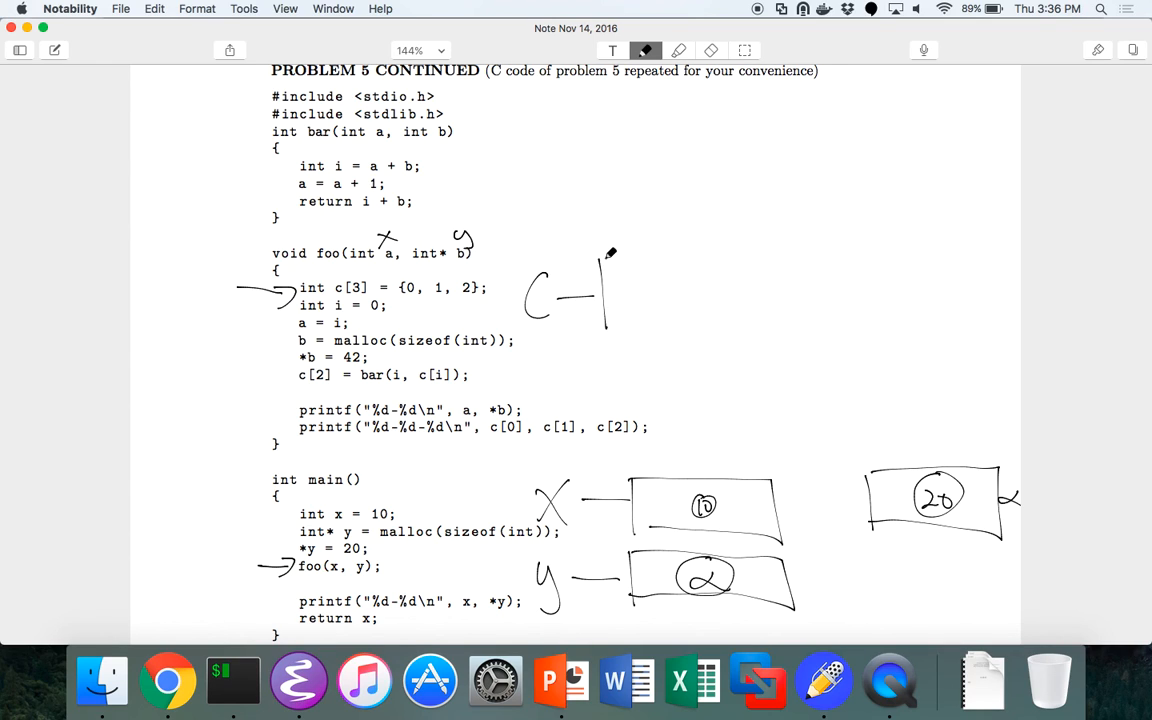
Draw c's memory box holding B and fill the array box with 0, 1, 2
left_click_drag(604, 256, 750, 320)
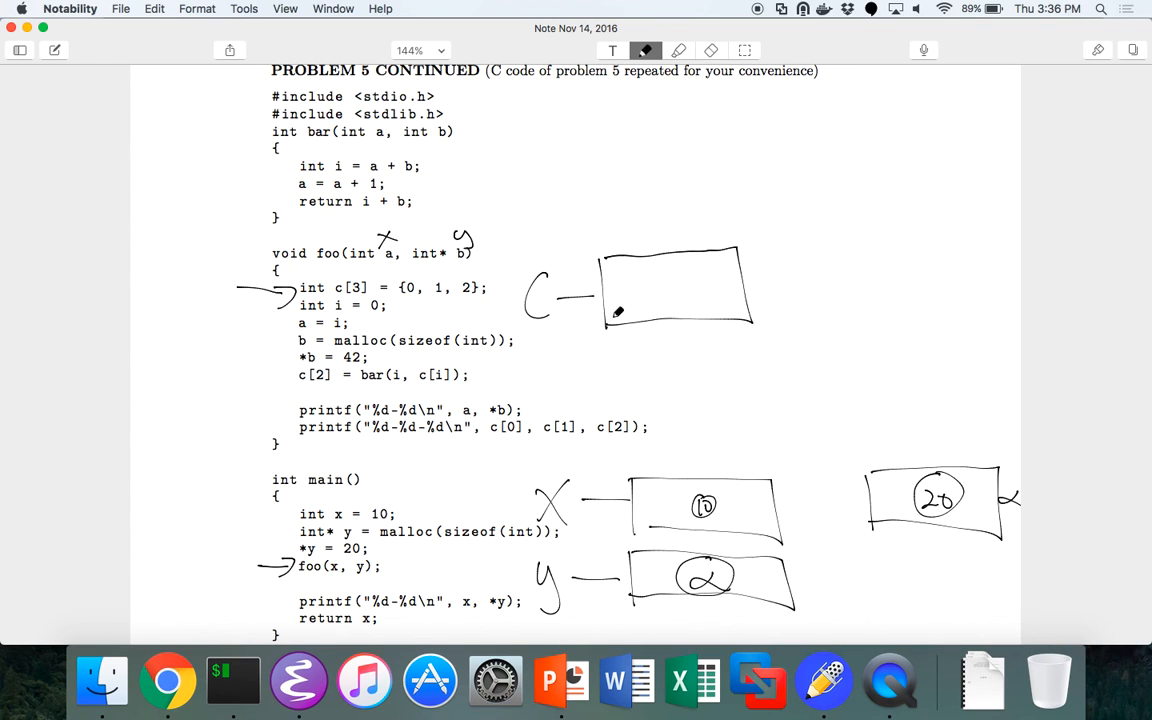
left_click_drag(650, 300, 680, 280)
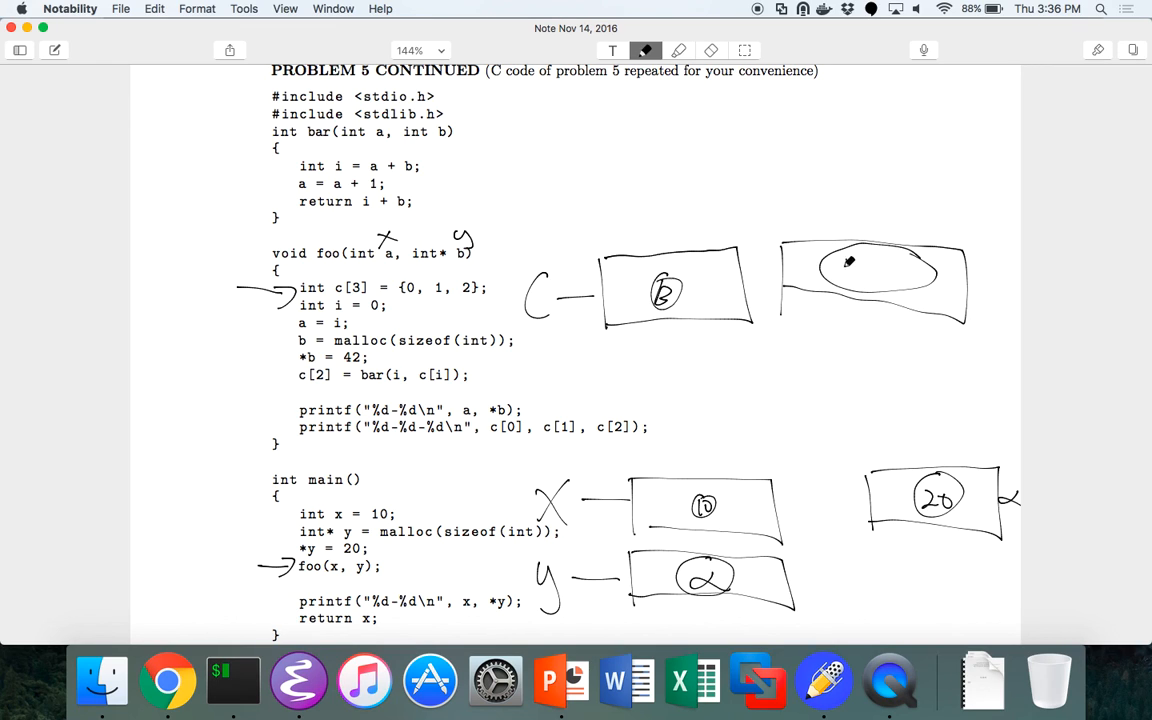
left_click_drag(840, 270, 910, 280)
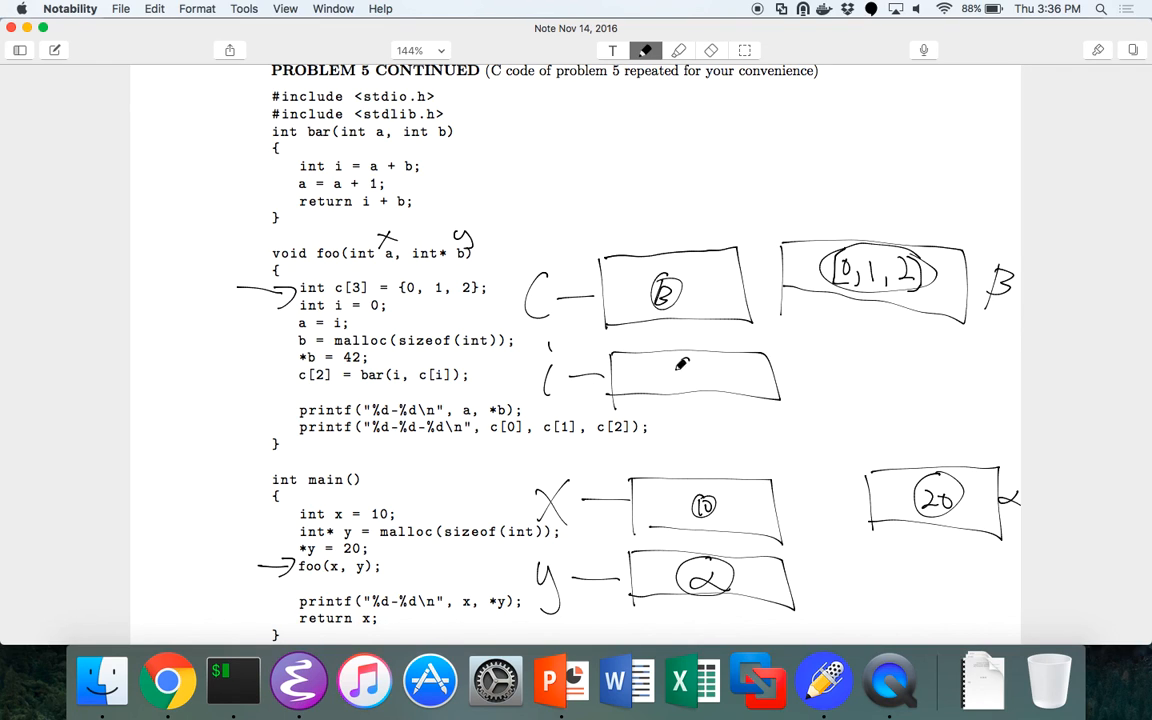
Write 0 inside i's memory box
left_click(712, 50)
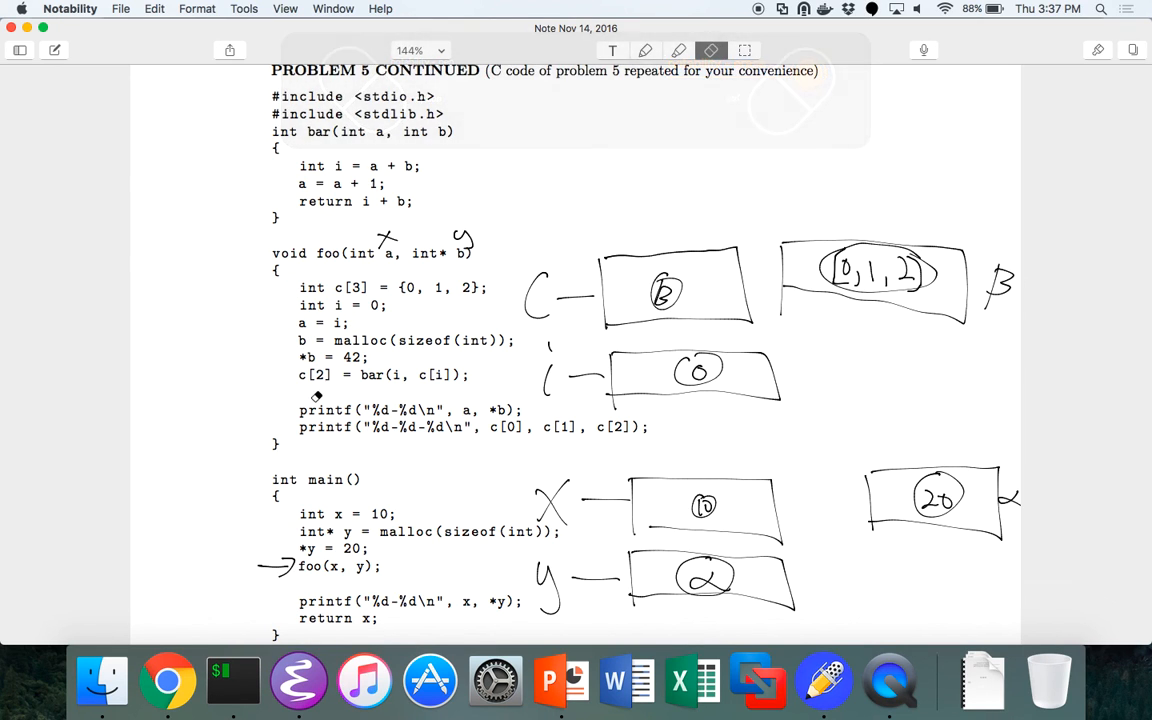
left_click(644, 52)
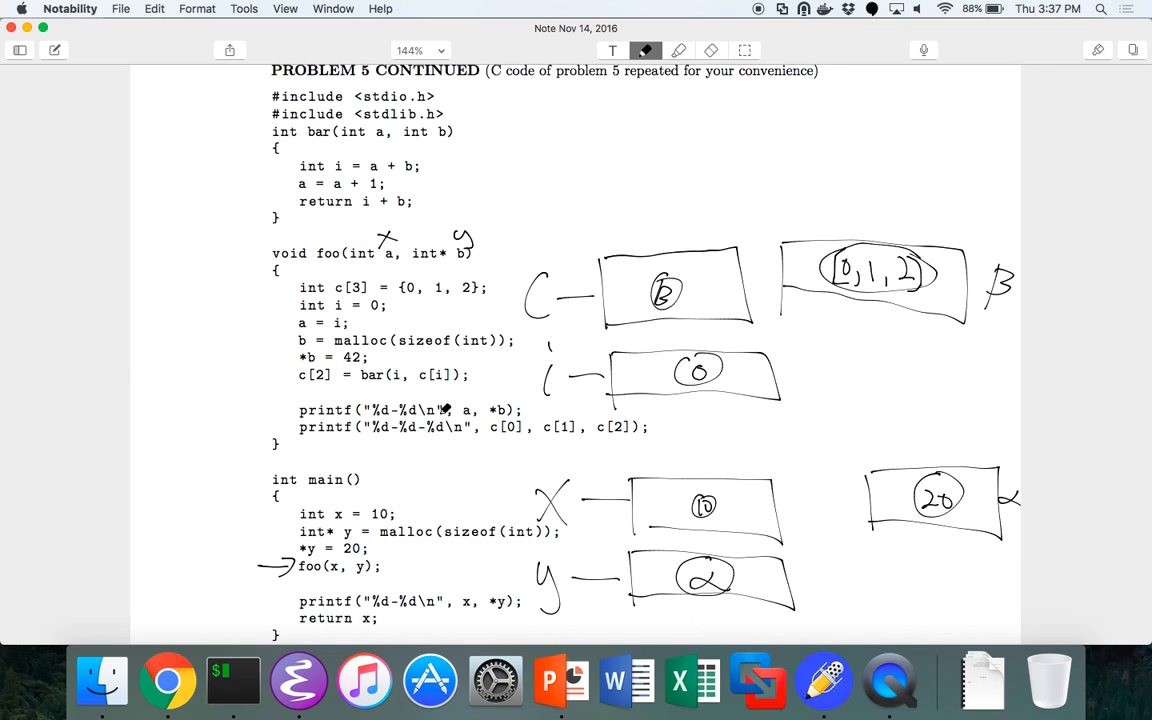
left_click(712, 50)
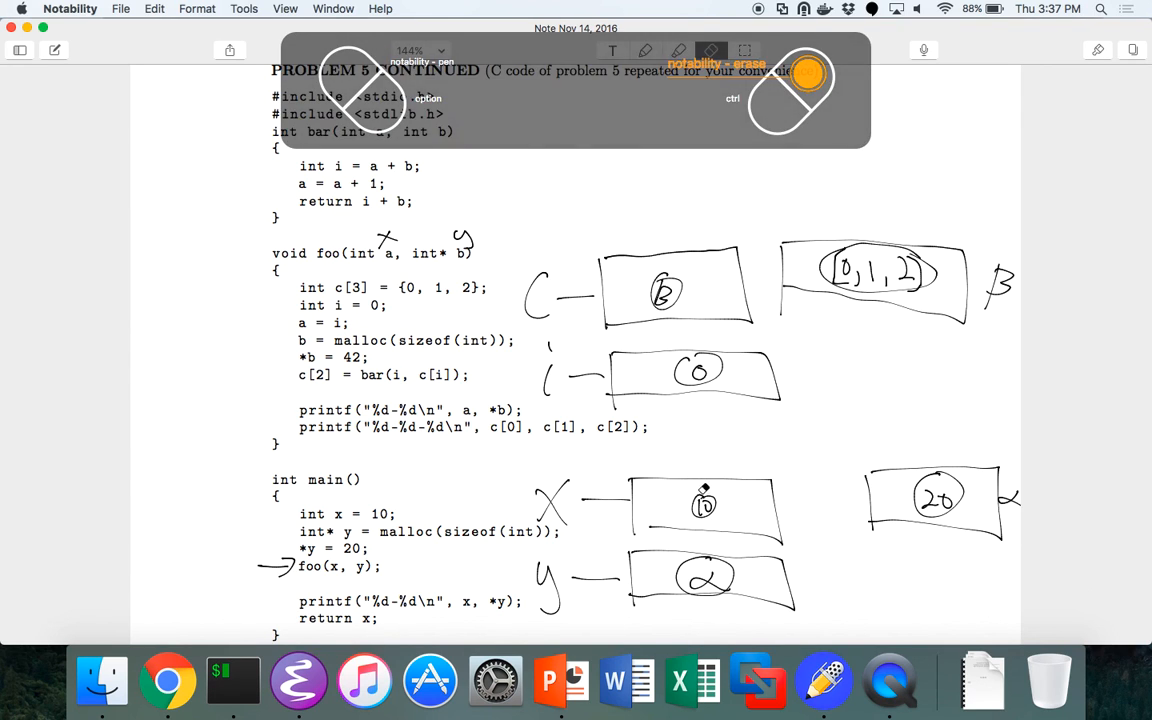
Erase the 10 in x's box and write 0 in its place
left_click(644, 52)
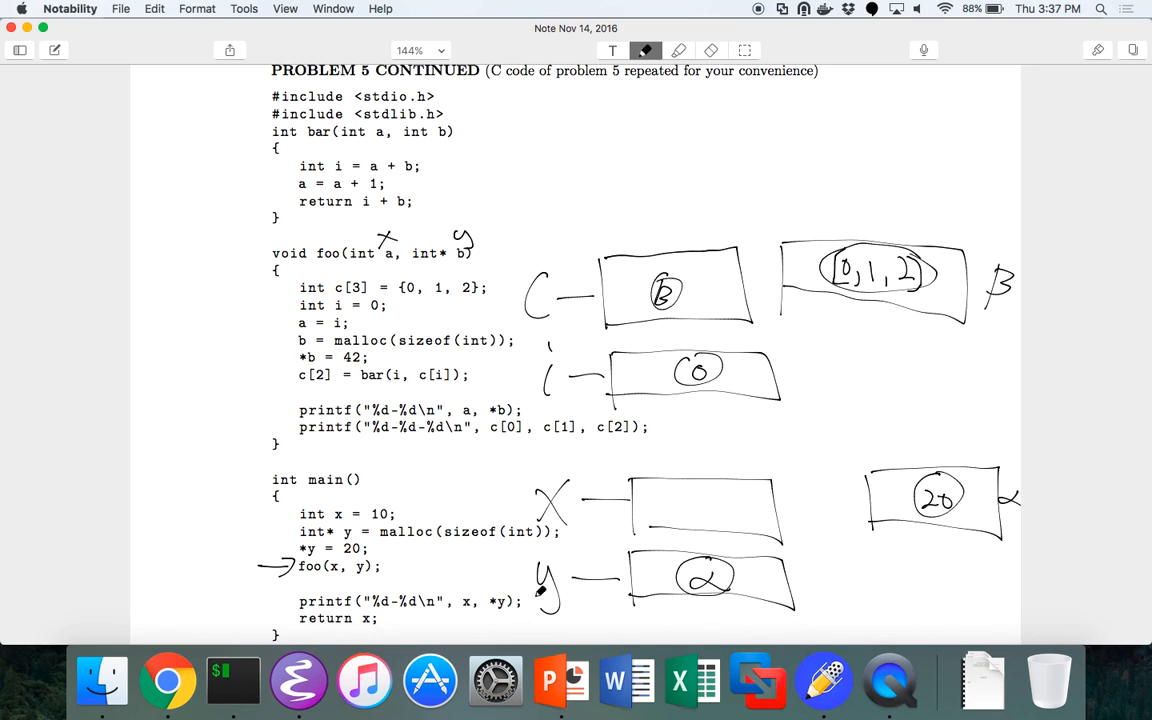
mouse_move(356, 566)
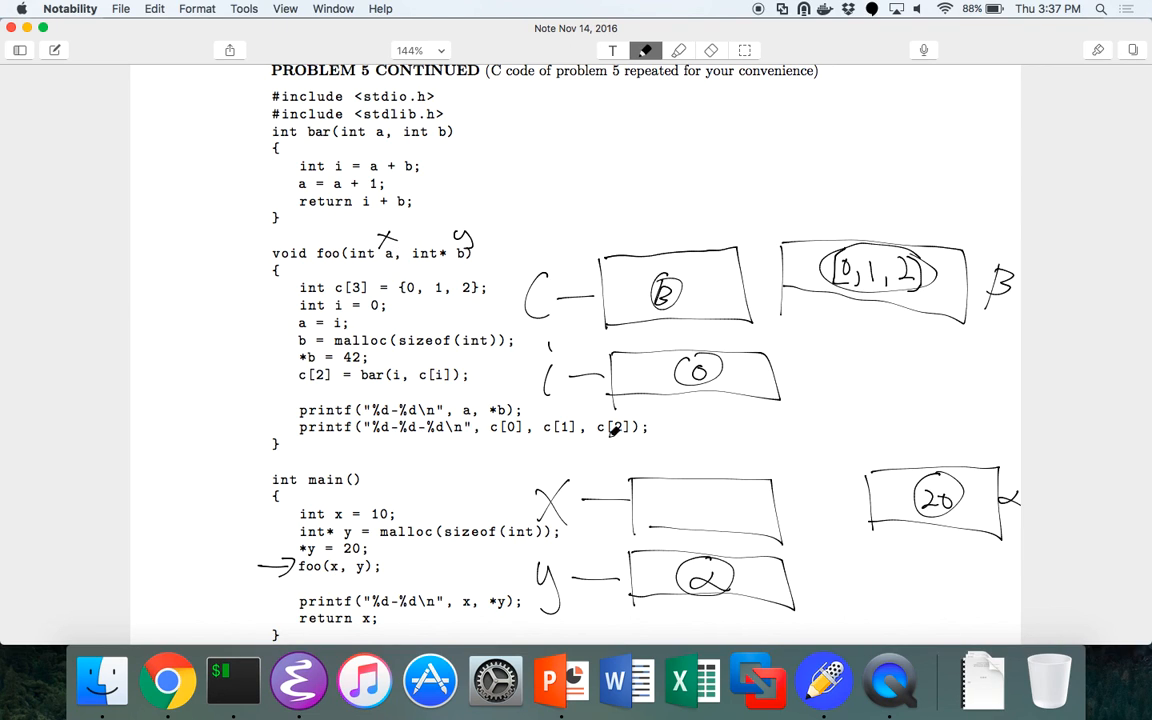
left_click_drag(668, 504, 720, 500)
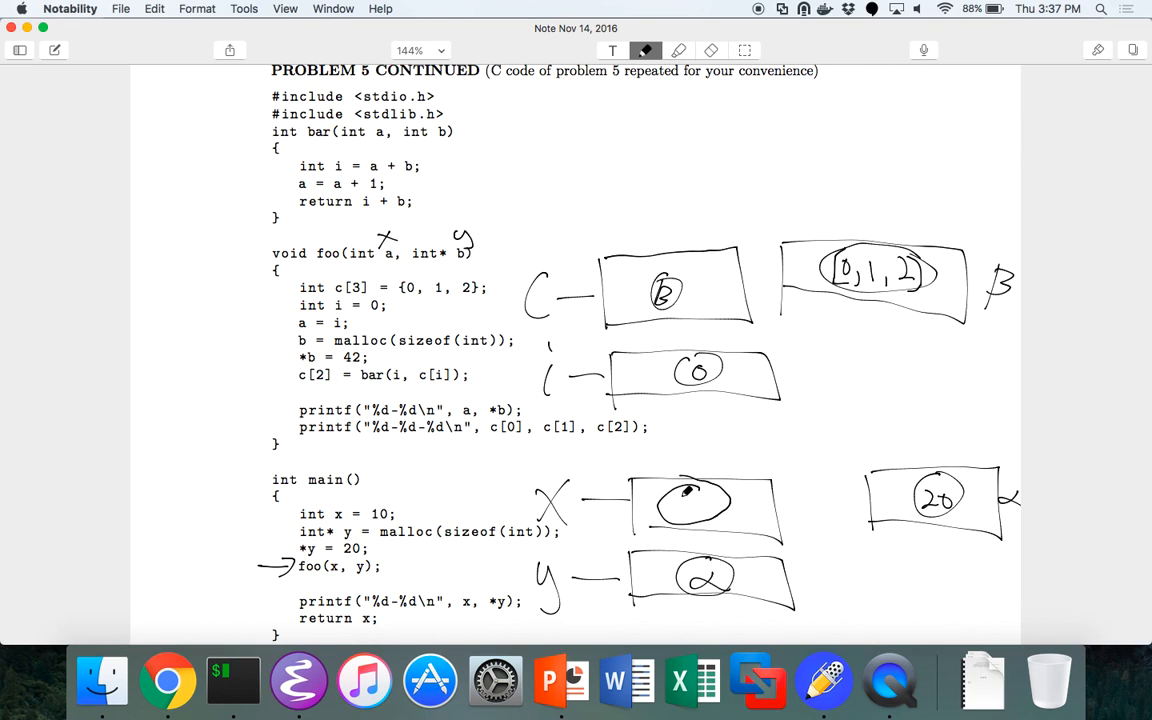
left_click_drag(680, 500, 700, 516)
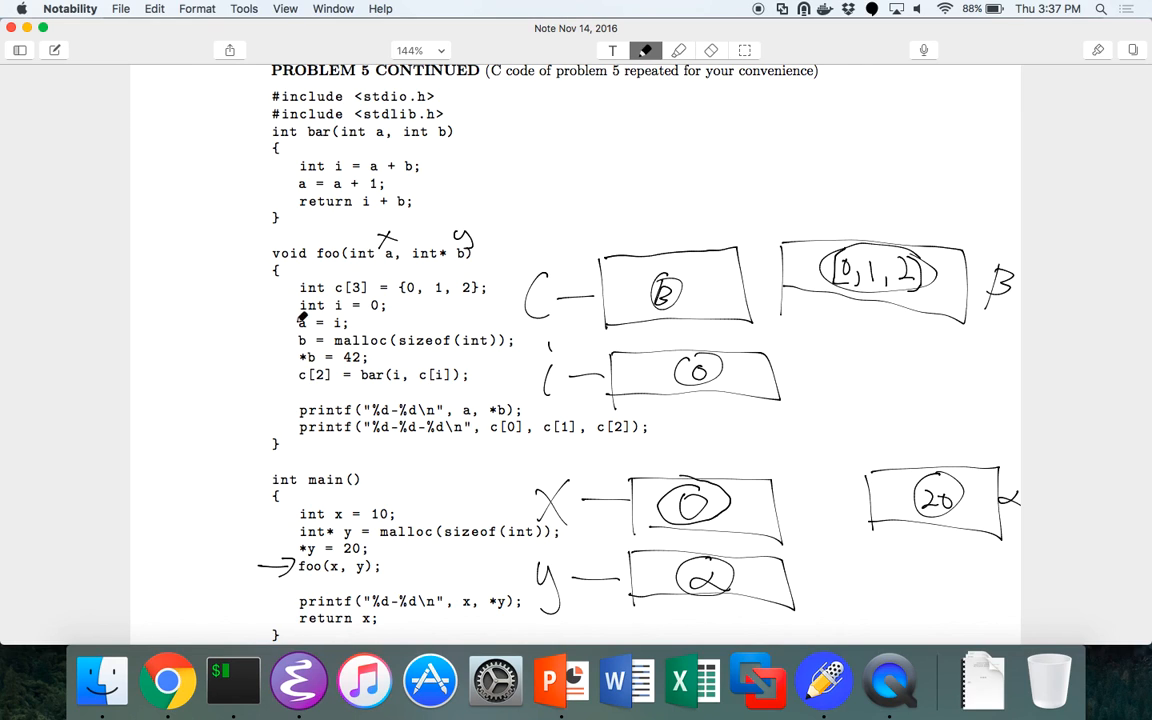
mouse_move(398, 258)
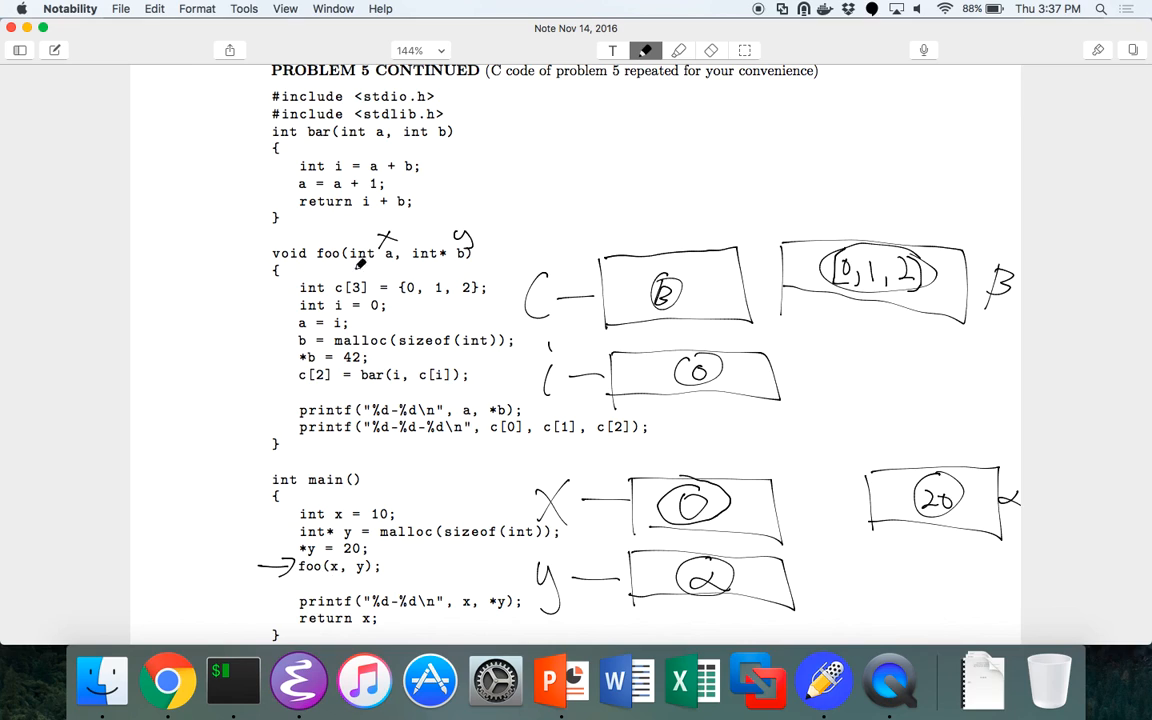
mouse_move(356, 272)
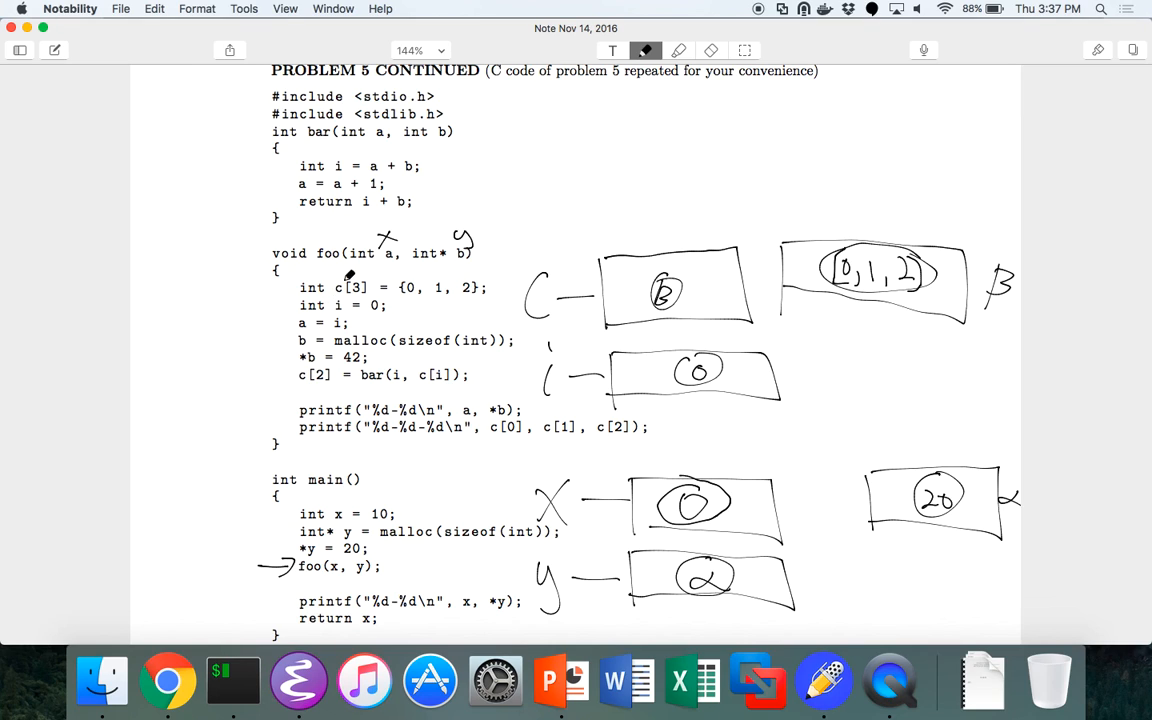
mouse_move(432, 340)
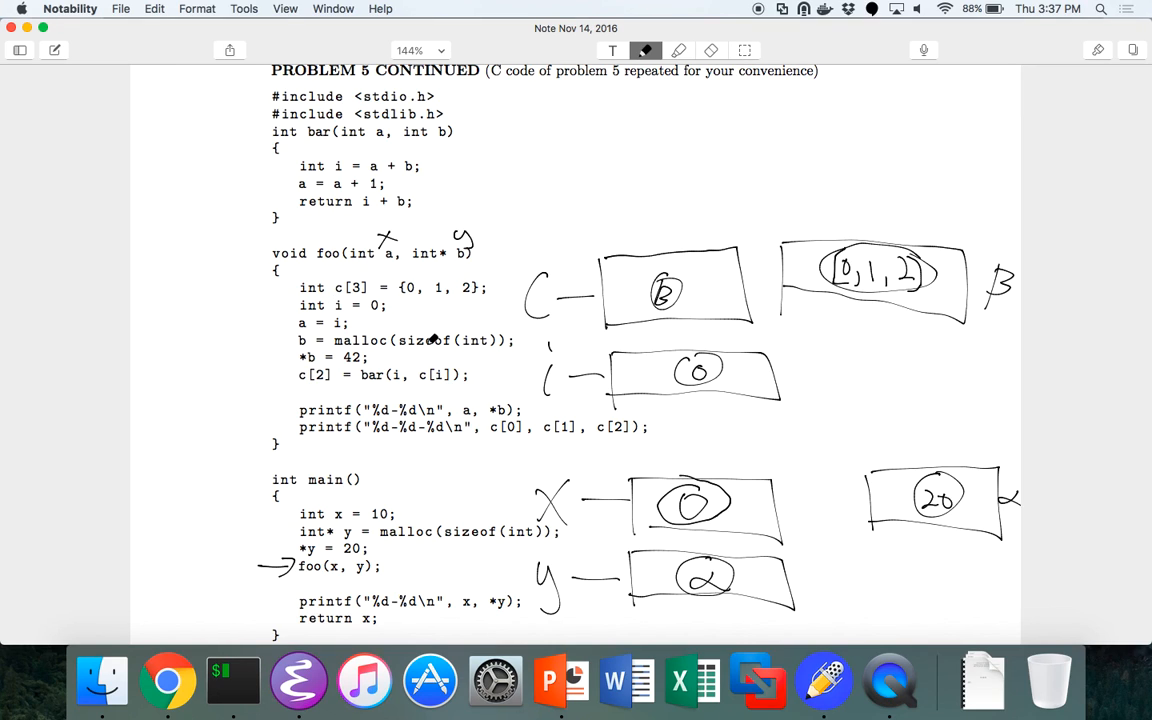
mouse_move(570, 486)
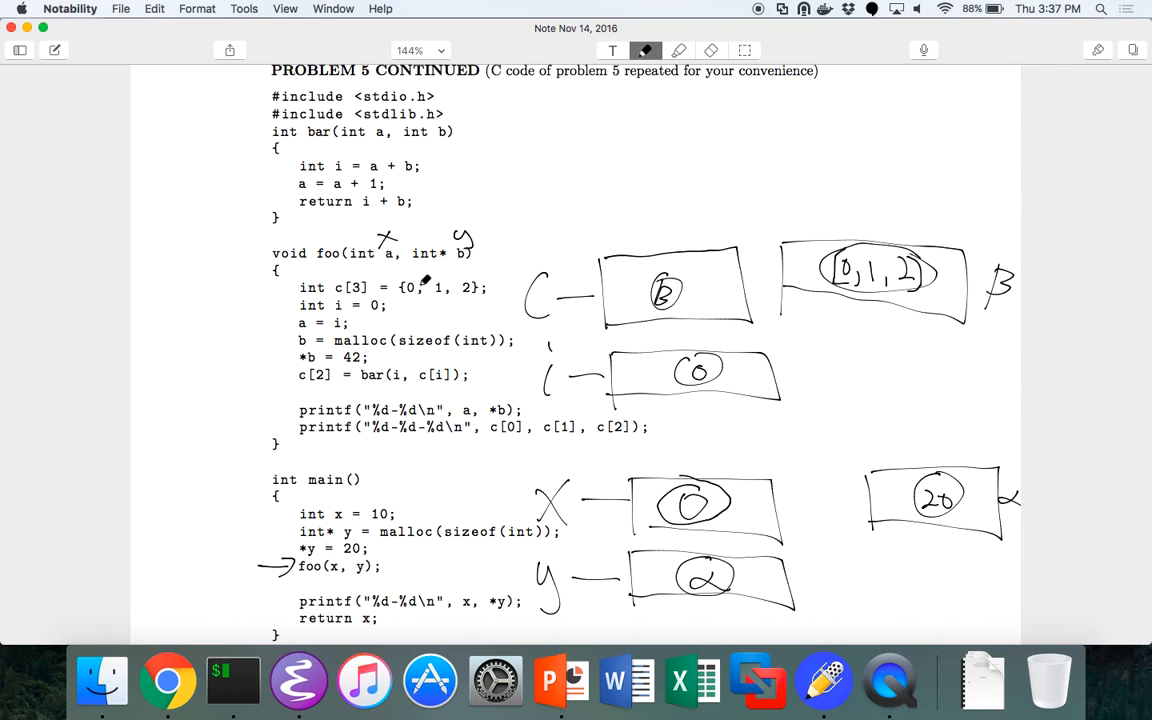
mouse_move(448, 304)
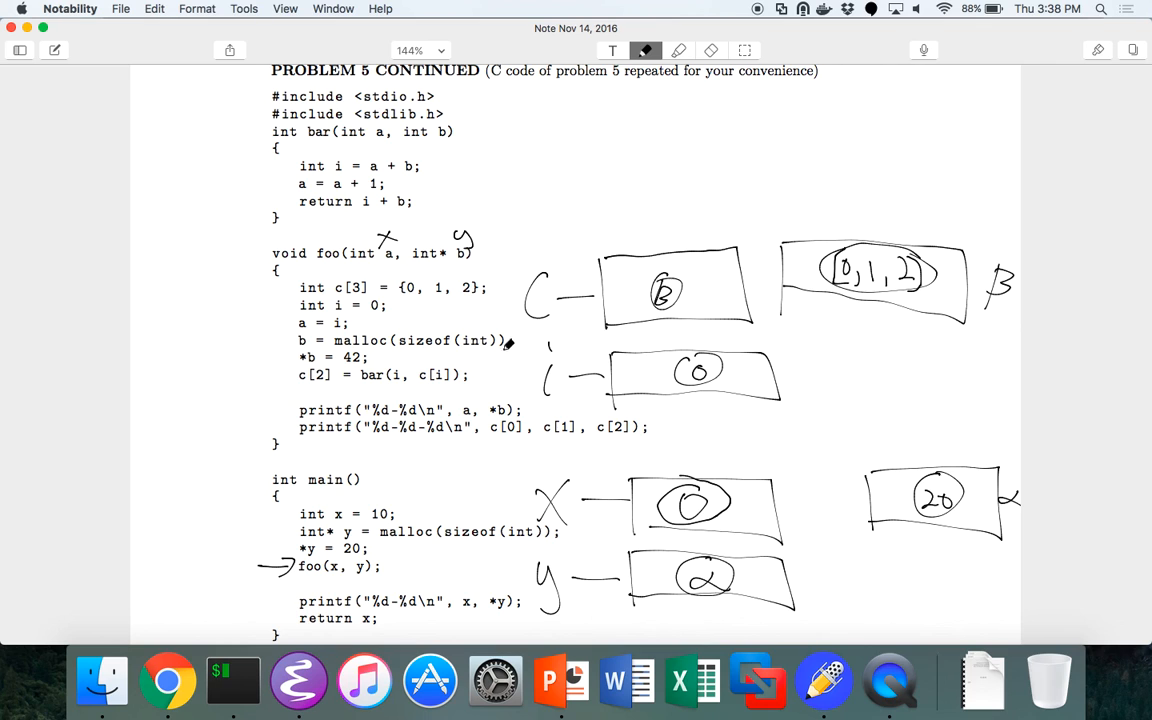
Scroll down to bring the pass-by-name output question into view
scroll("down", 3)
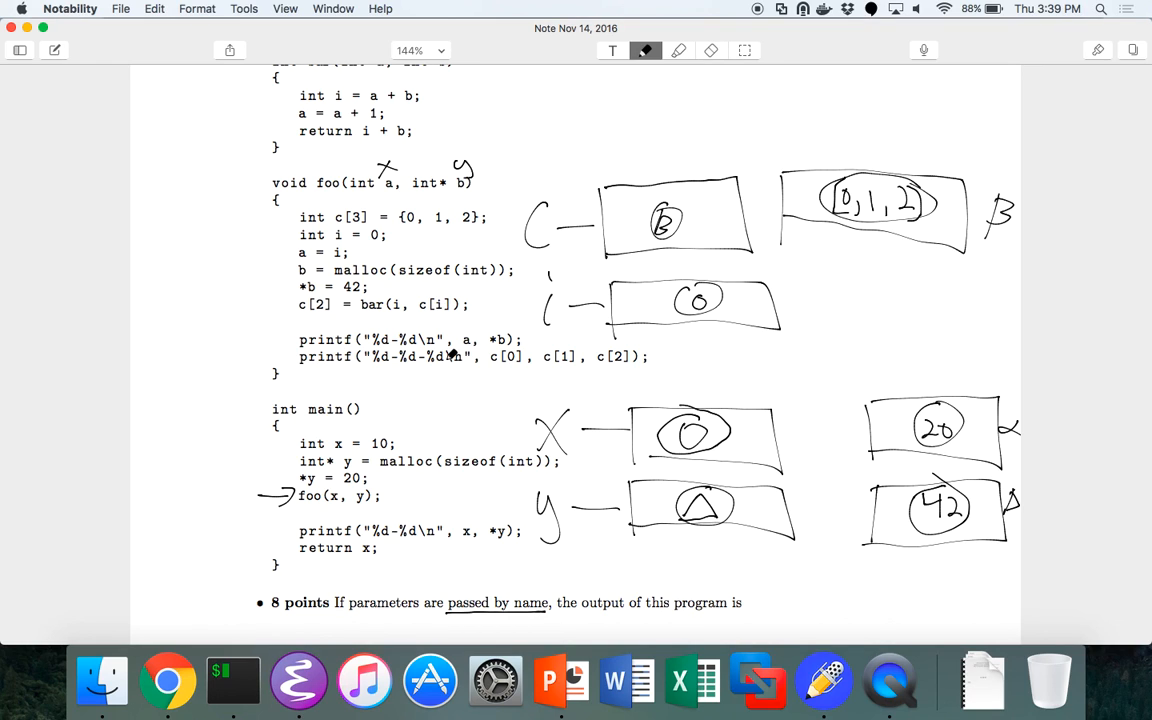
mouse_move(310, 312)
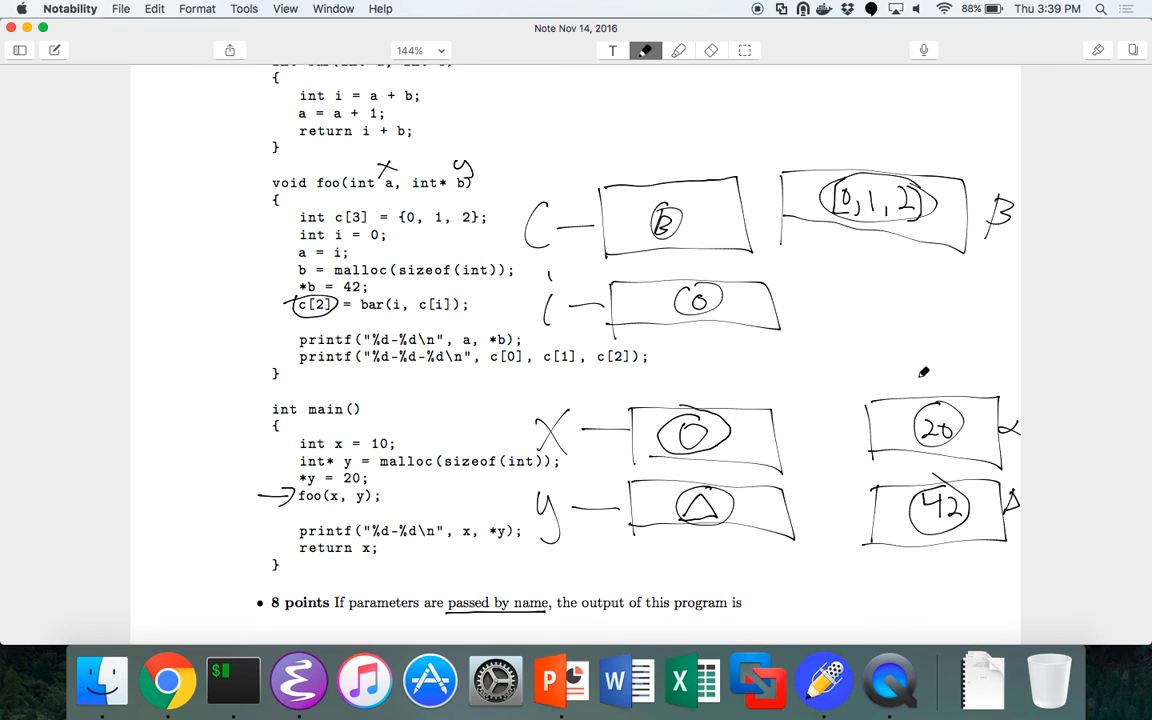
mouse_move(428, 240)
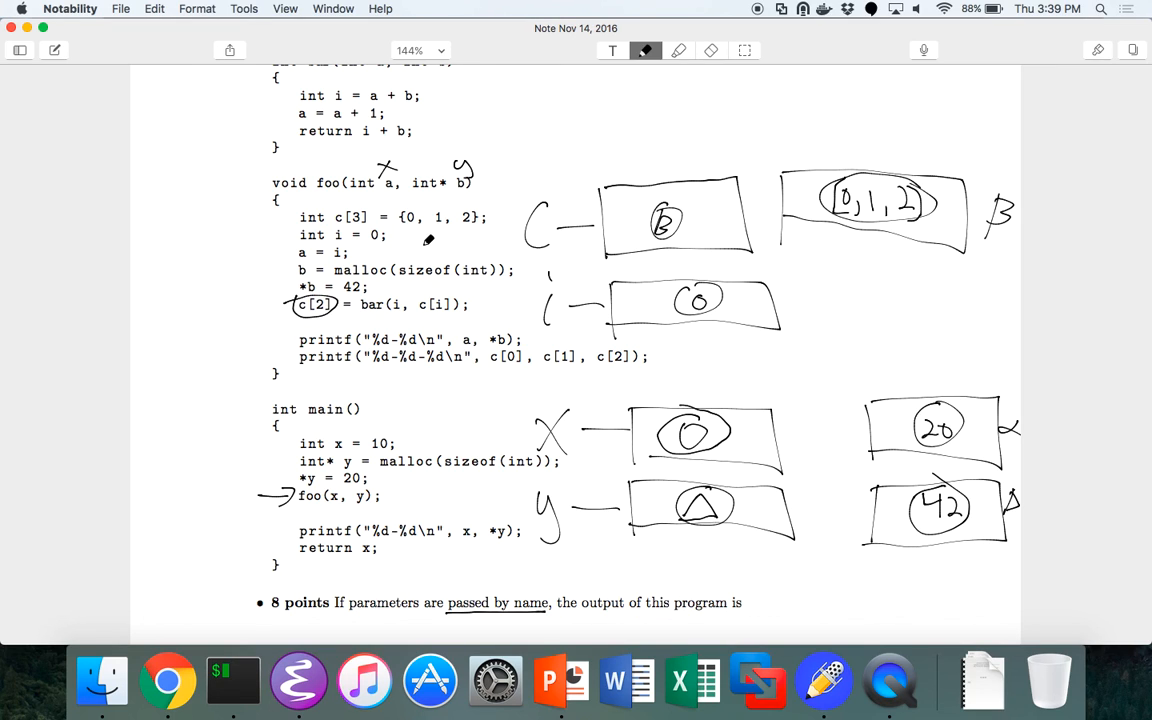
mouse_move(378, 308)
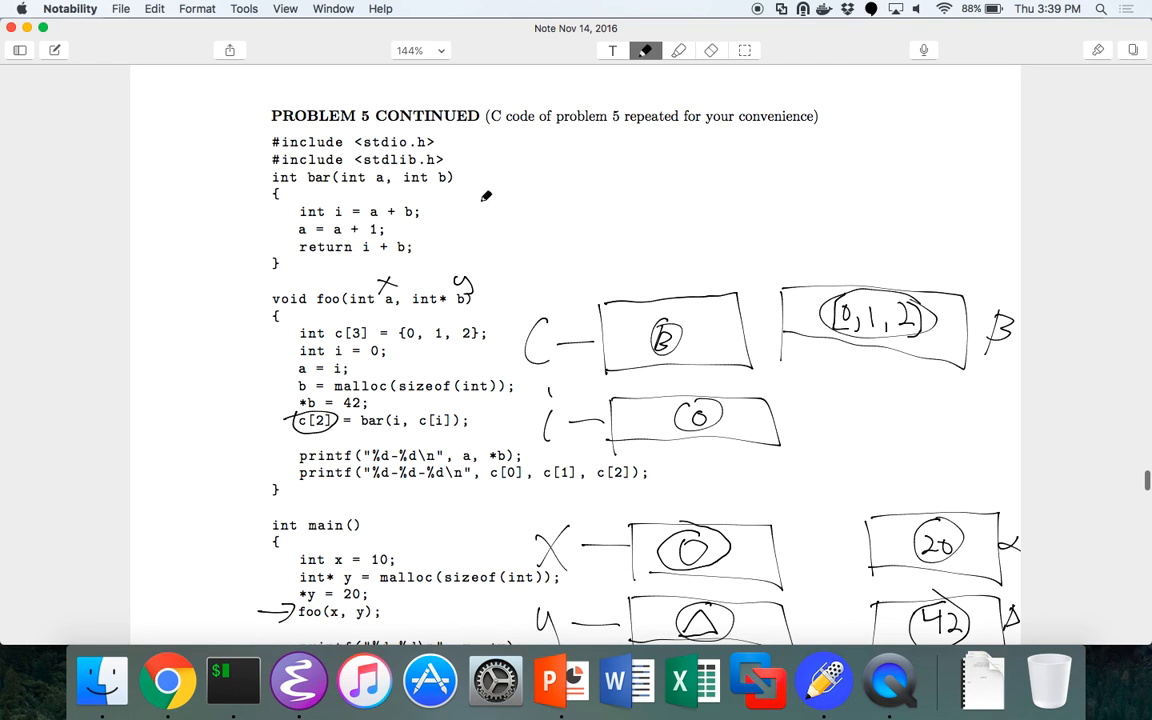
mouse_move(502, 284)
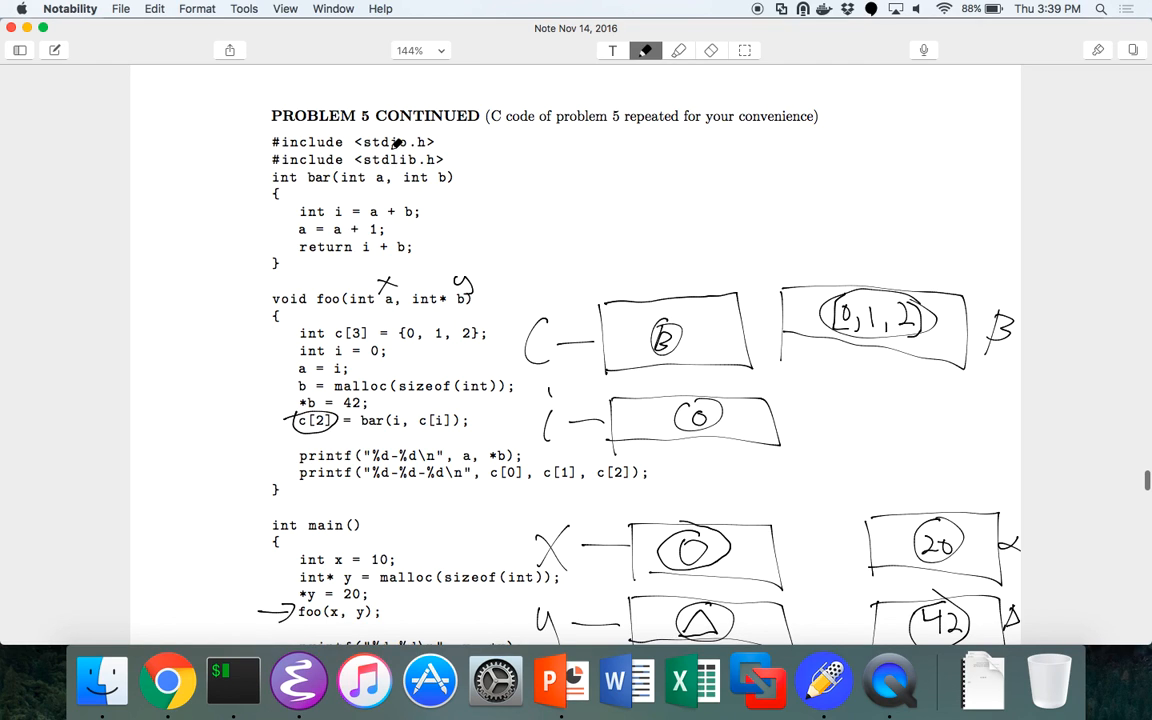
mouse_move(354, 278)
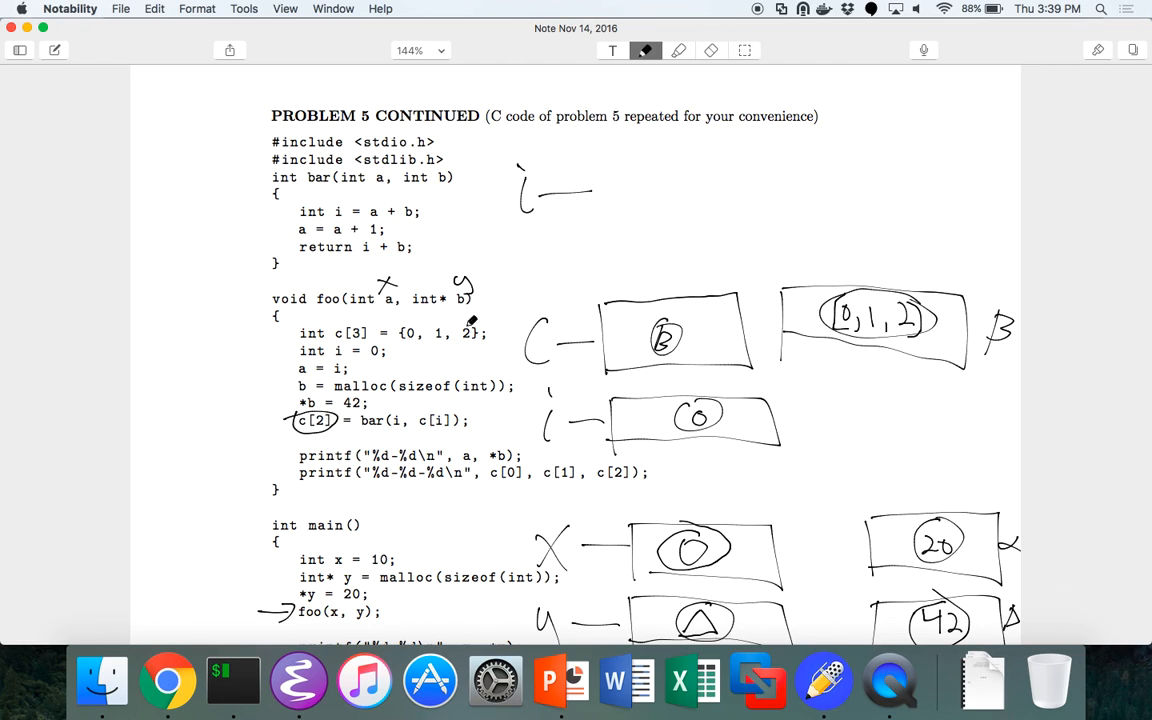
mouse_move(604, 148)
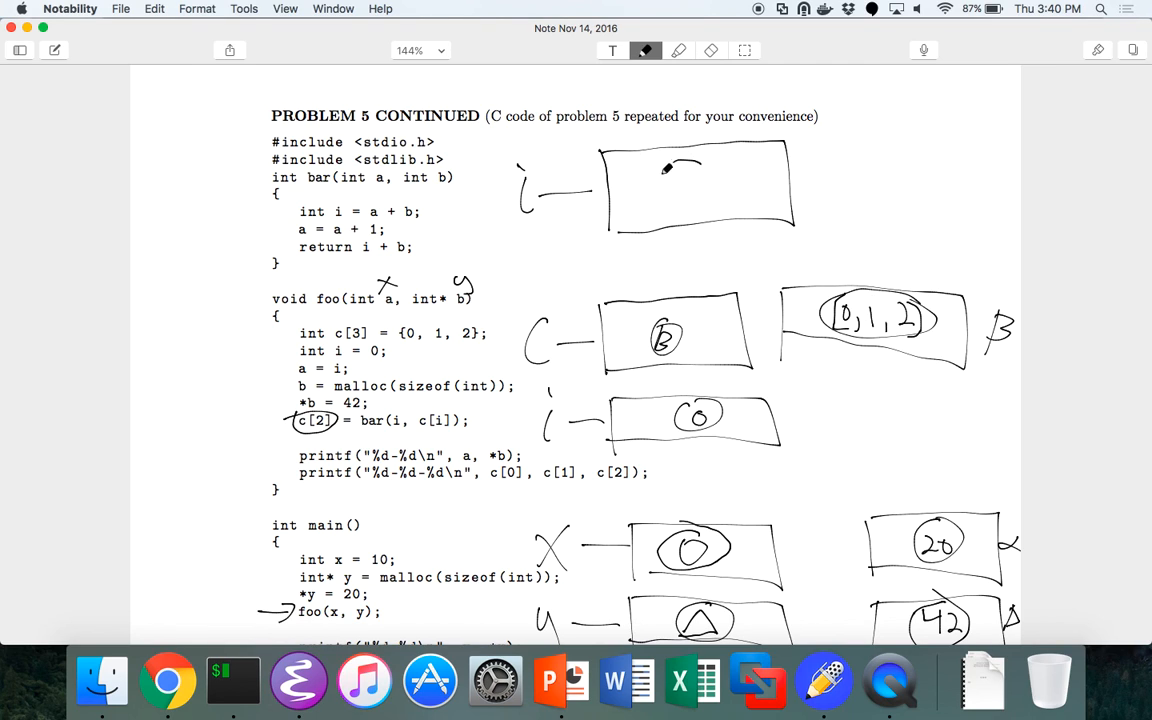
Write 0 in bar's i box and erase the value from foo's i box
left_click_drag(664, 184, 710, 180)
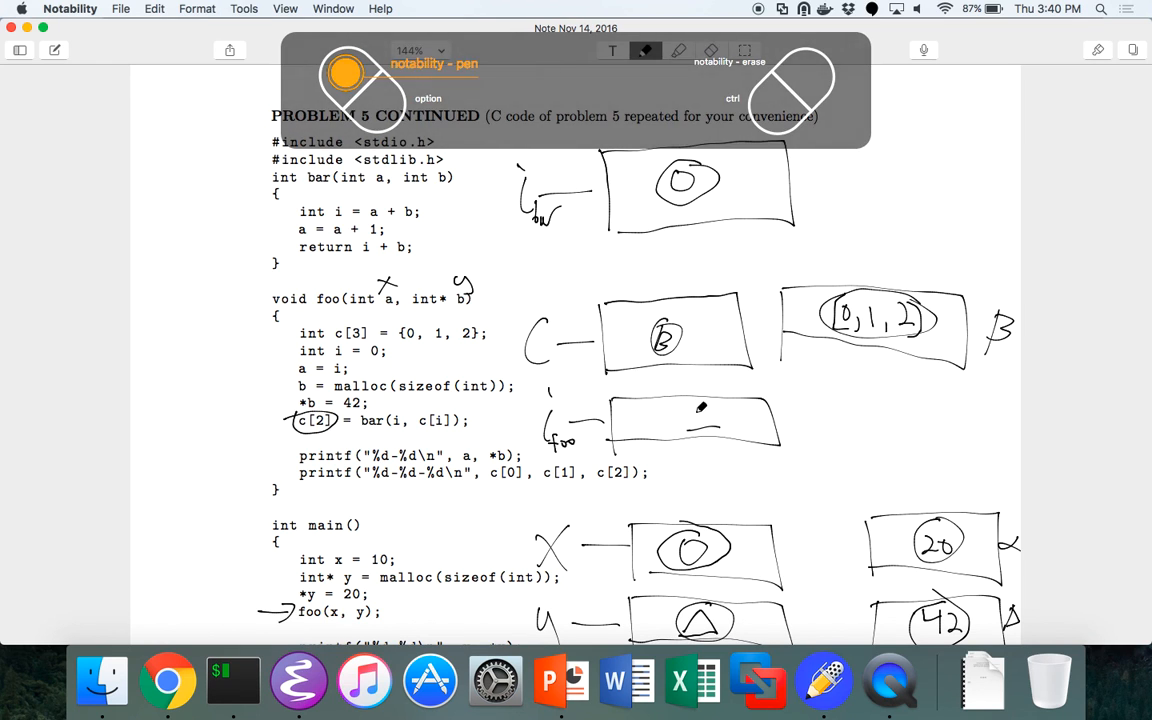
left_click_drag(670, 424, 684, 410)
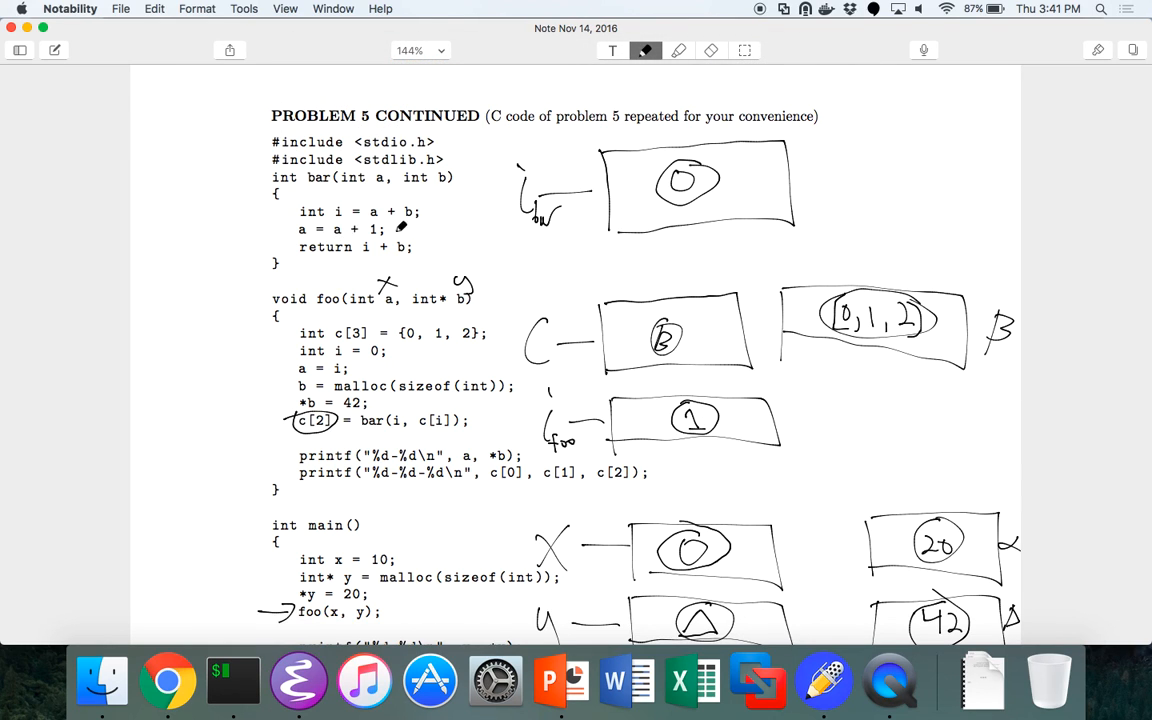
mouse_move(420, 256)
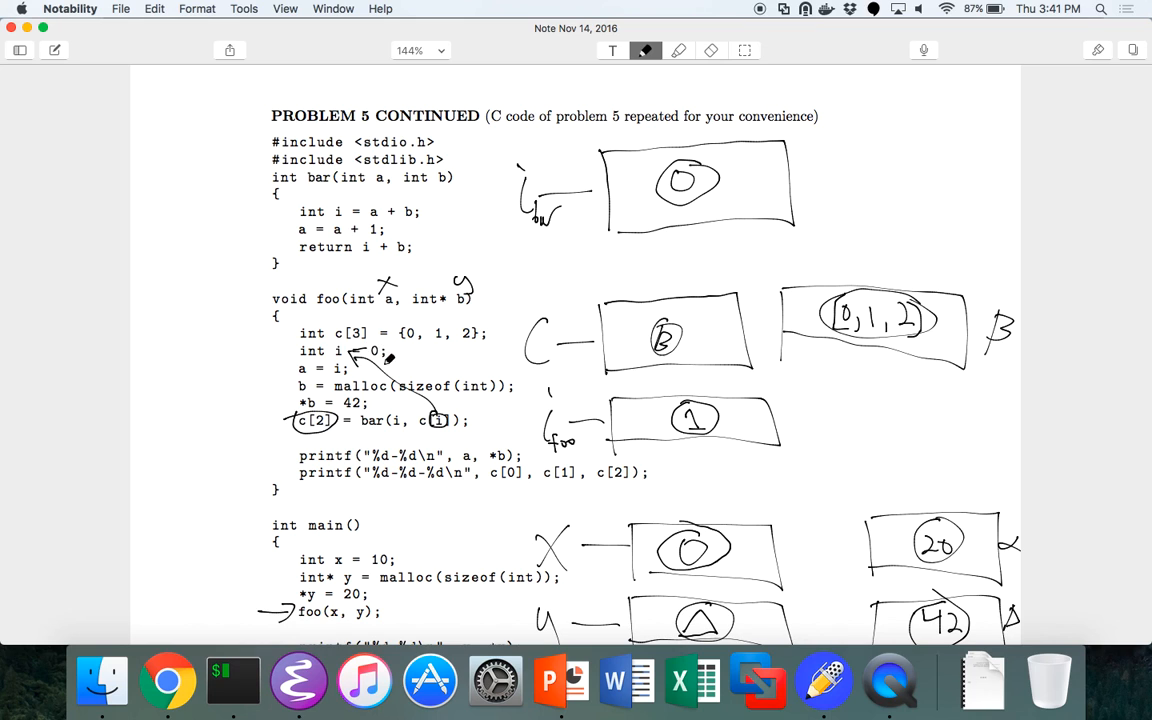
Select the pen tool to add a small tick beside bar's i label
left_click(712, 50)
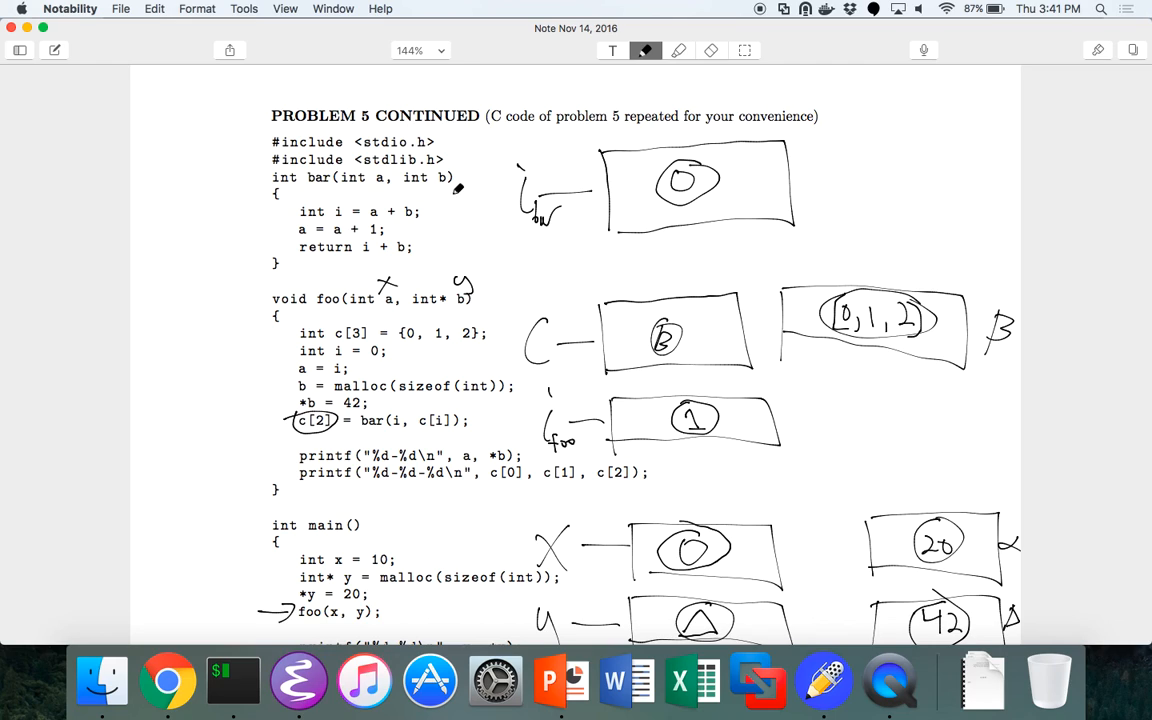
mouse_move(376, 252)
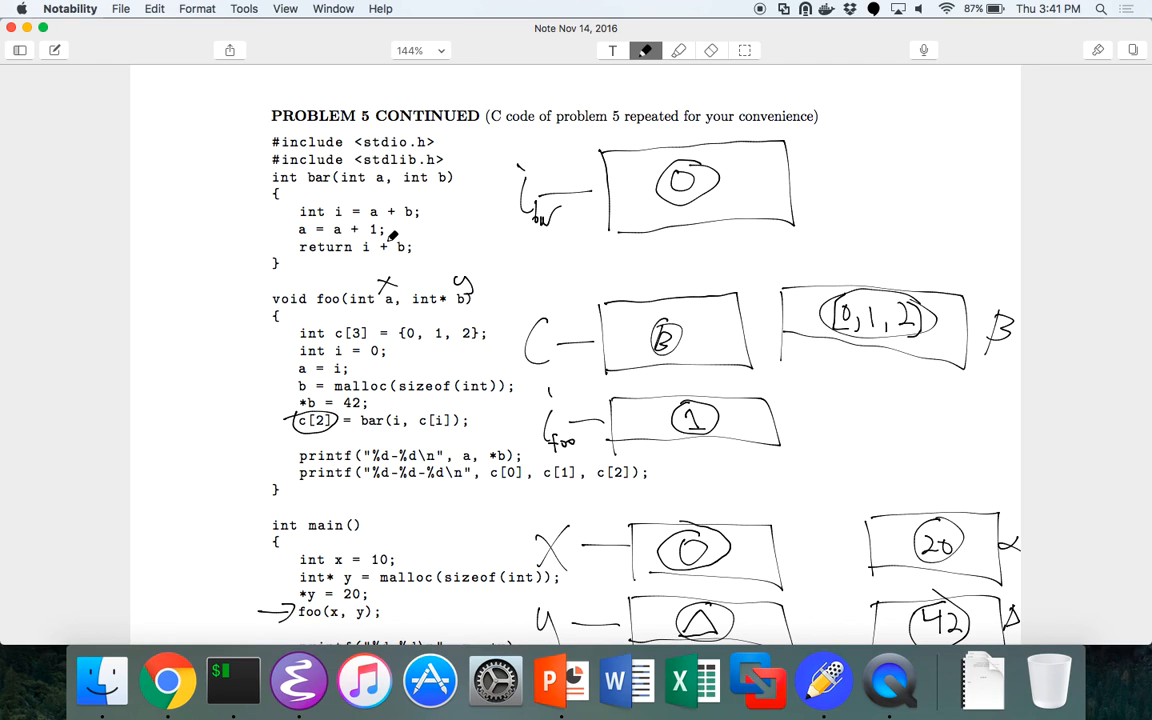
mouse_move(384, 240)
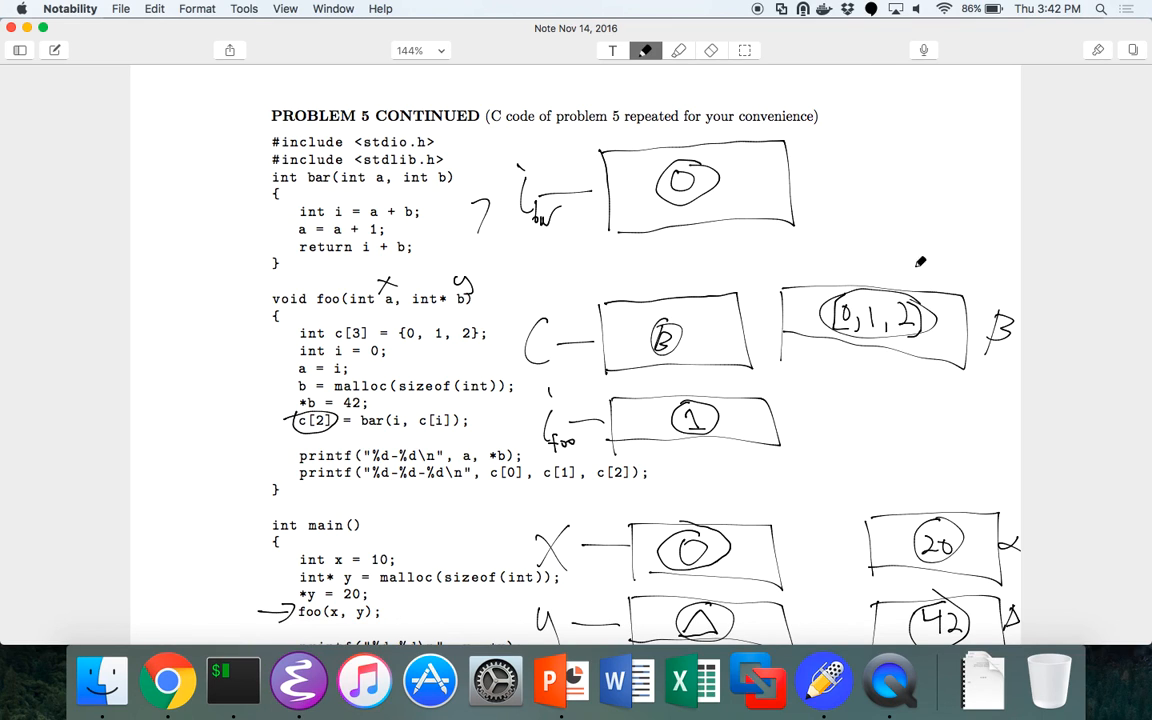
Change the c array's last value from 2 to 1 and scroll to the output question
left_click(712, 50)
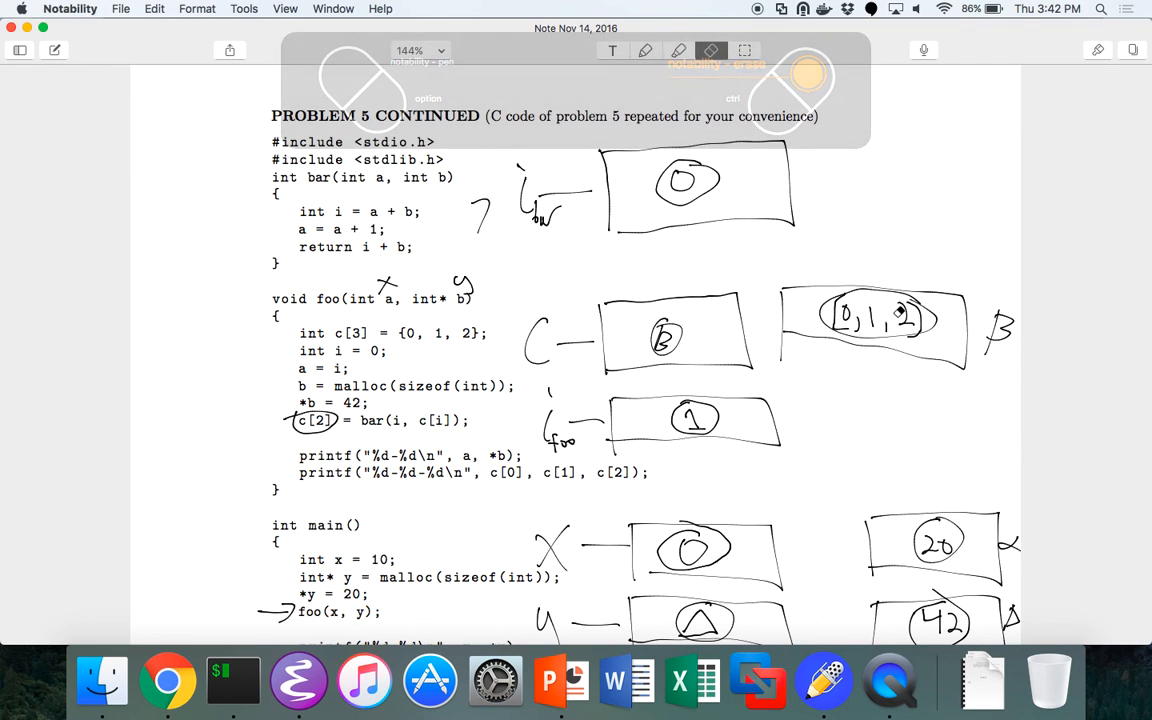
left_click(644, 50)
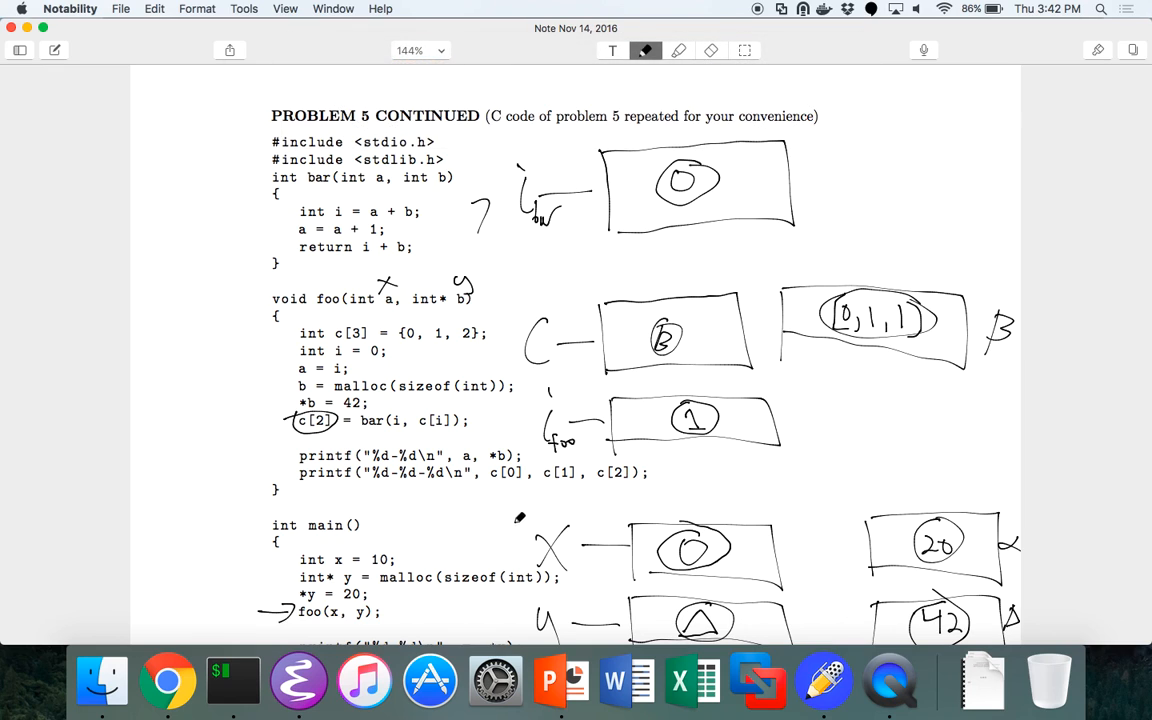
scroll("down", 3)
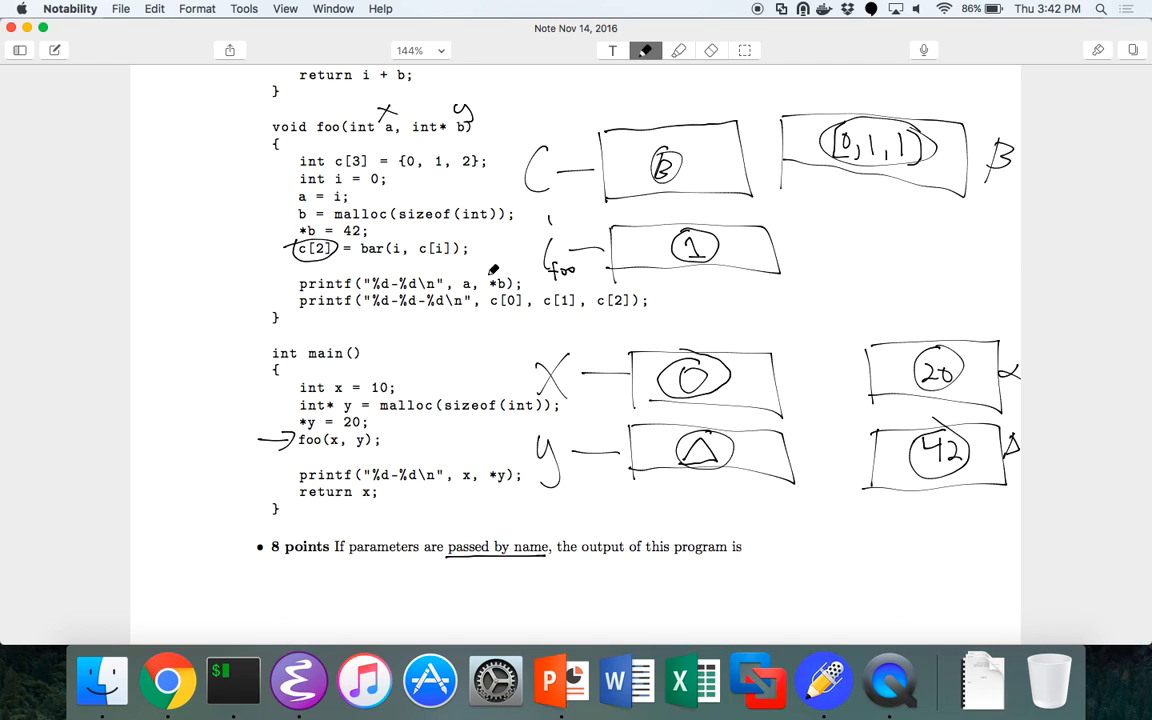
mouse_move(432, 472)
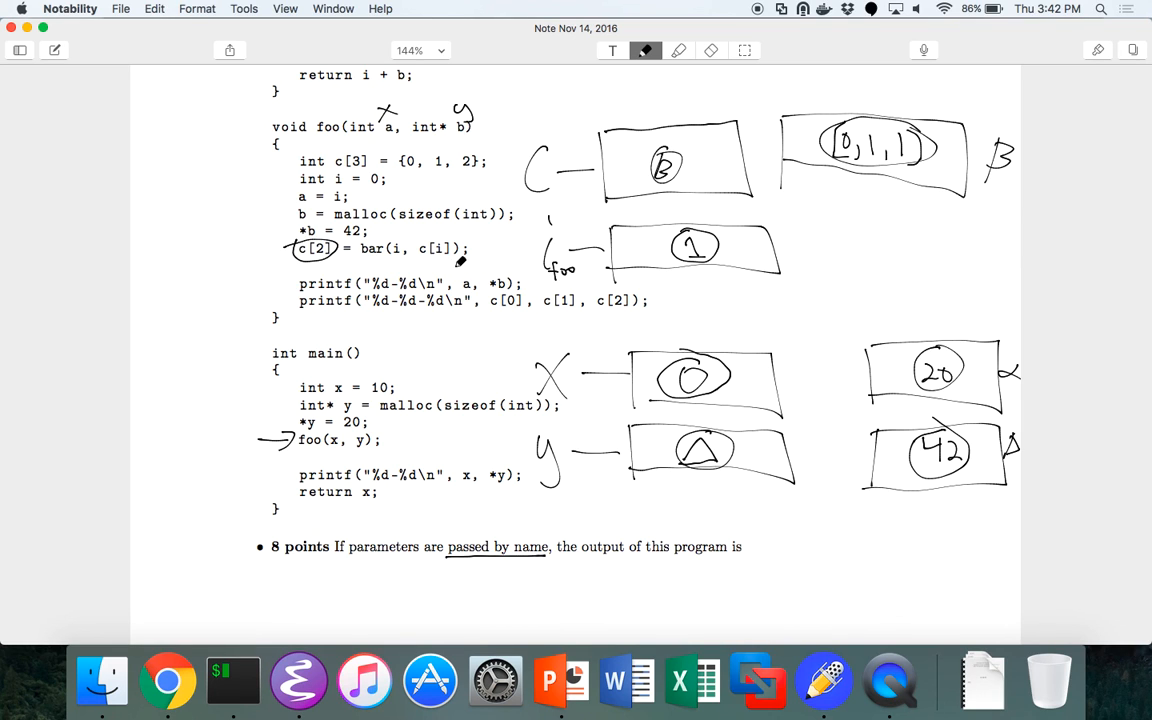
scroll("down", 3)
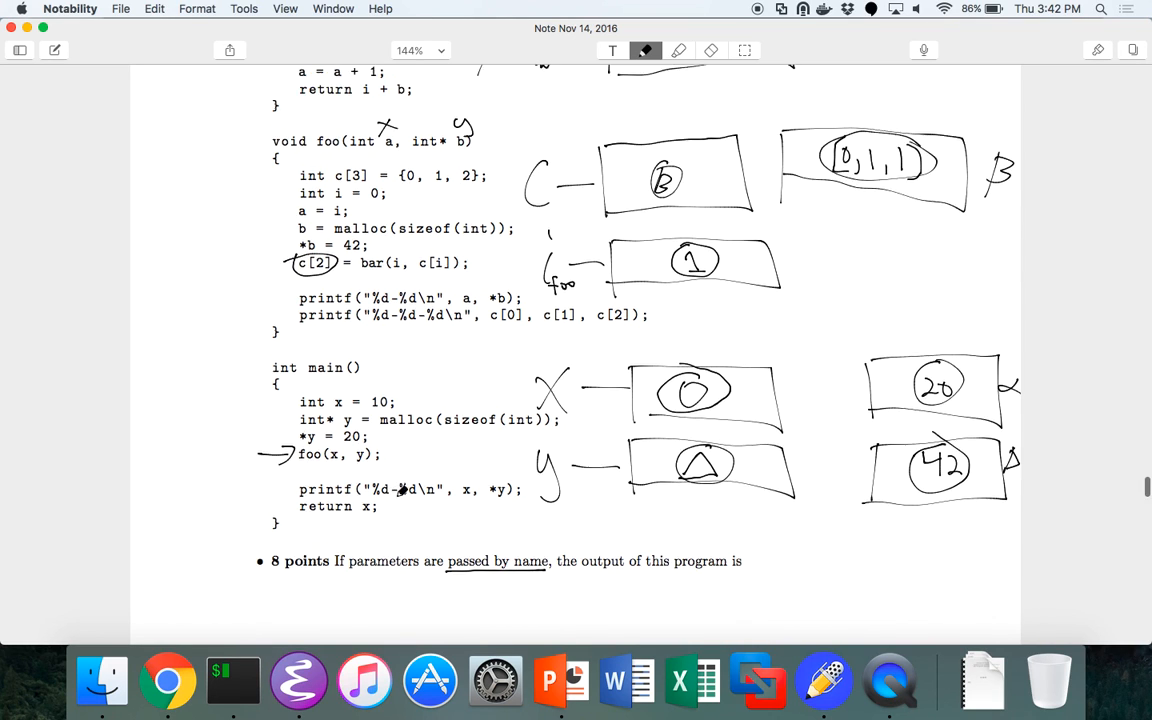
scroll("up", 3)
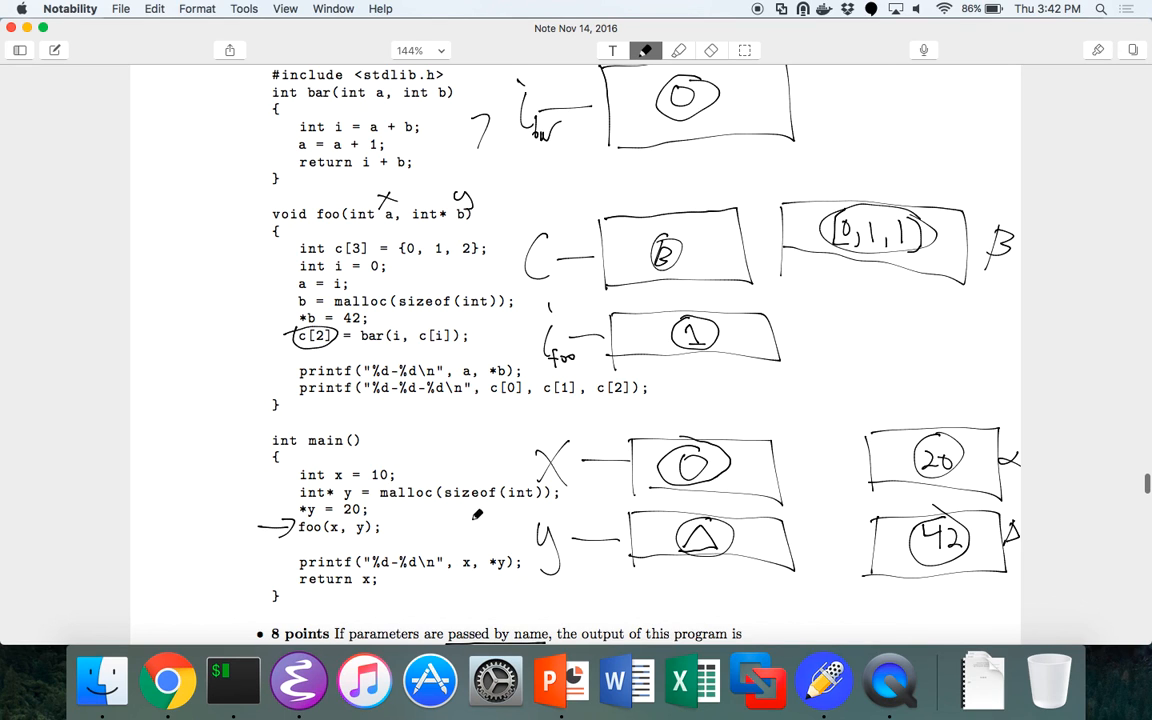
scroll("down", 3)
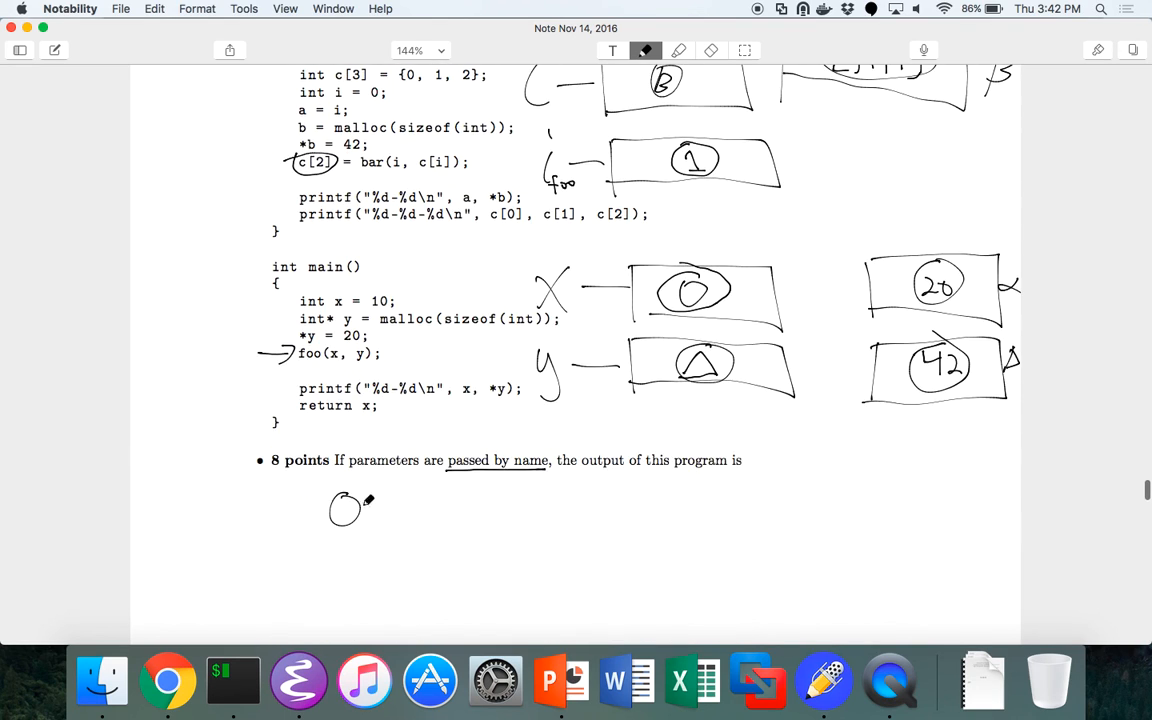
Handwrite the first output line 0–42 and erase the stray stroke after 42
left_click_drag(360, 512, 396, 512)
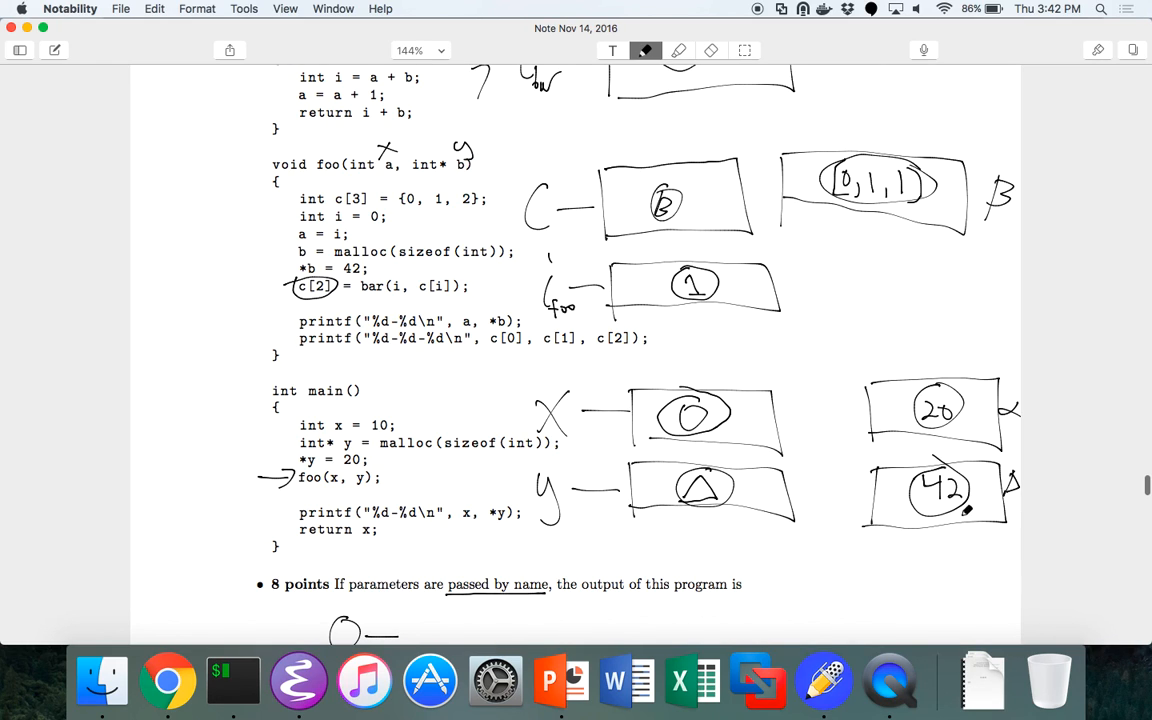
scroll("down", 3)
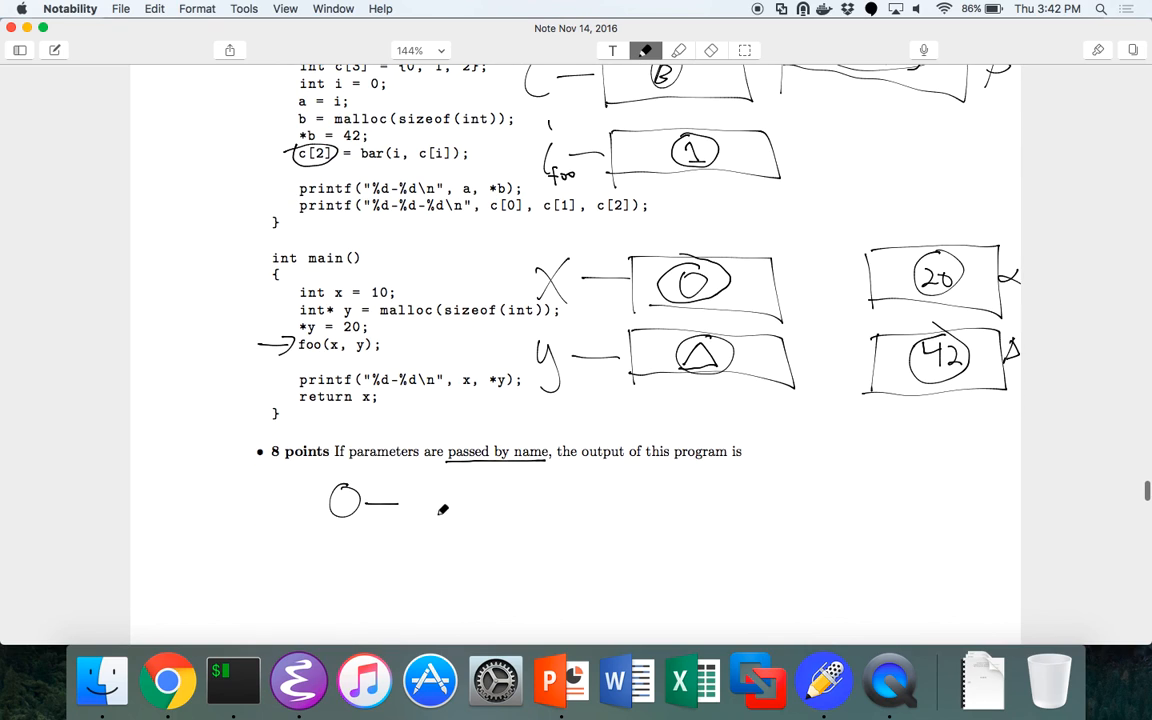
left_click_drag(410, 496, 480, 500)
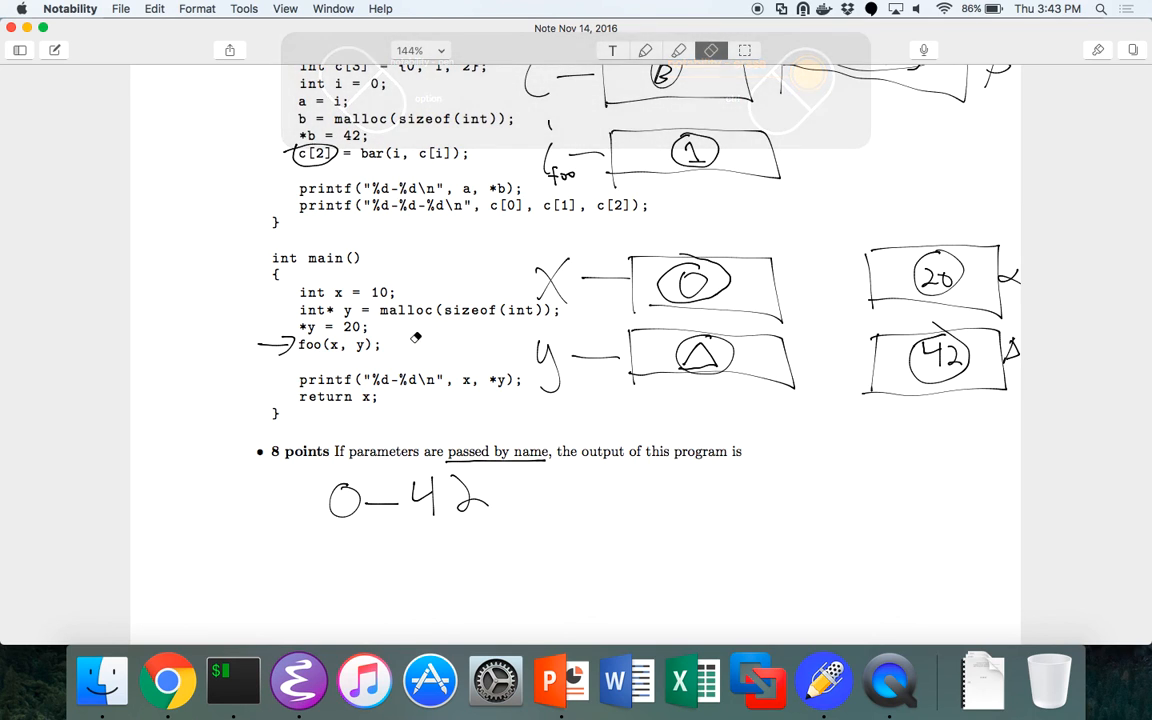
left_click(644, 50)
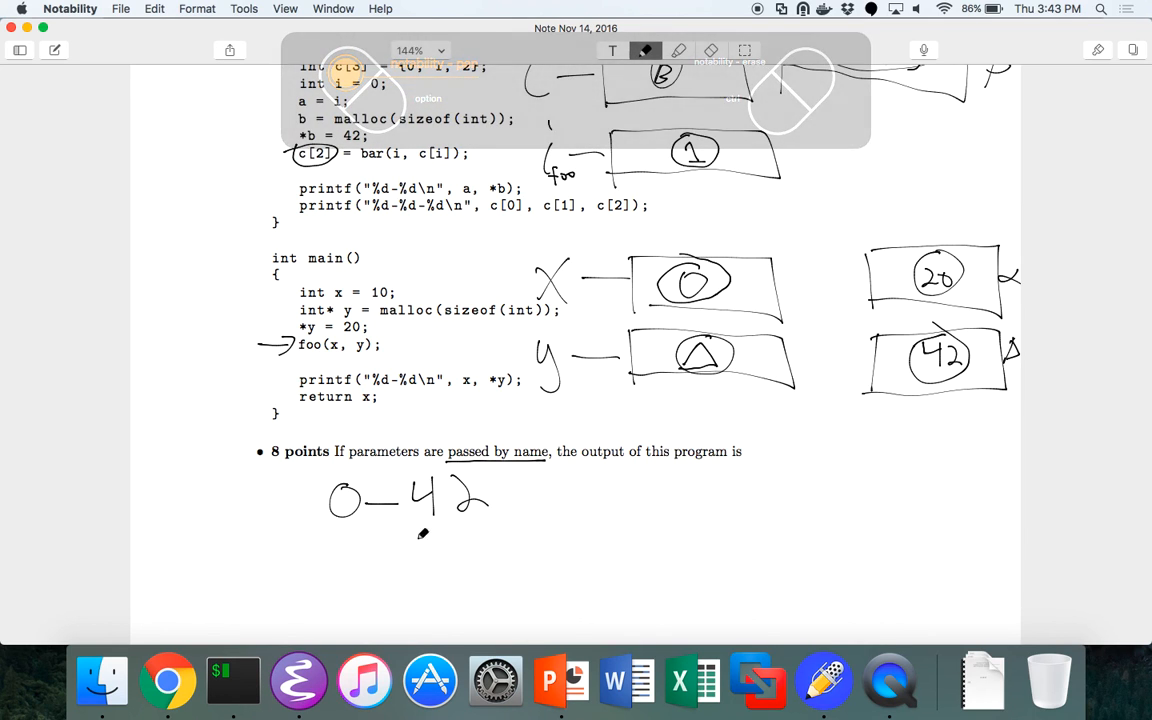
mouse_move(532, 480)
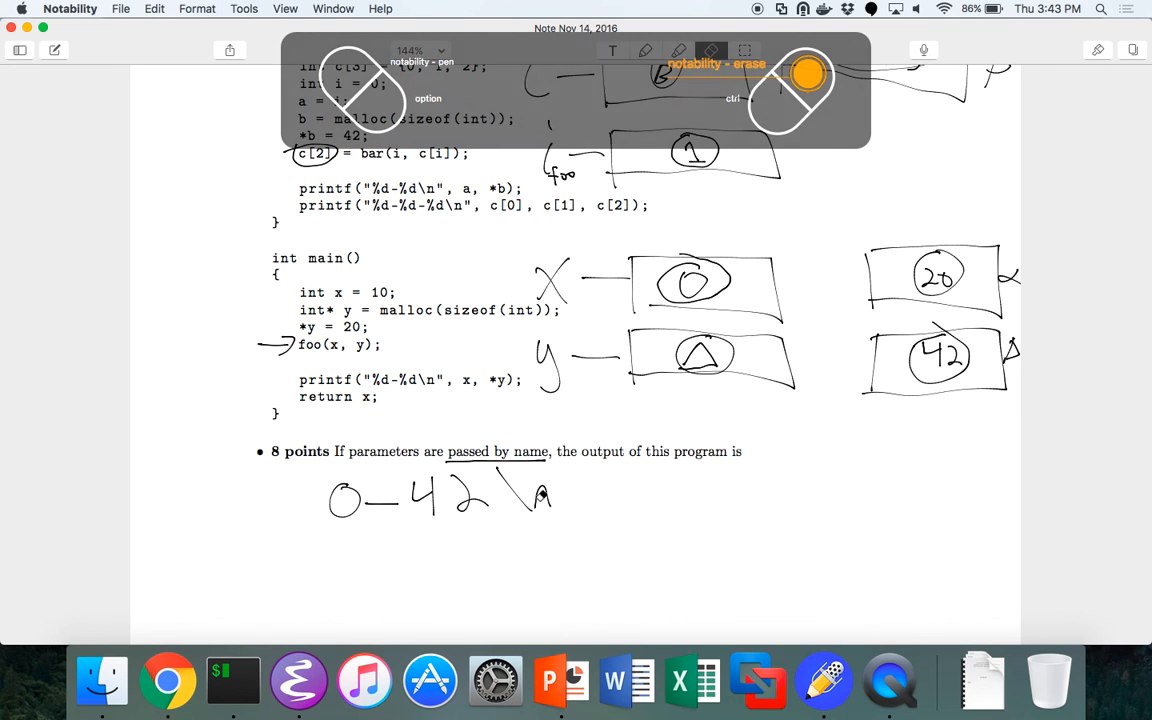
left_click(644, 50)
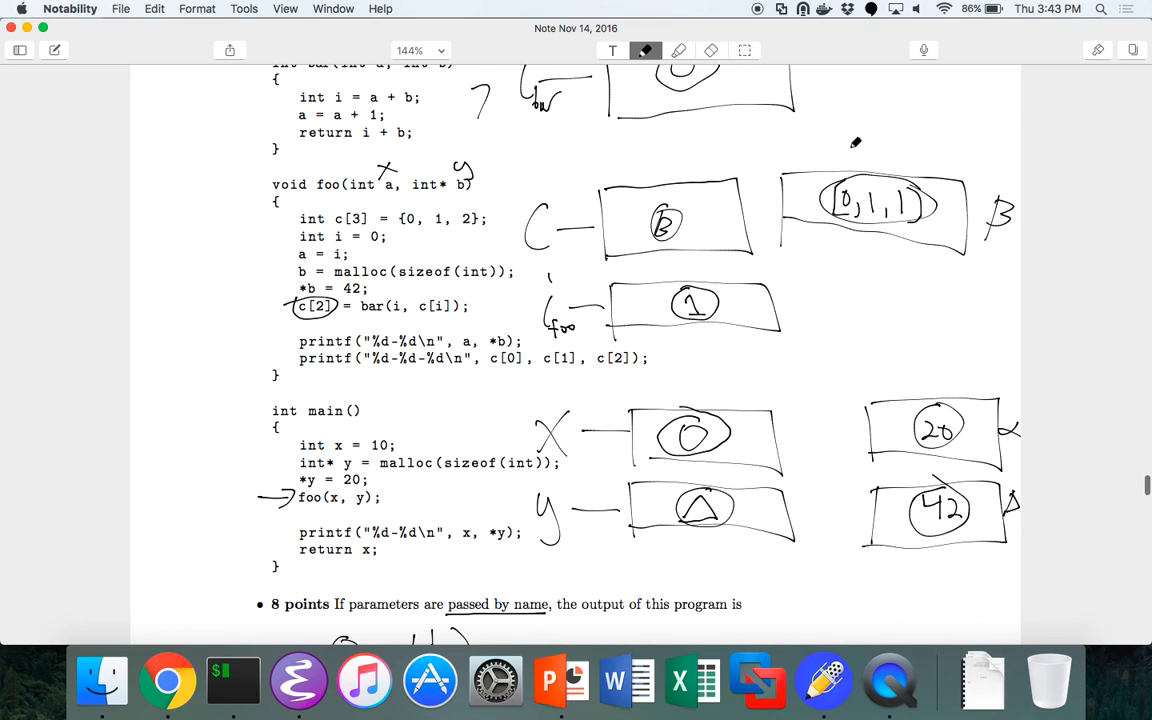
Write output lines 0–1–1 and 0–42, then erase the arrow beside foo(x, y)
scroll("down", 3)
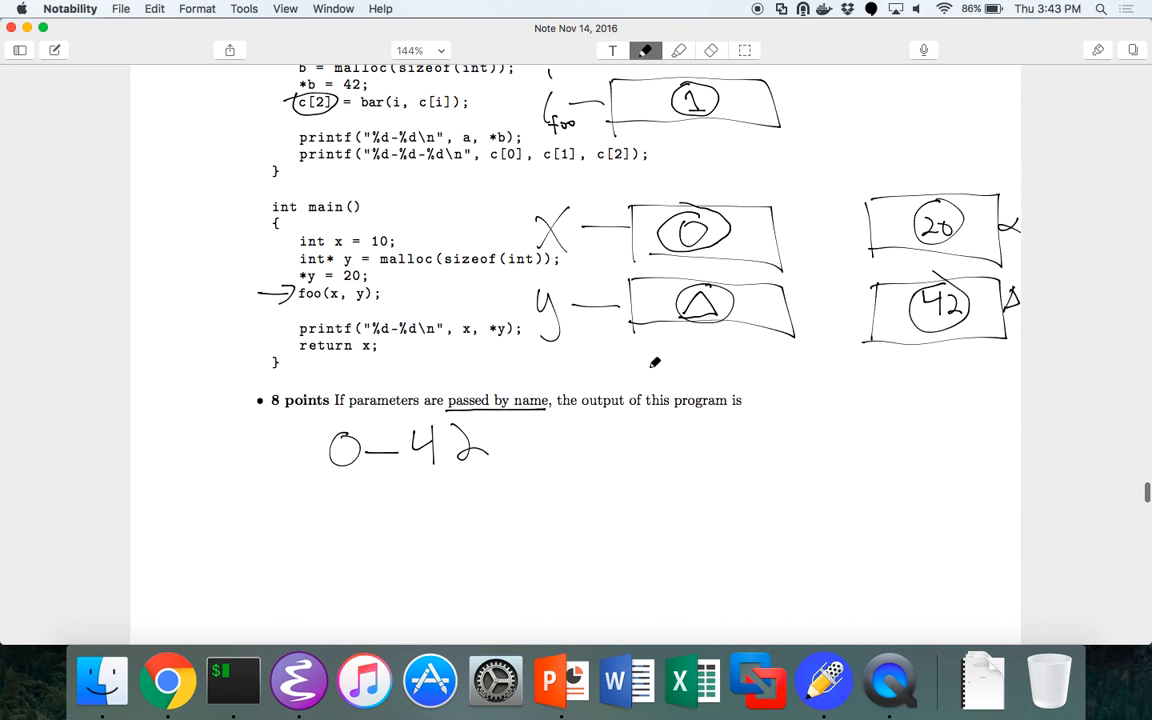
left_click_drag(330, 504, 440, 500)
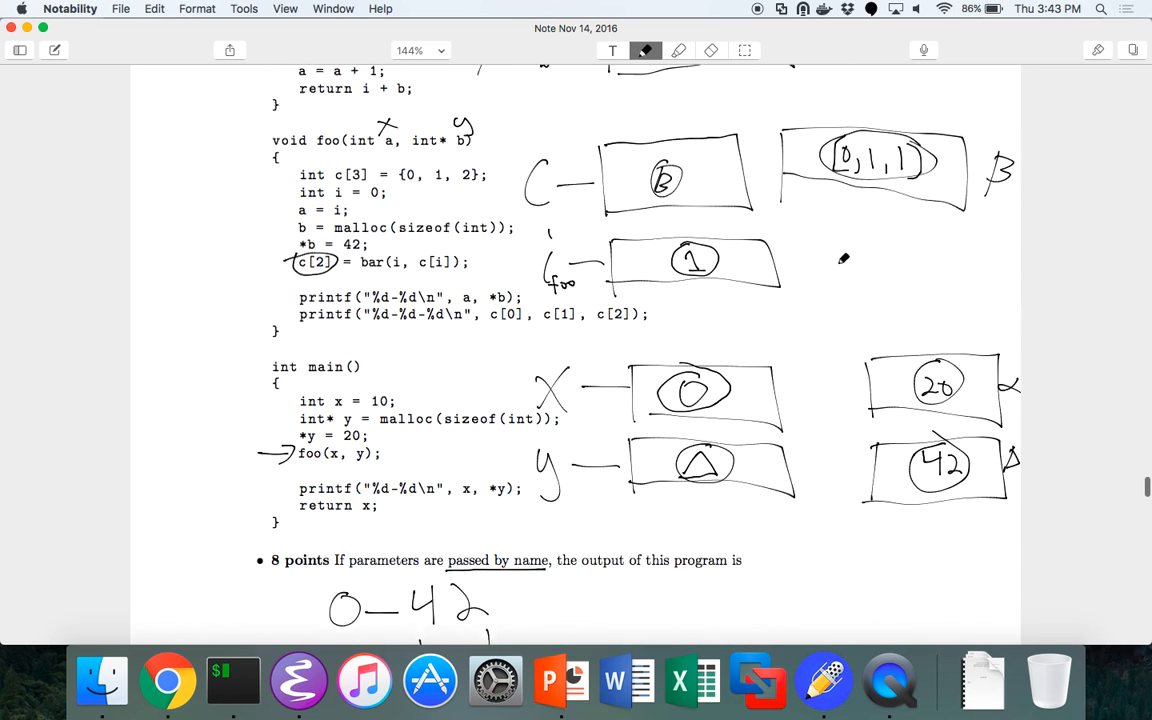
scroll("down", 3)
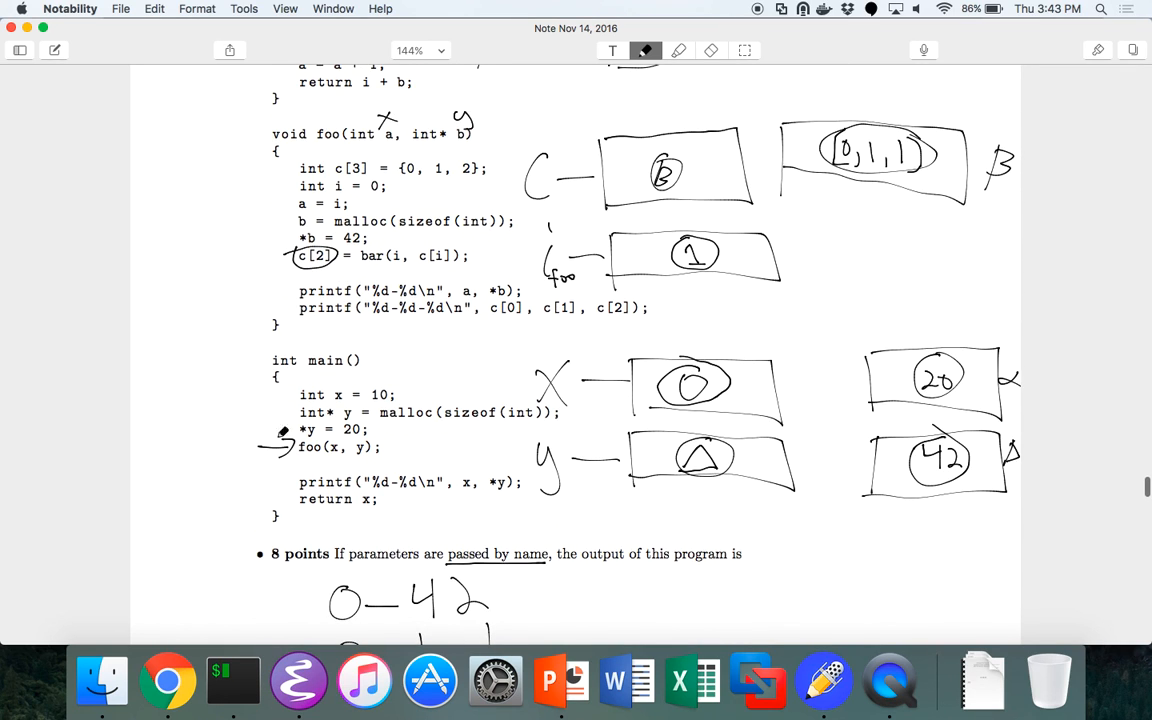
left_click(712, 50)
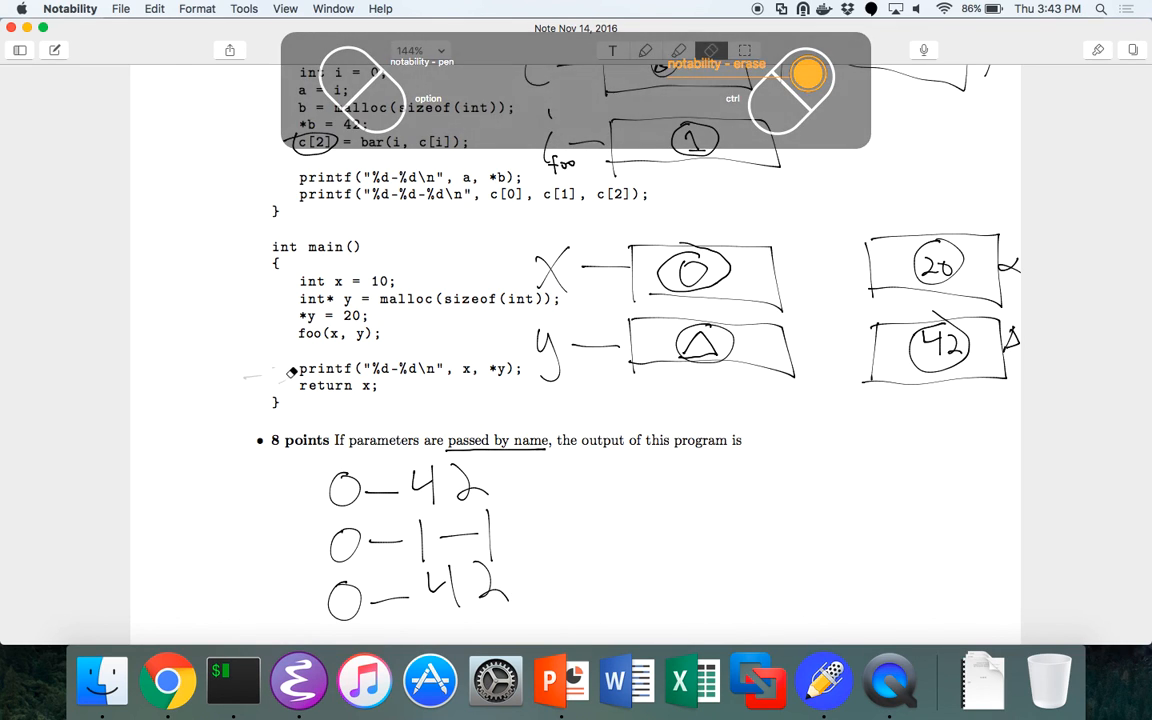
left_click(644, 50)
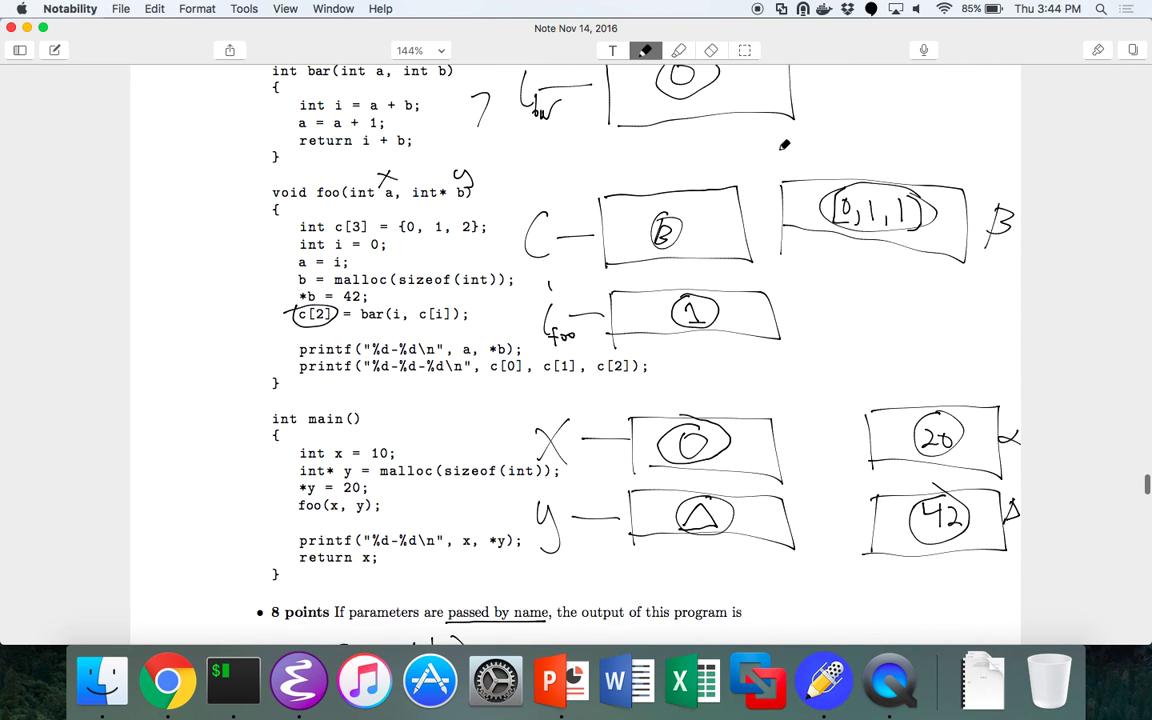
scroll("down", 3)
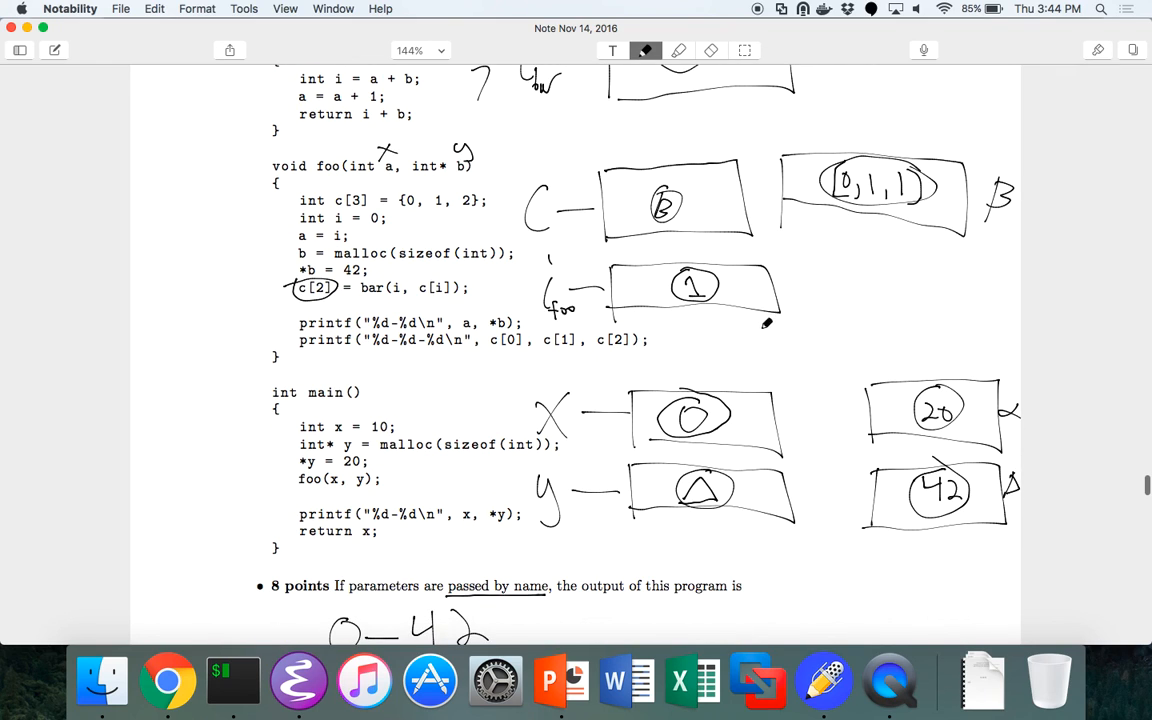
scroll("down", 3)
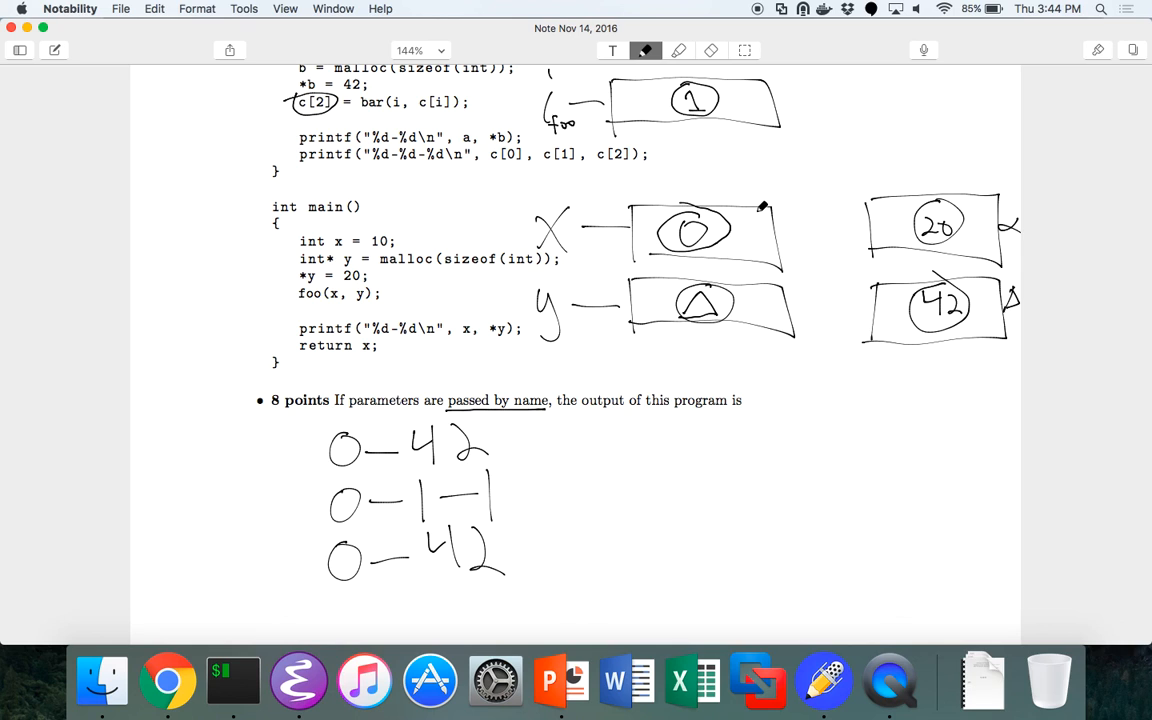
scroll("down", 3)
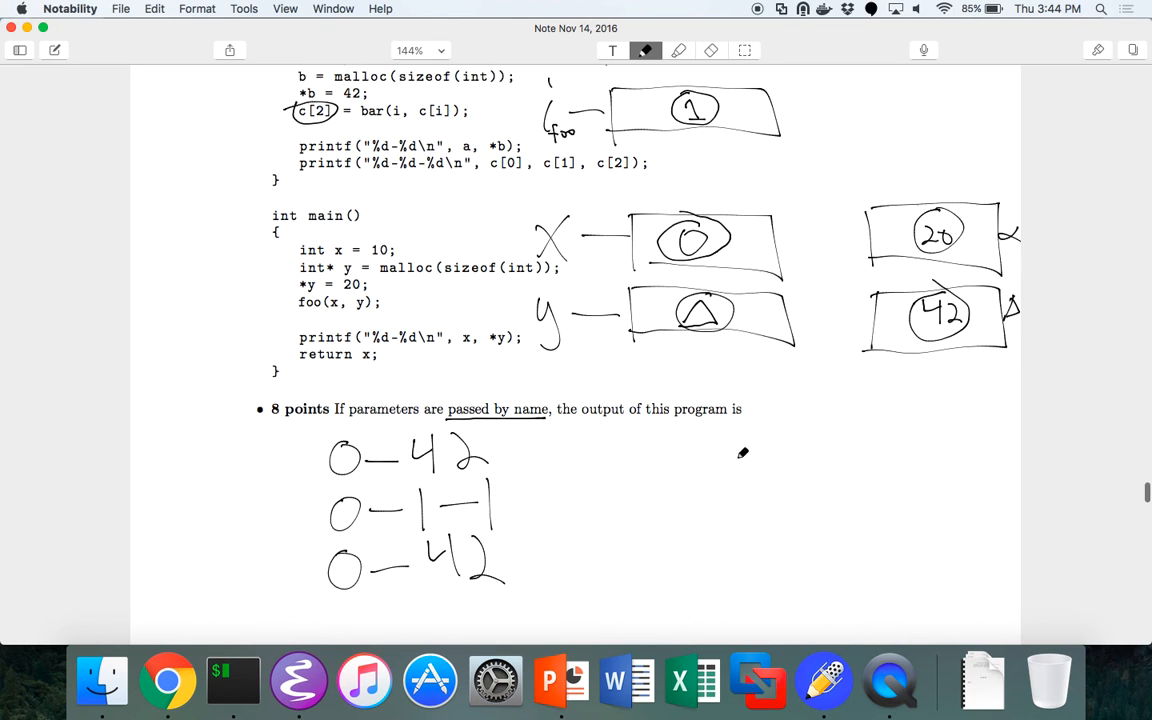
scroll("up", 3)
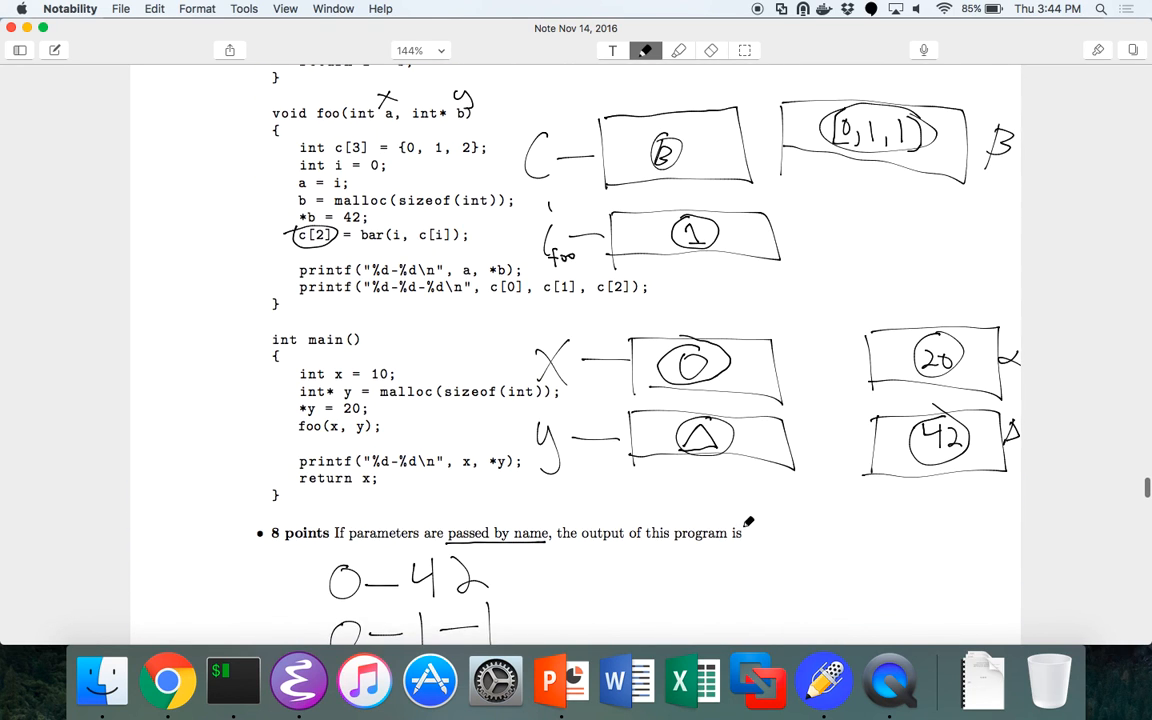